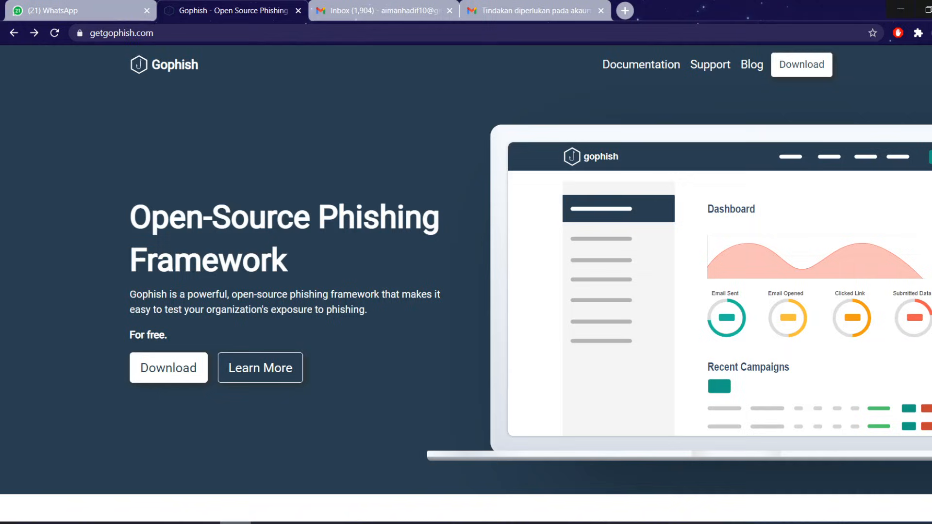
{"action": "mouse_move", "coordinate": [168, 367]}
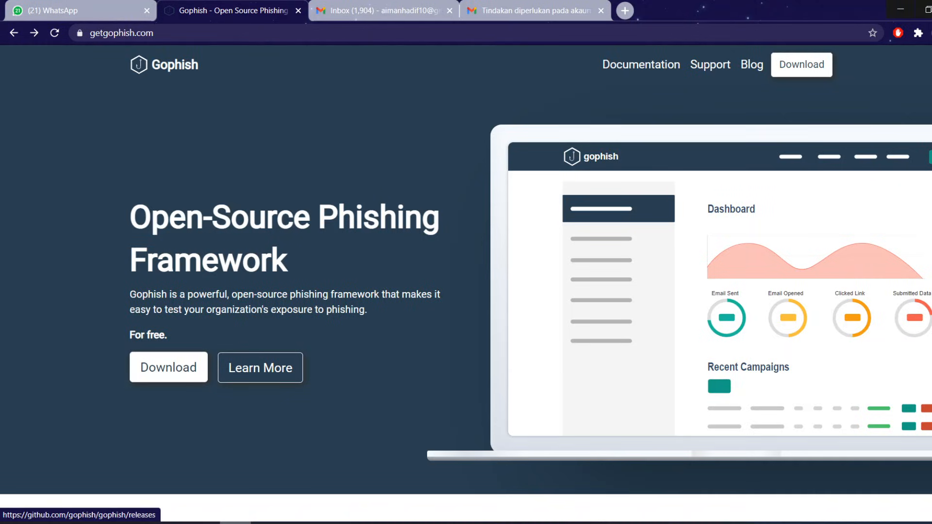
- Go from getgophish.com to the GitHub releases page and download a v0.11.0 archive
{"action": "left_click", "coordinate": [168, 367]}
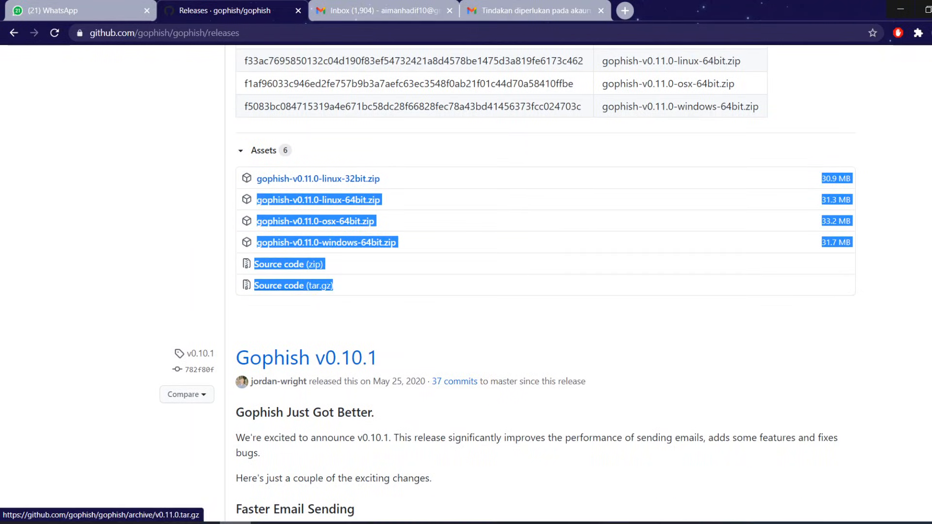
{"action": "left_click", "coordinate": [292, 286]}
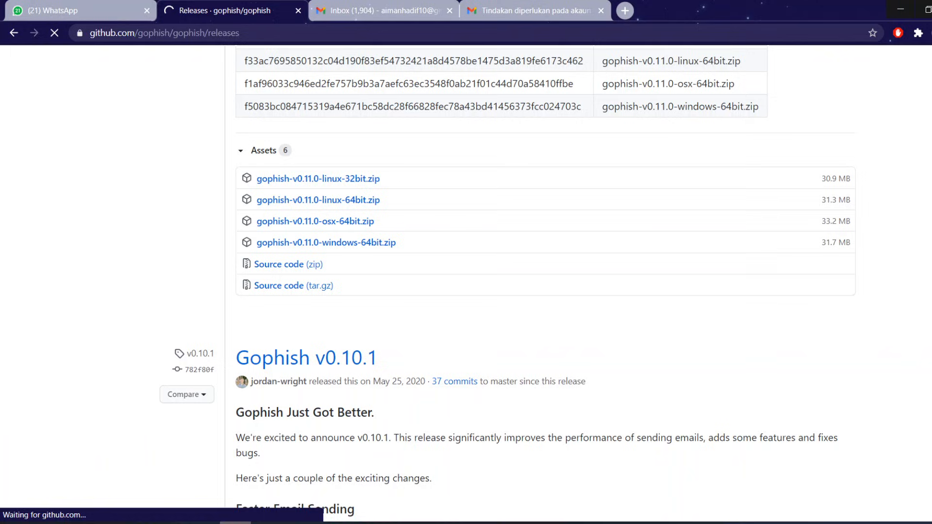
{"action": "left_click", "coordinate": [292, 286]}
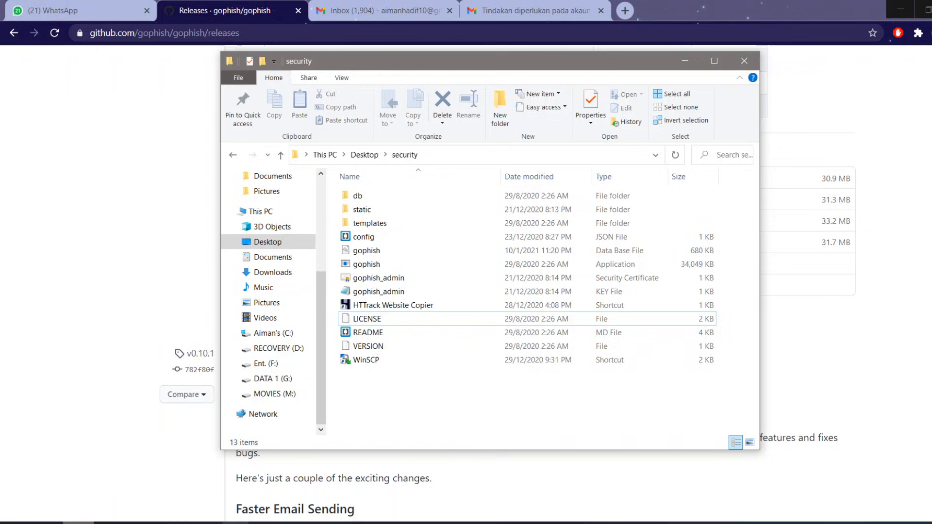
{"action": "left_click", "coordinate": [367, 264]}
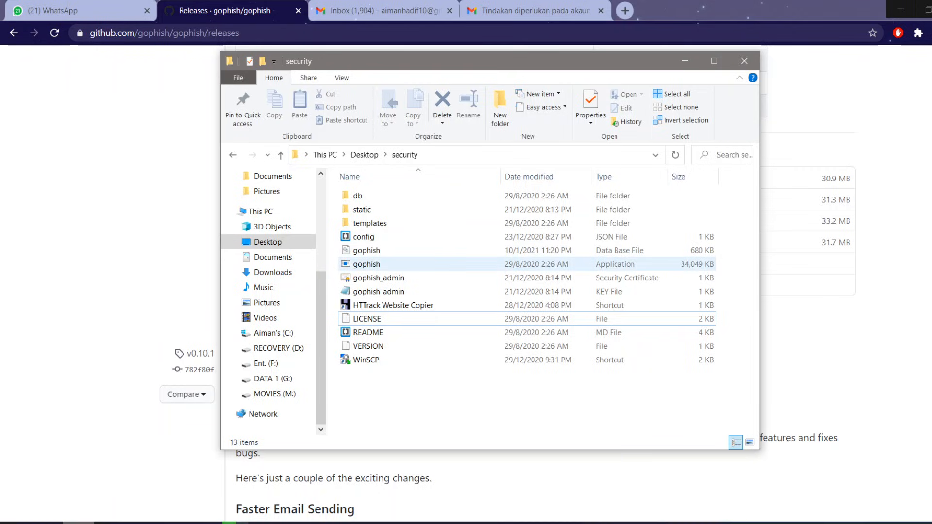
{"action": "left_click", "coordinate": [366, 264]}
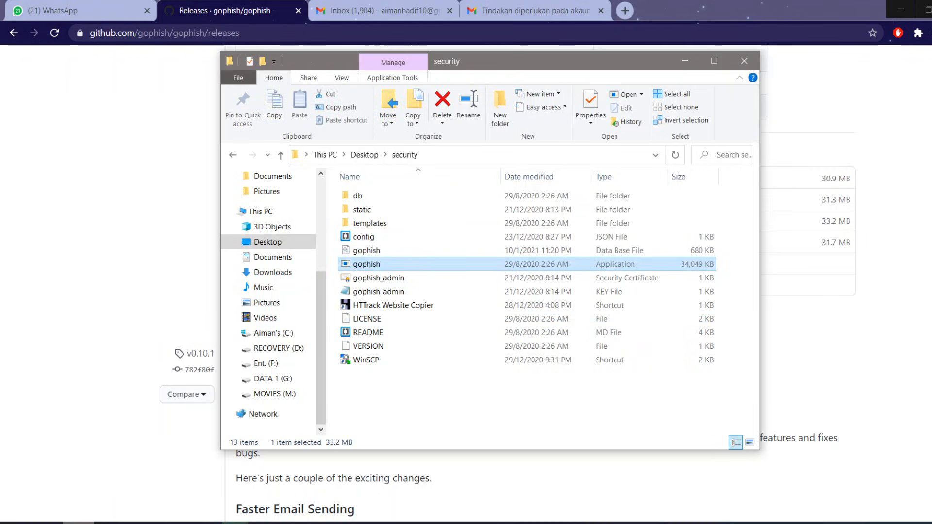
{"action": "double_click", "coordinate": [367, 264]}
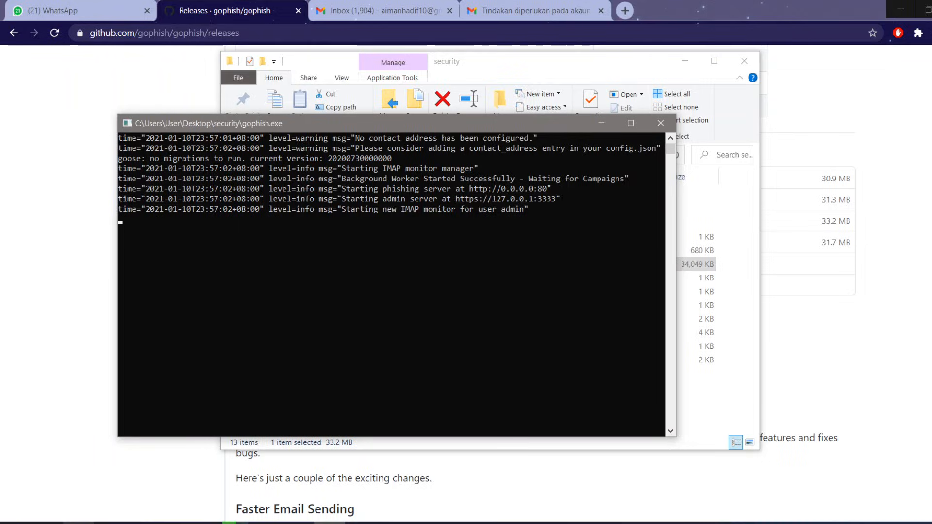
{"action": "type", "text": "https://127.0.0.1:3333"}
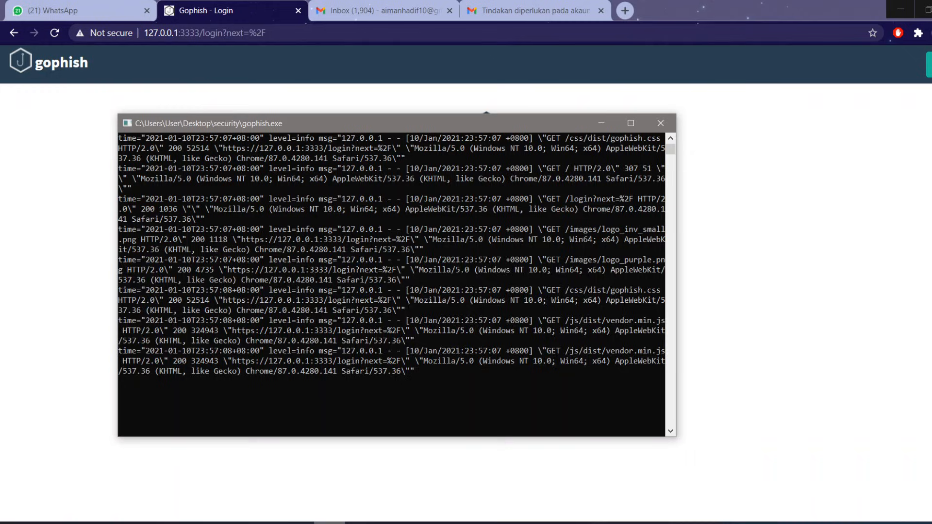
- Sign in as admin and reach the empty Gophish Dashboard
{"action": "scroll", "scroll_direction": "up", "scroll_amount": 3}
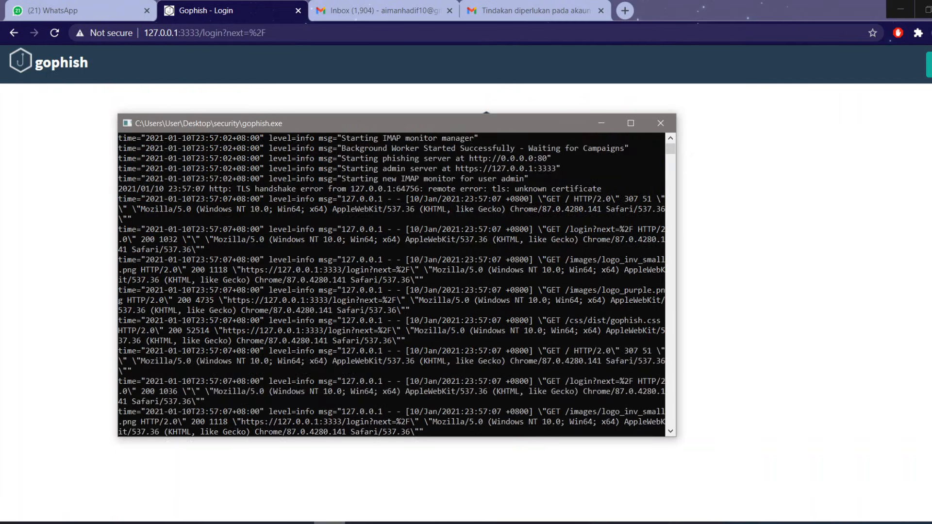
{"action": "mouse_move", "coordinate": [600, 124]}
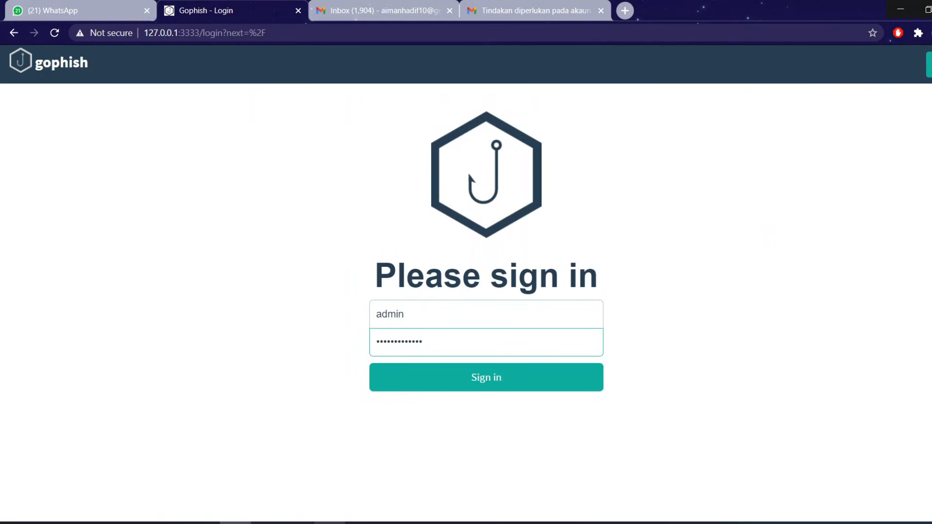
{"action": "left_click", "coordinate": [485, 377]}
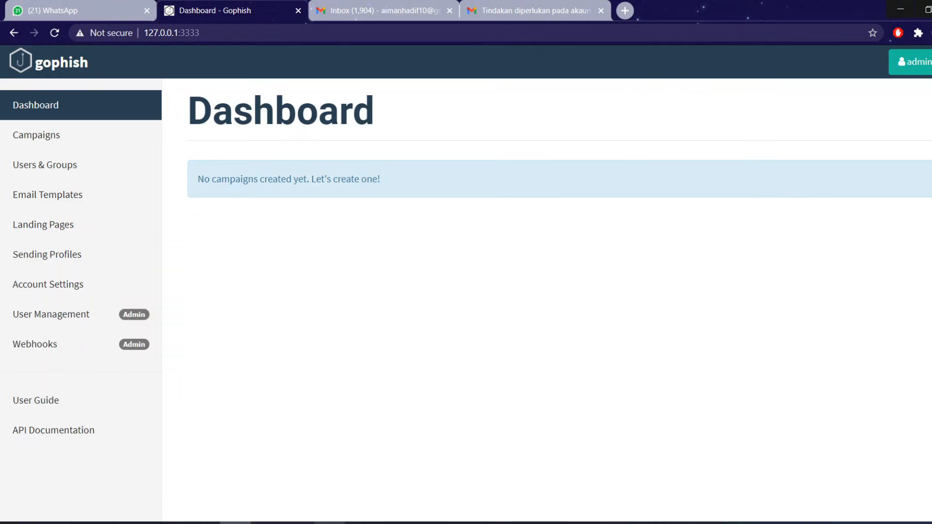
{"action": "mouse_move", "coordinate": [48, 284]}
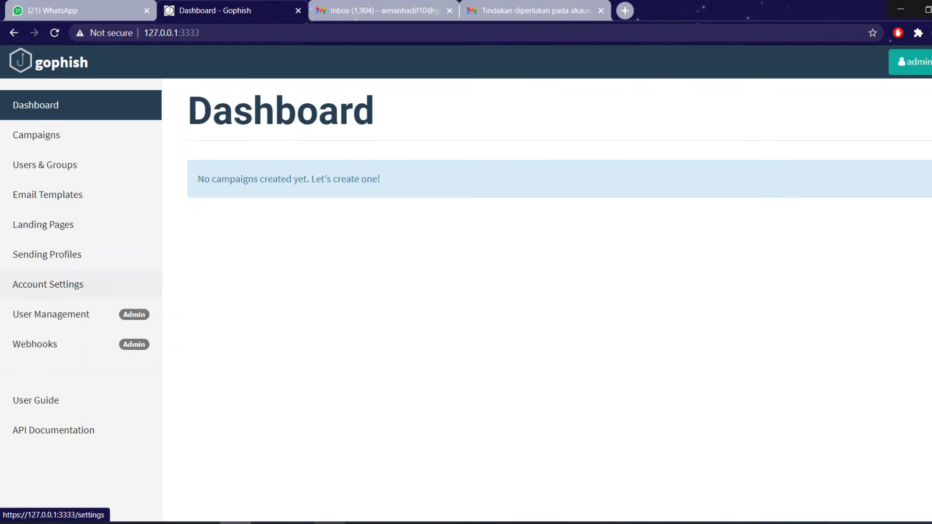
{"action": "mouse_move", "coordinate": [46, 254]}
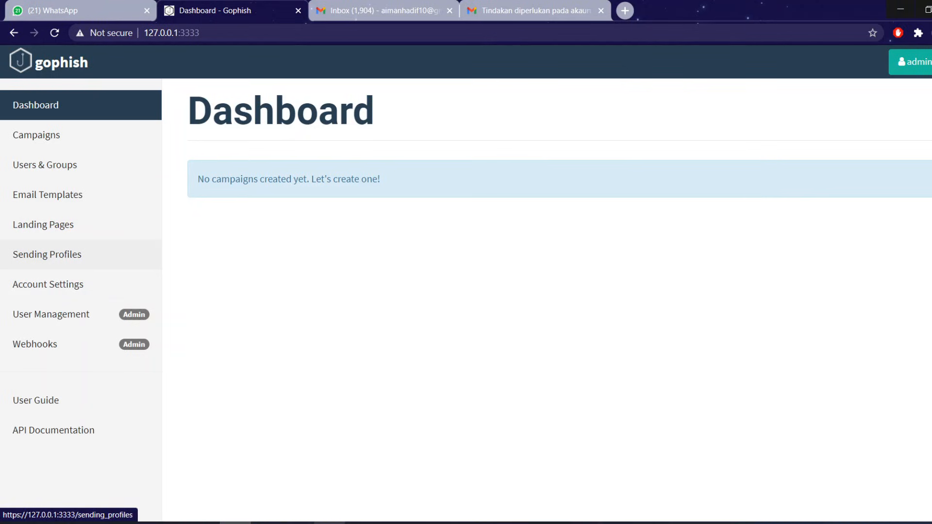
{"action": "mouse_move", "coordinate": [45, 165]}
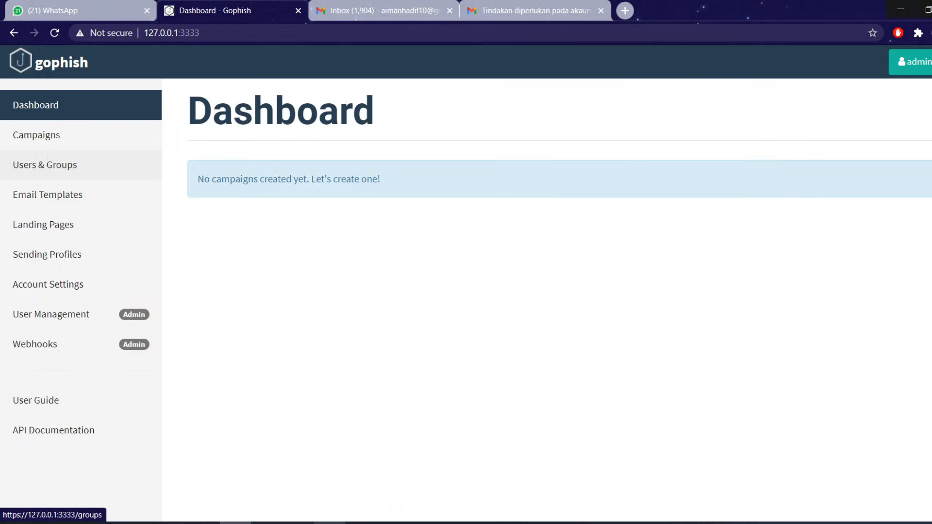
{"action": "mouse_move", "coordinate": [46, 254]}
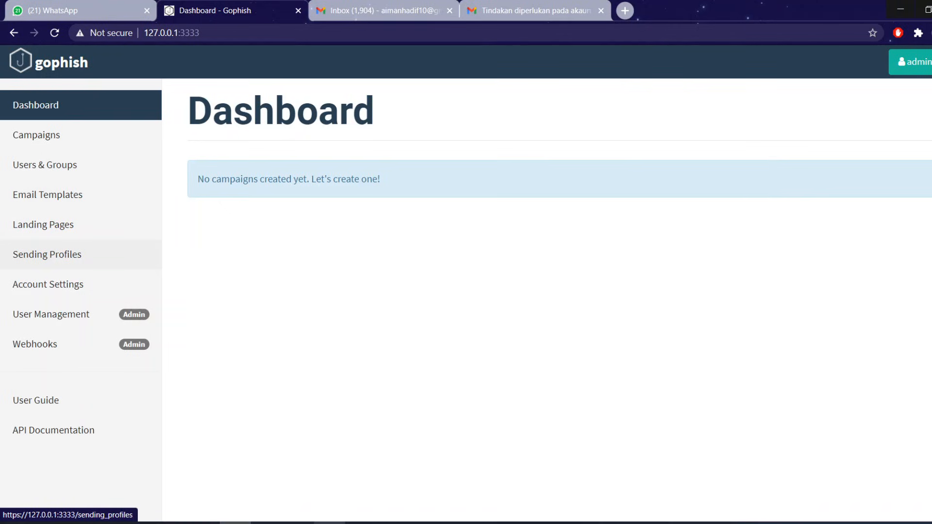
- Show the Sending Profiles list with Discord Tec Support and Spotify Wrapped
{"action": "left_click", "coordinate": [47, 254]}
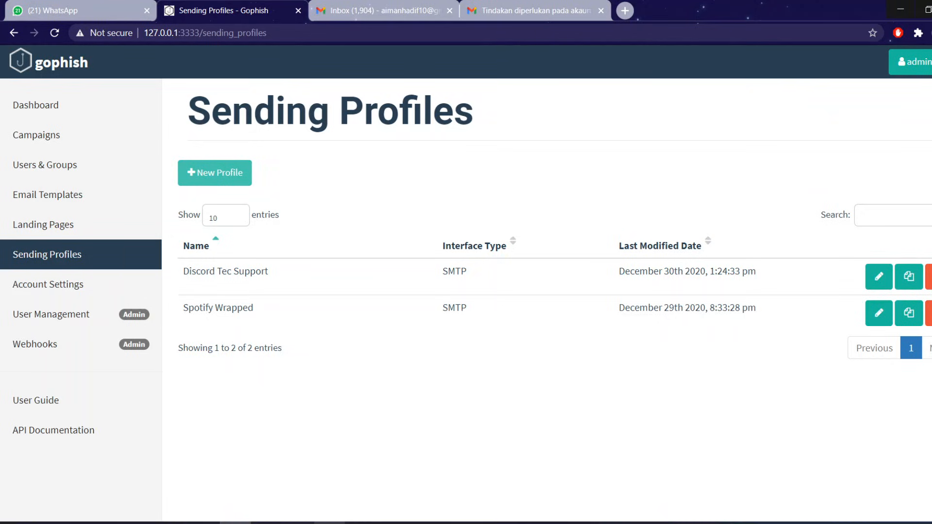
{"action": "left_click", "coordinate": [213, 173]}
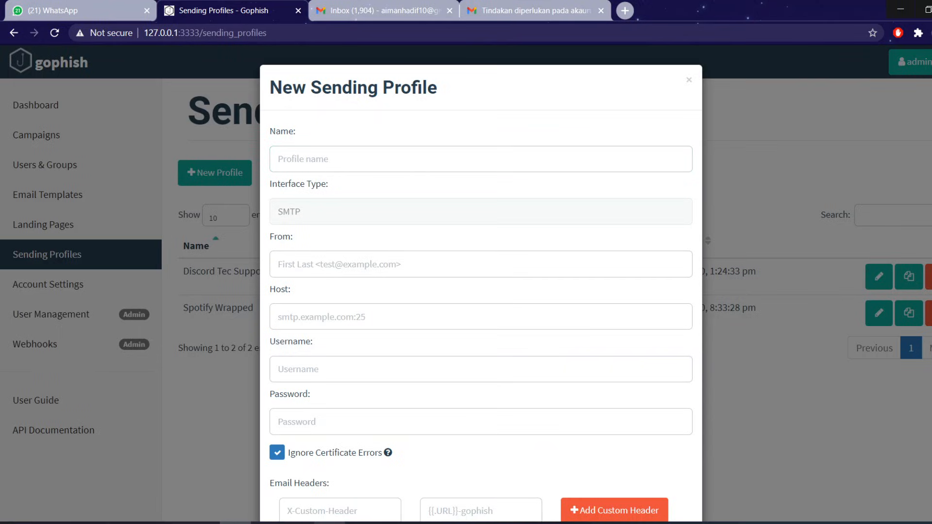
{"action": "type", "text": "Facebook"}
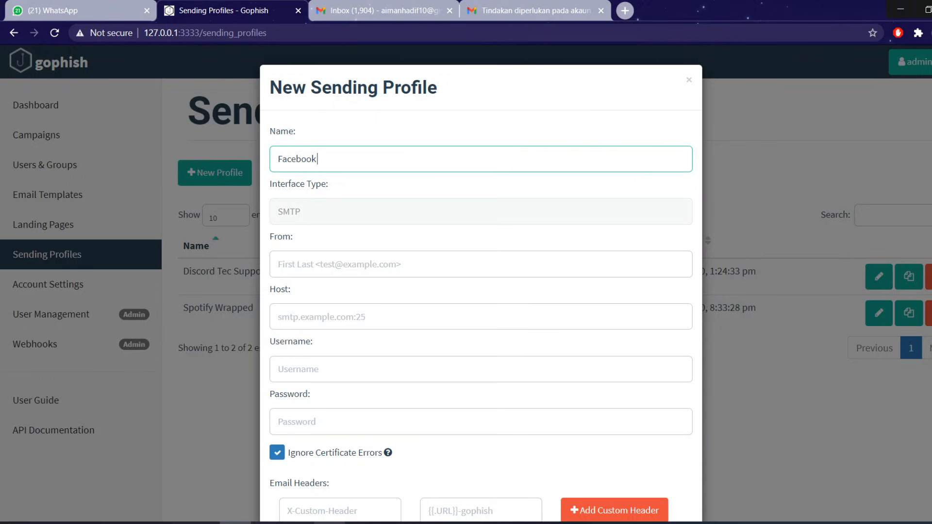
{"action": "type", "text": "Team"}
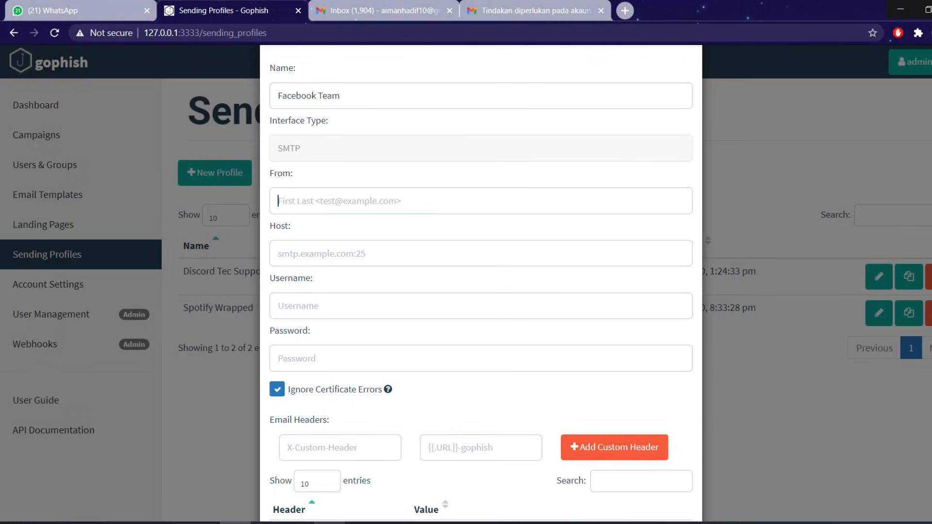
{"action": "type", "text": "Facebook Authen"}
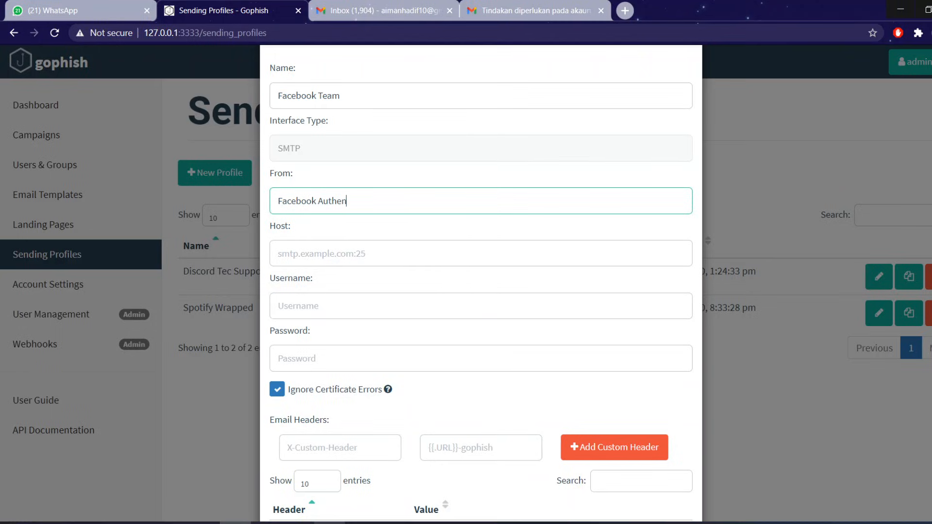
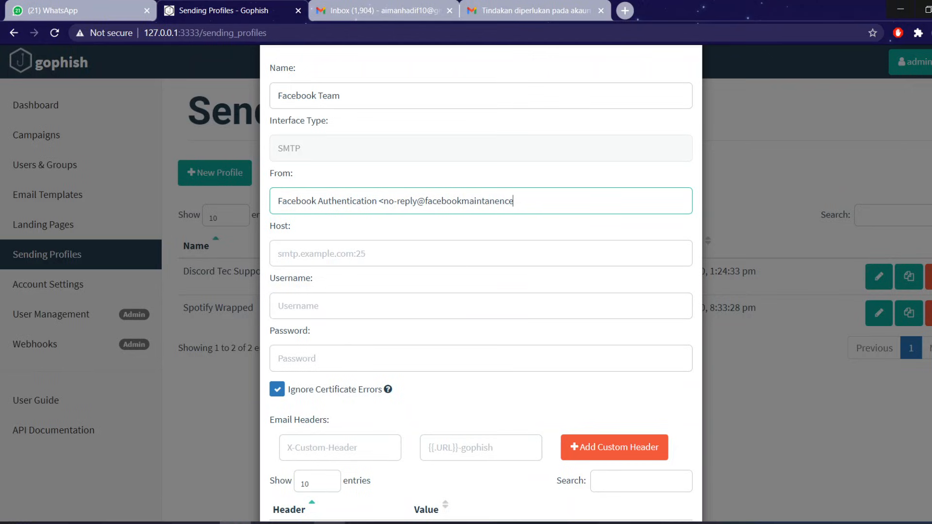
{"action": "type", "text": ">"}
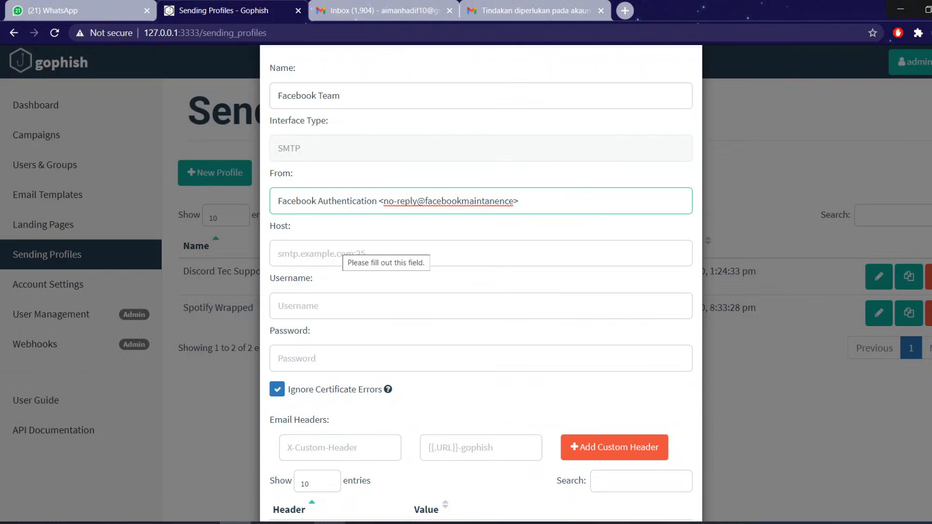
{"action": "type", "text": "sm"}
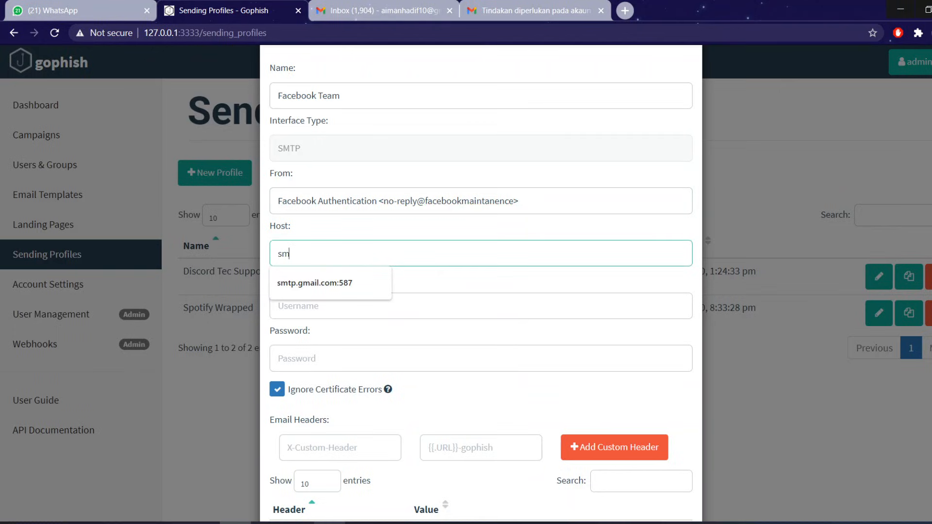
{"action": "left_click", "coordinate": [313, 283]}
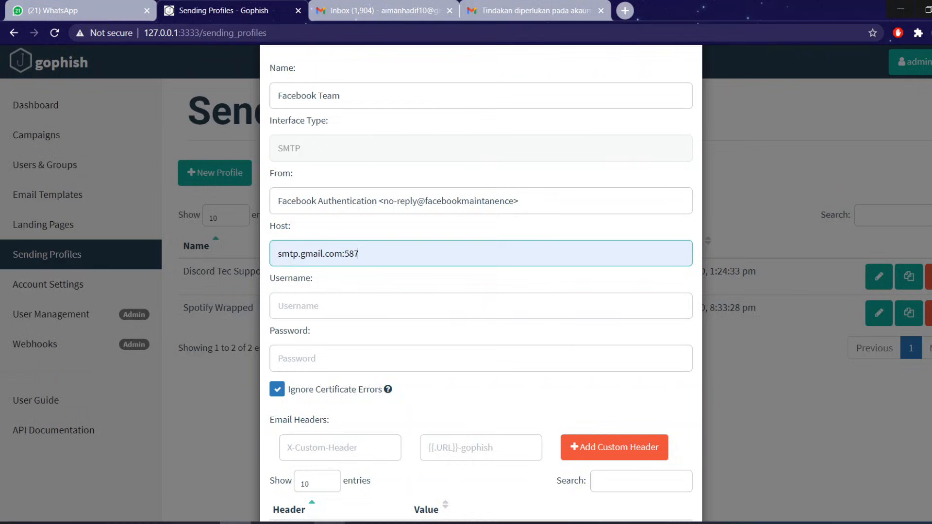
{"action": "scroll", "scroll_direction": "down", "scroll_amount": 3}
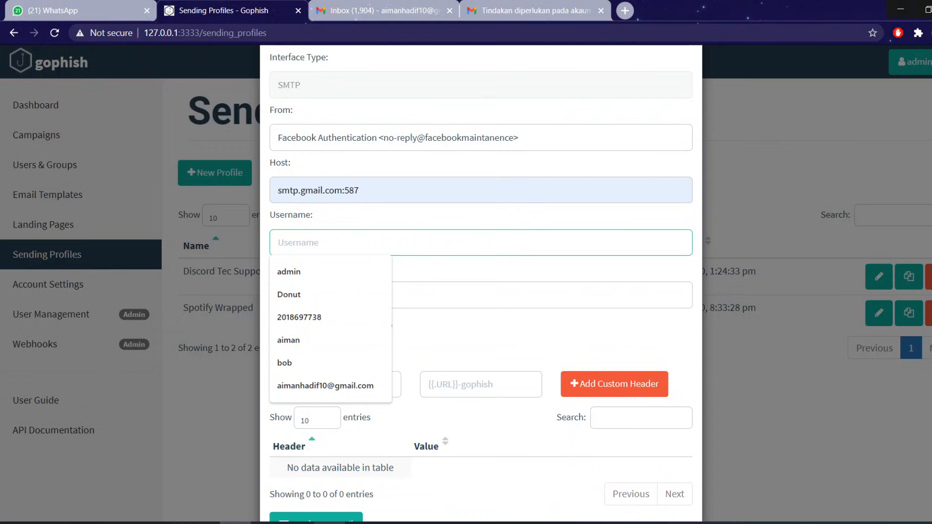
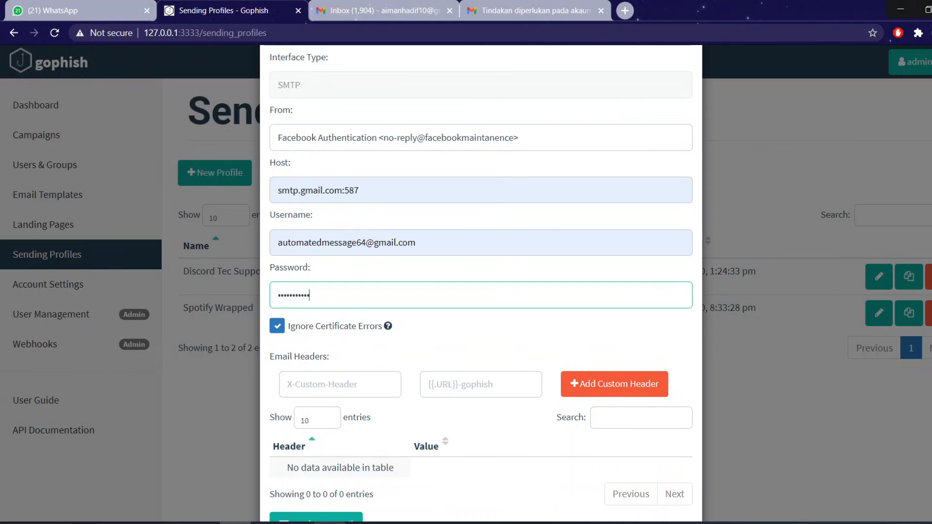
{"action": "scroll", "scroll_direction": "down", "scroll_amount": 3}
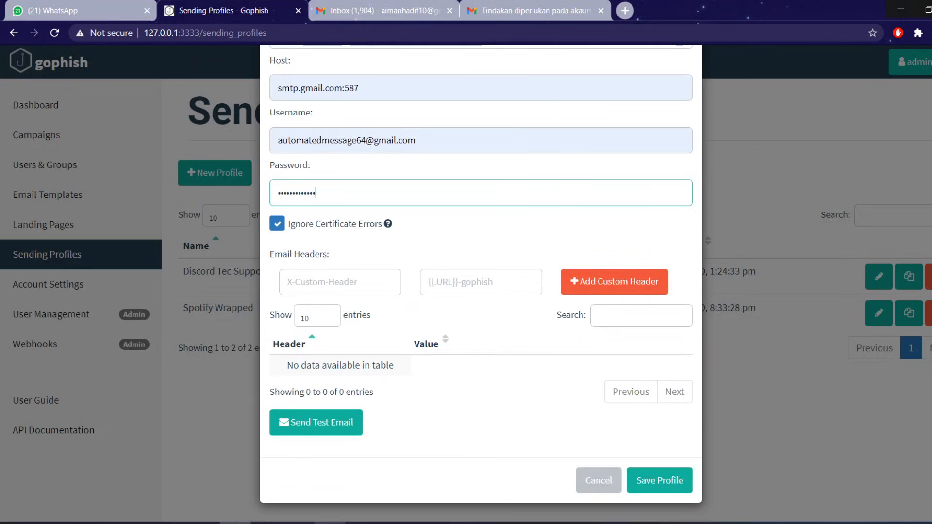
- Send a test email to a recipient and close the test form
{"action": "left_click", "coordinate": [317, 422]}
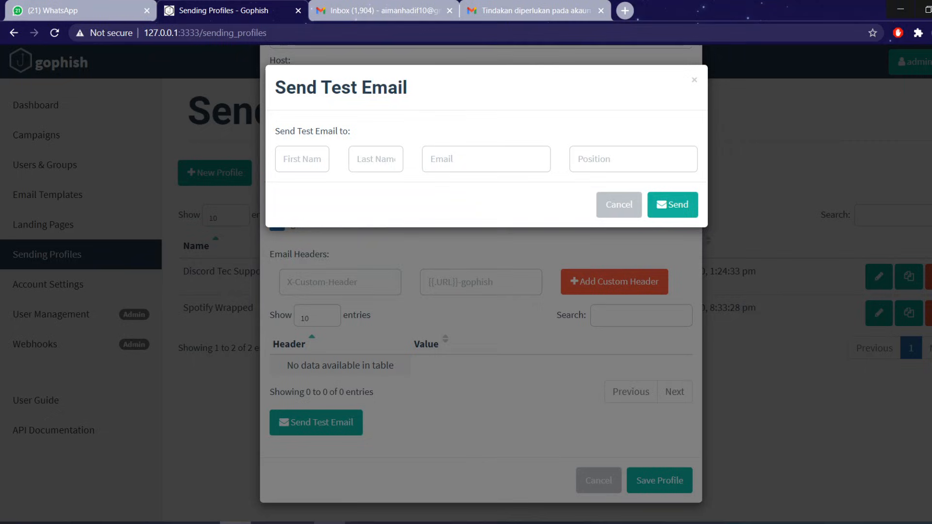
{"action": "type", "text": "Hadif"}
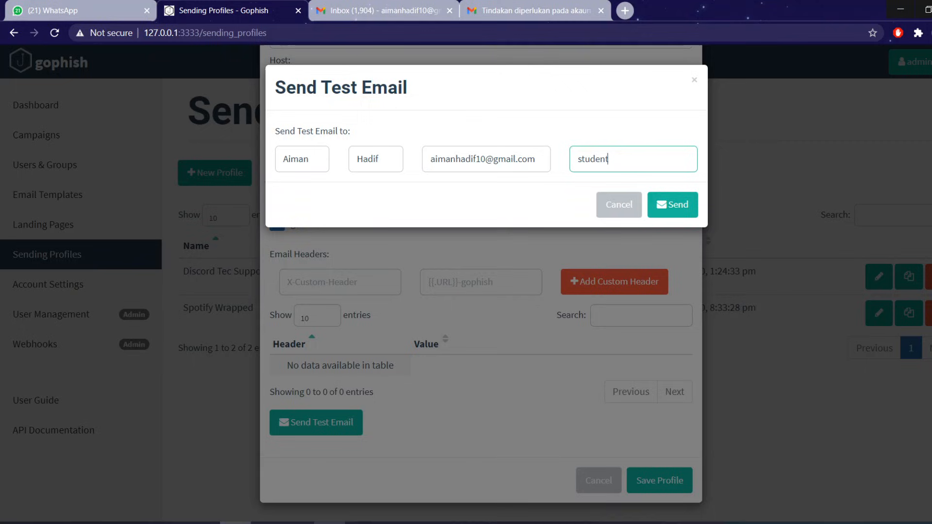
{"action": "left_click", "coordinate": [672, 205]}
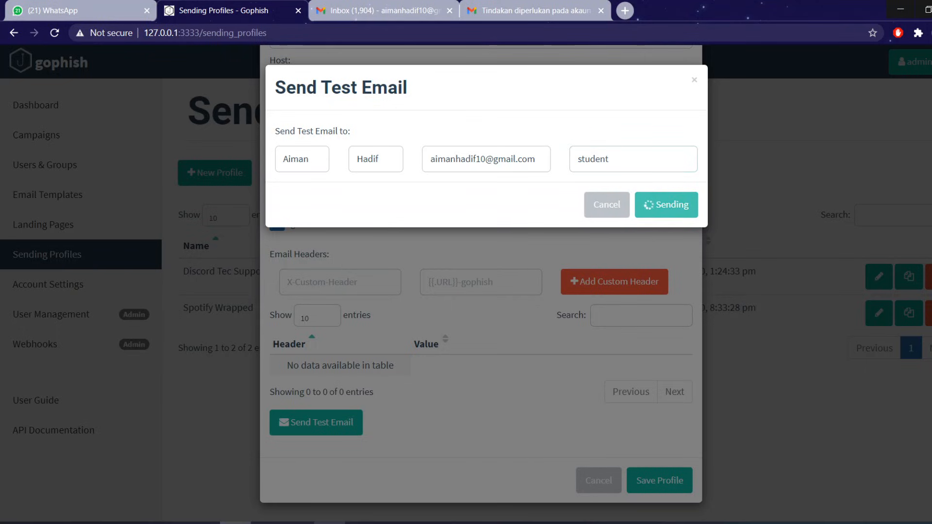
{"action": "left_click", "coordinate": [666, 204]}
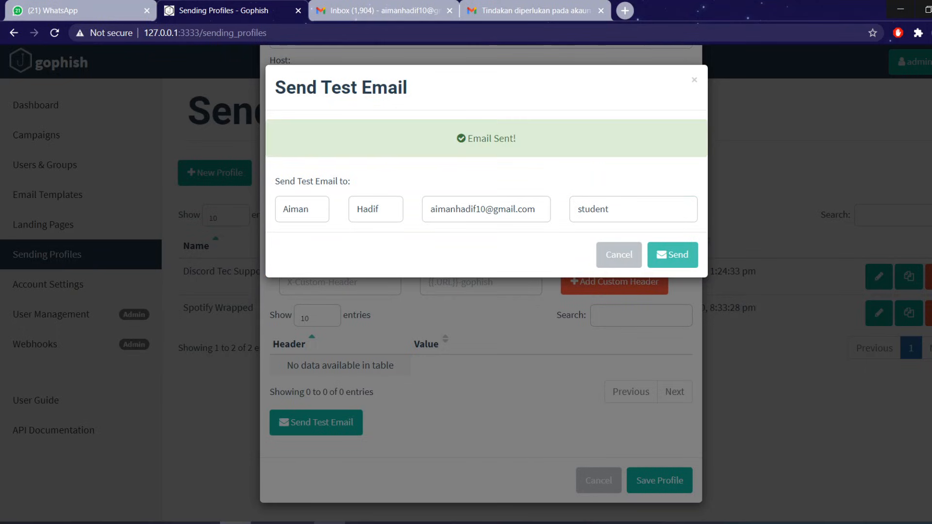
{"action": "left_click", "coordinate": [381, 10]}
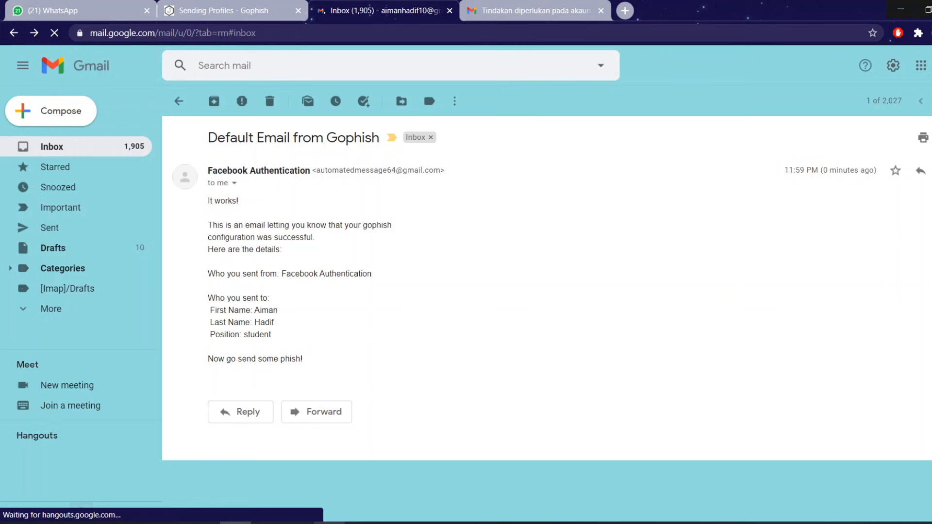
- Confirm the test mail in the Gmail inbox, then save the Facebook Team profile
{"action": "left_click", "coordinate": [178, 101]}
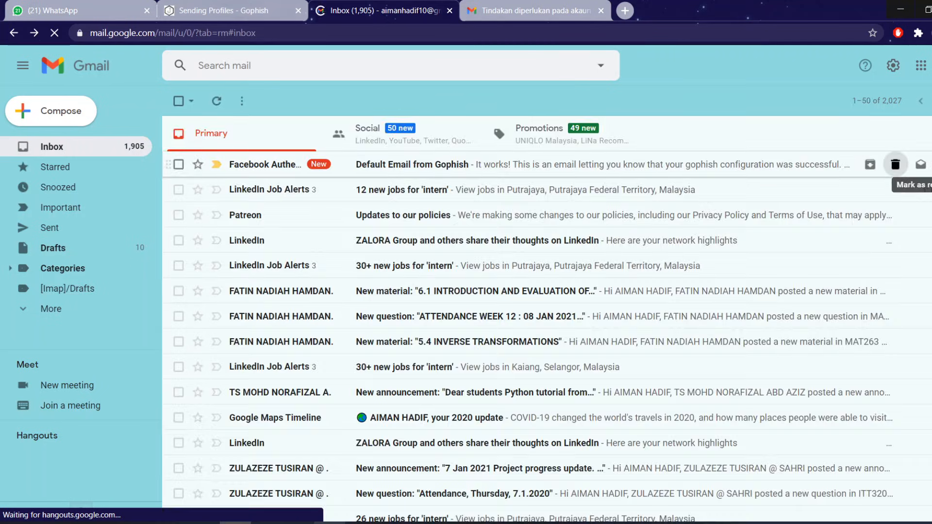
{"action": "left_click", "coordinate": [226, 11]}
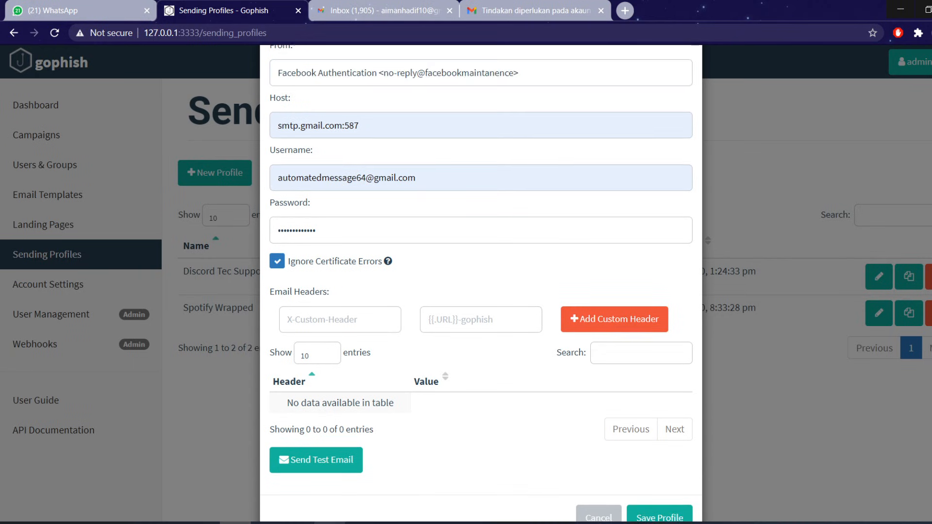
{"action": "left_click", "coordinate": [659, 515]}
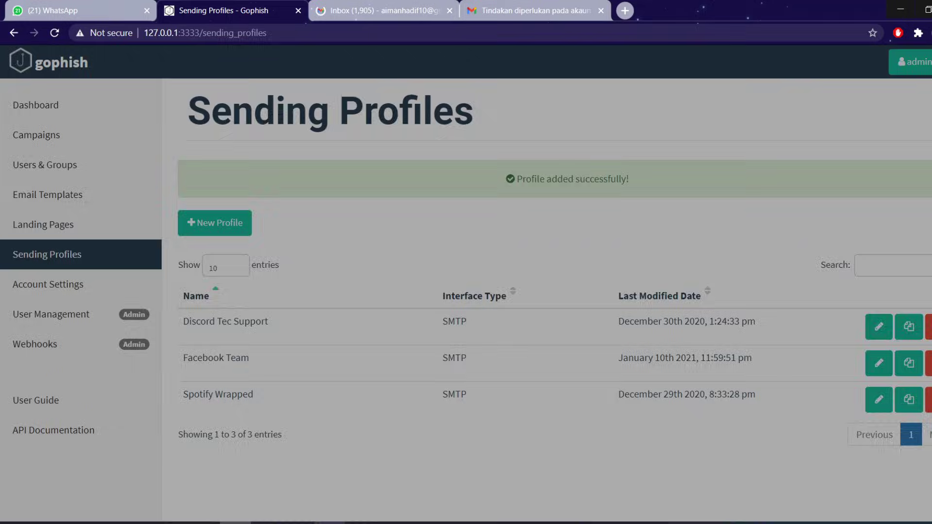
{"action": "mouse_move", "coordinate": [42, 224]}
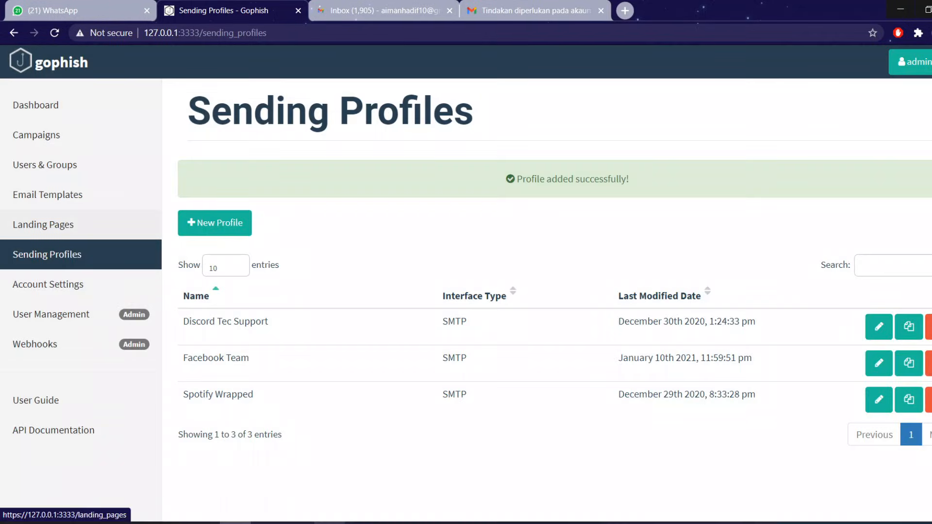
- Go to Landing Pages and begin a new blank landing page
{"action": "left_click", "coordinate": [43, 224]}
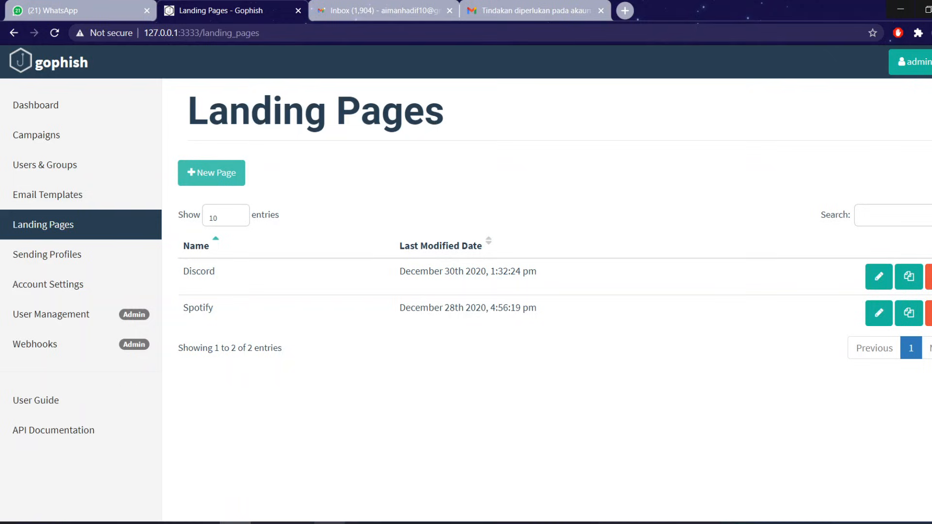
{"action": "left_click", "coordinate": [211, 172]}
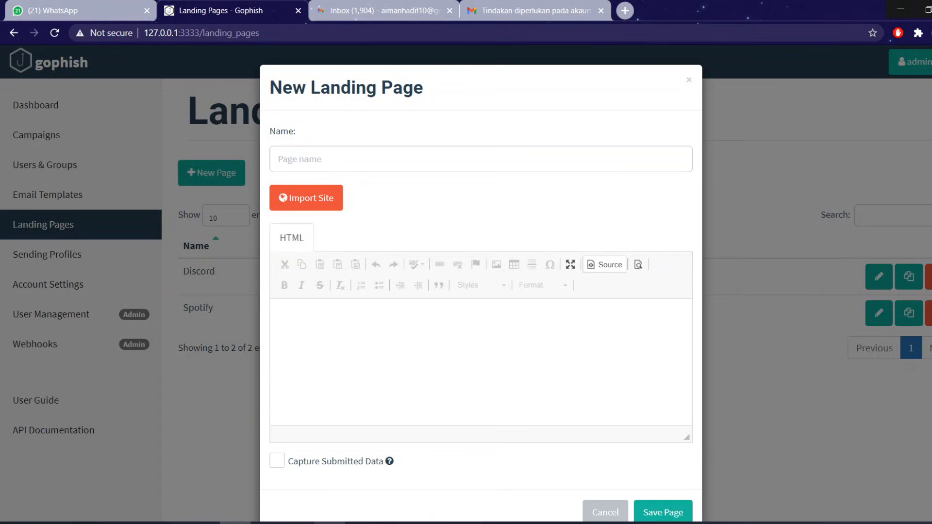
- Name the page Facebook, switch to HTML source, then cancel the form unsaved
{"action": "type", "text": "Facebook"}
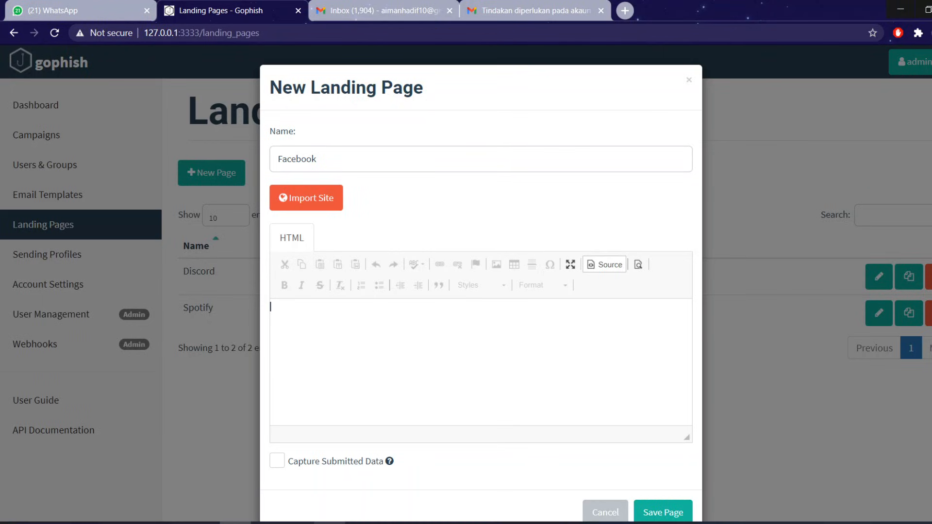
{"action": "left_click", "coordinate": [306, 197]}
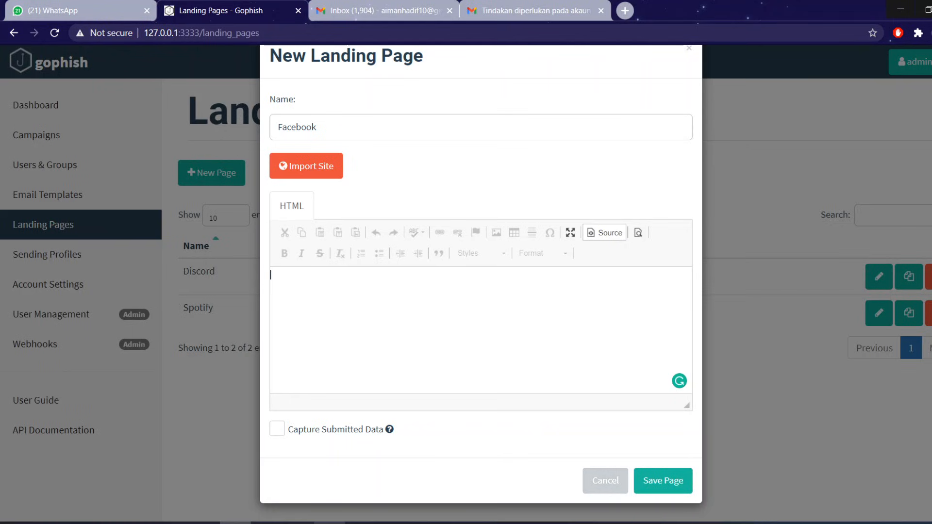
{"action": "left_click", "coordinate": [604, 480]}
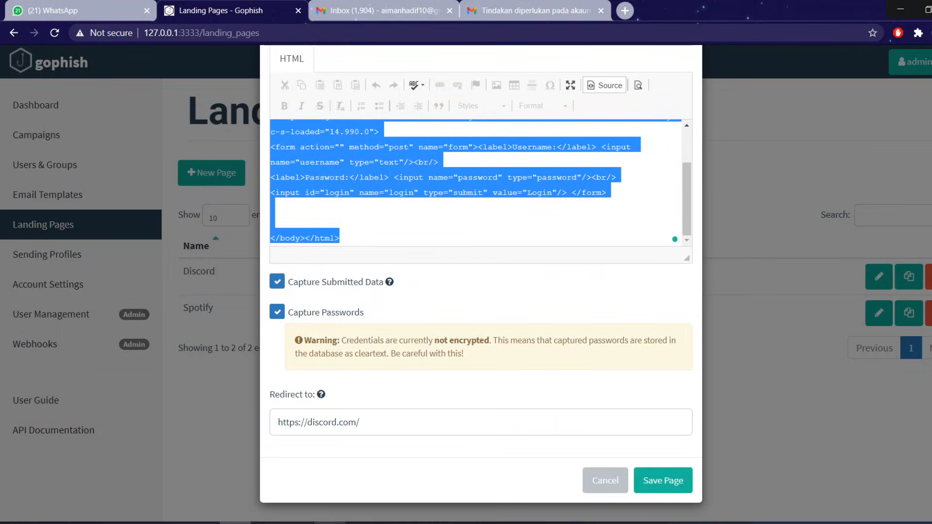
{"action": "left_click", "coordinate": [604, 479]}
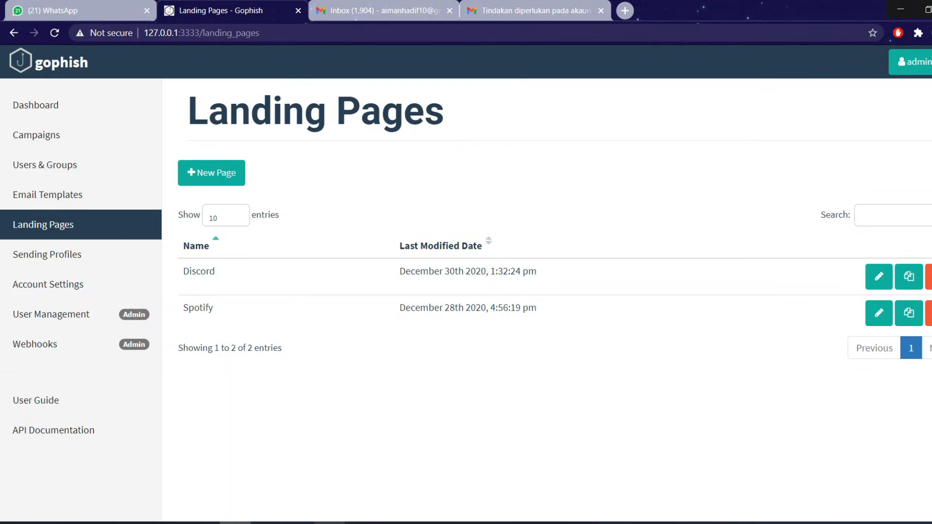
- Name a fresh page Facebook with login-form HTML and enable Capture Submitted Data and passwords
{"action": "type", "text": "F"}
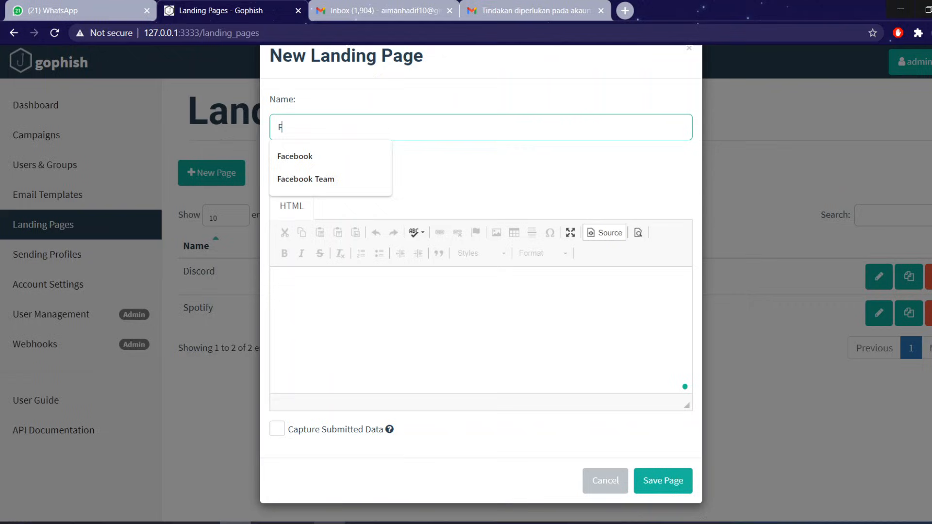
{"action": "left_click", "coordinate": [294, 155]}
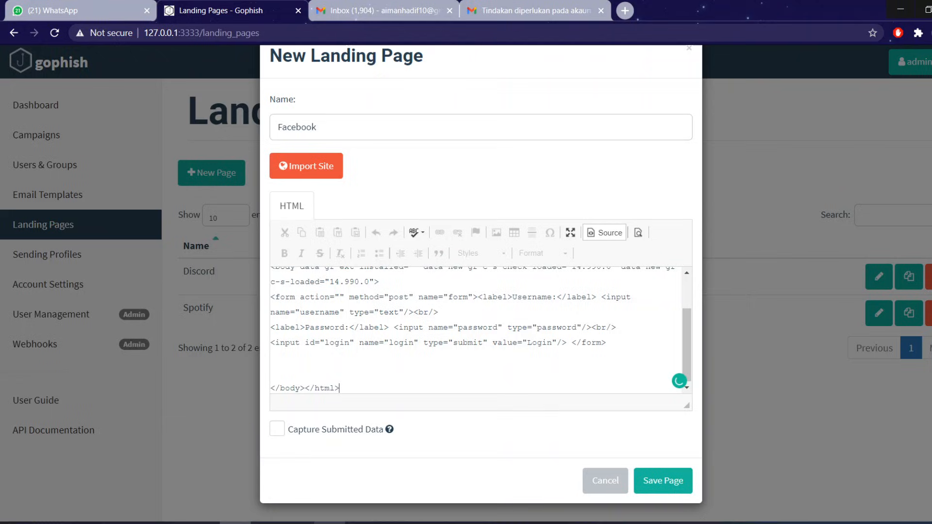
{"action": "scroll", "scroll_direction": "up", "scroll_amount": 3}
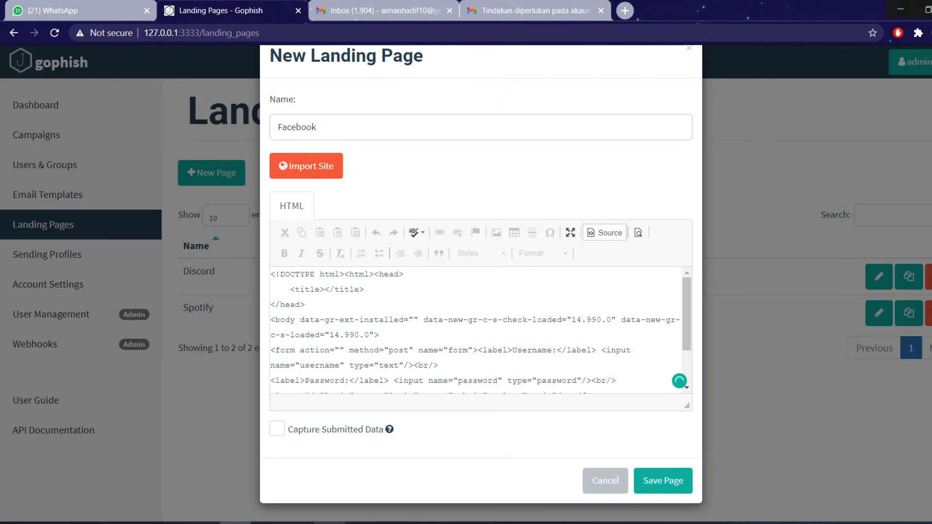
{"action": "scroll", "scroll_direction": "down", "scroll_amount": 3}
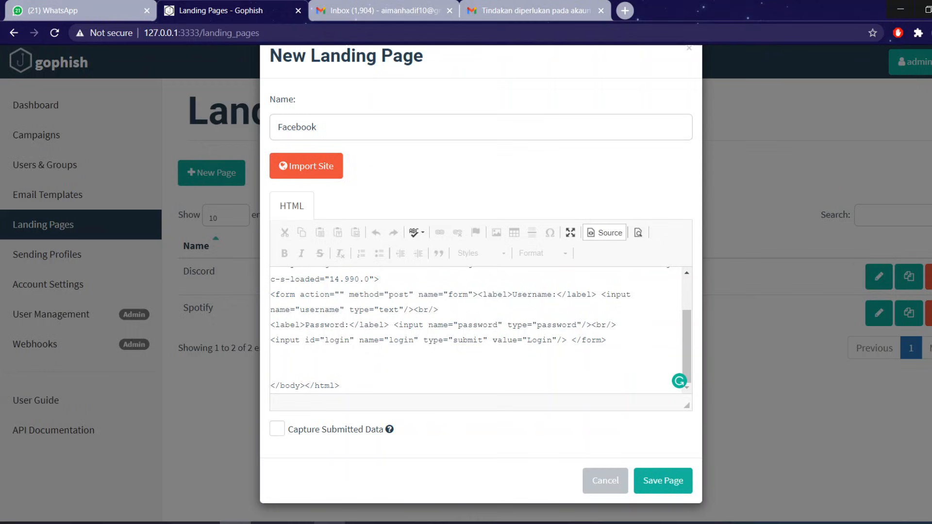
{"action": "left_click", "coordinate": [277, 429]}
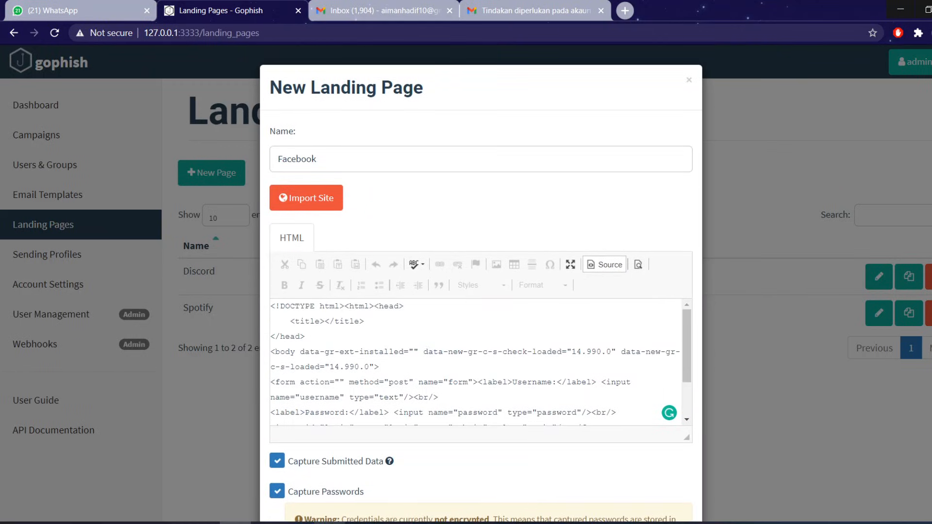
{"action": "scroll", "scroll_direction": "down", "scroll_amount": 3}
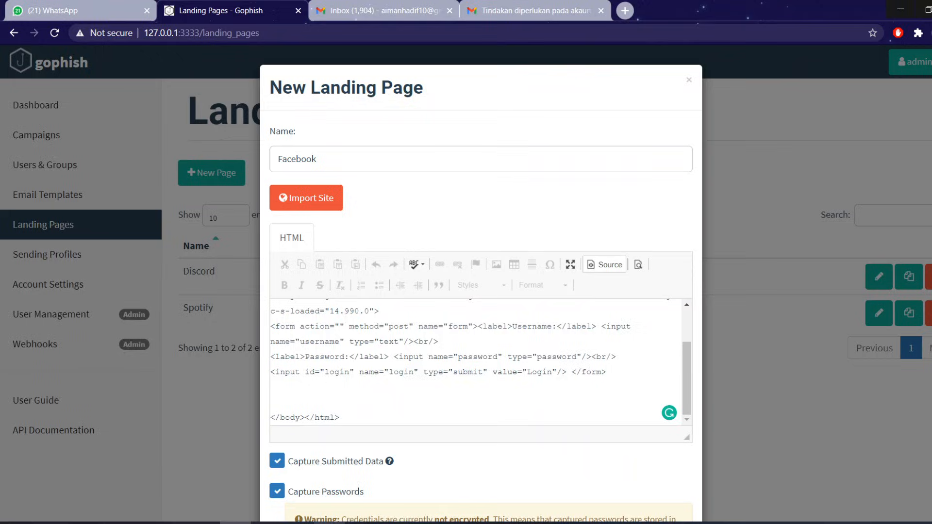
- Preview the rendered login form and adjust its content
{"action": "left_click", "coordinate": [605, 264]}
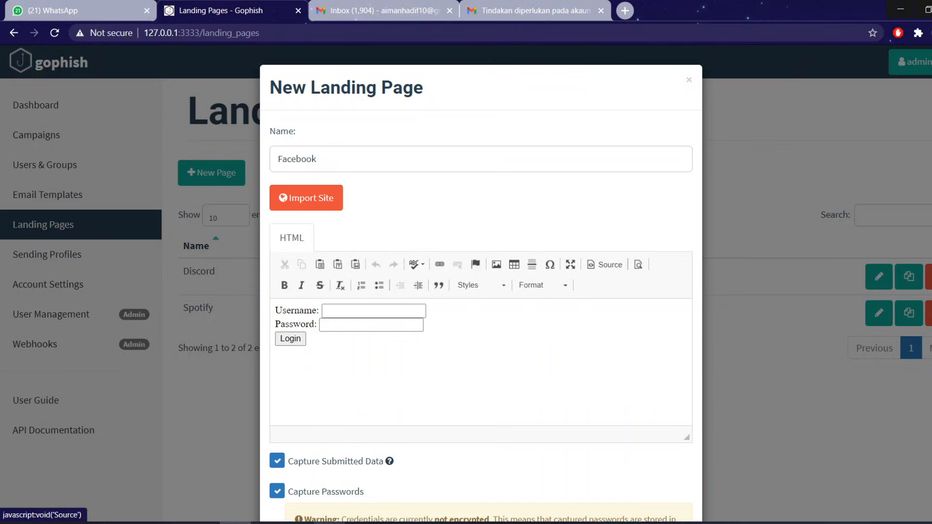
{"action": "scroll", "scroll_direction": "down", "scroll_amount": 3}
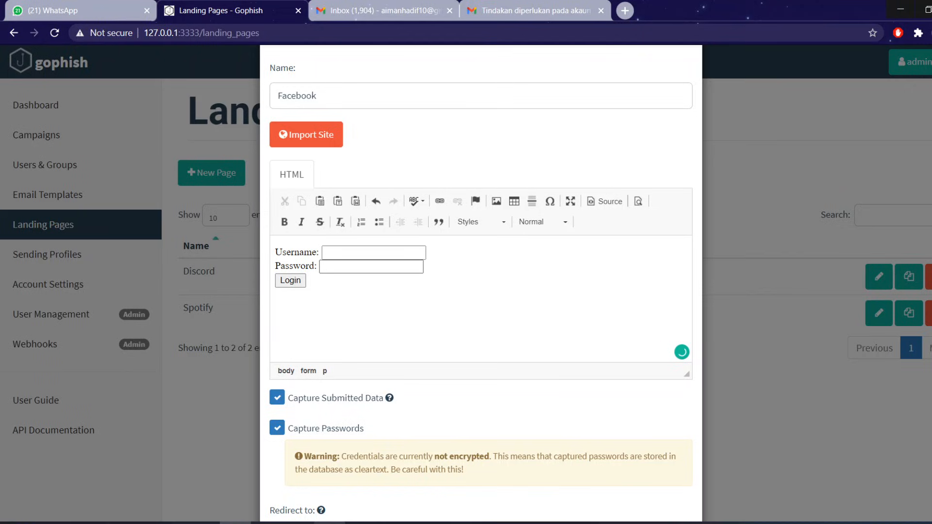
{"action": "type", "text": "a"}
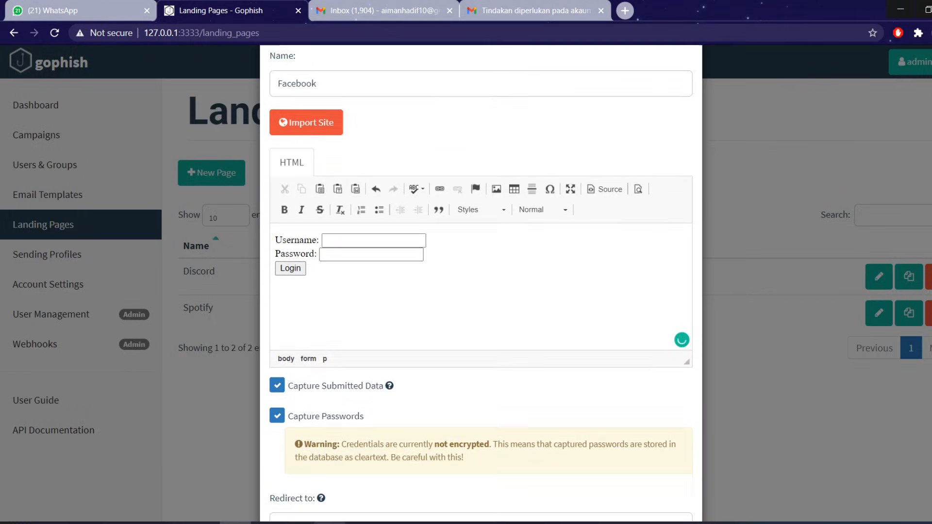
{"action": "scroll", "scroll_direction": "down", "scroll_amount": 3}
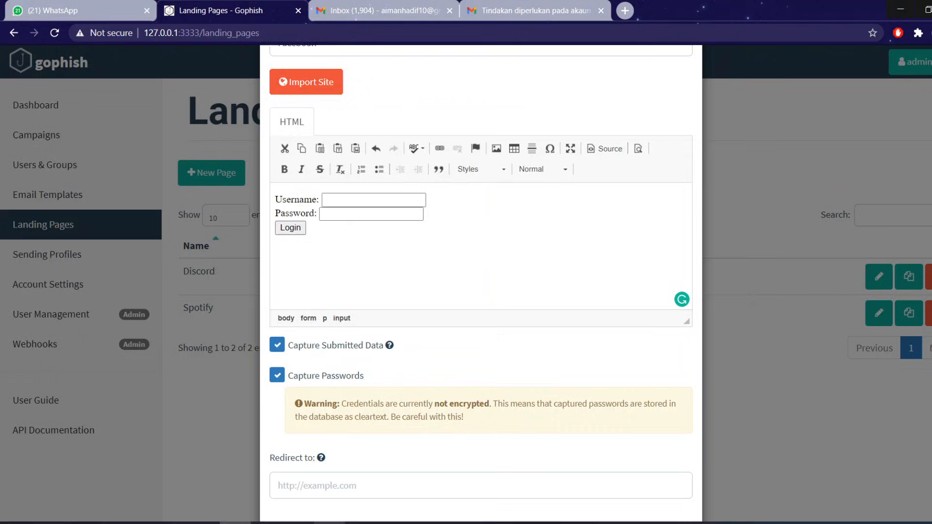
{"action": "scroll", "scroll_direction": "down", "scroll_amount": 3}
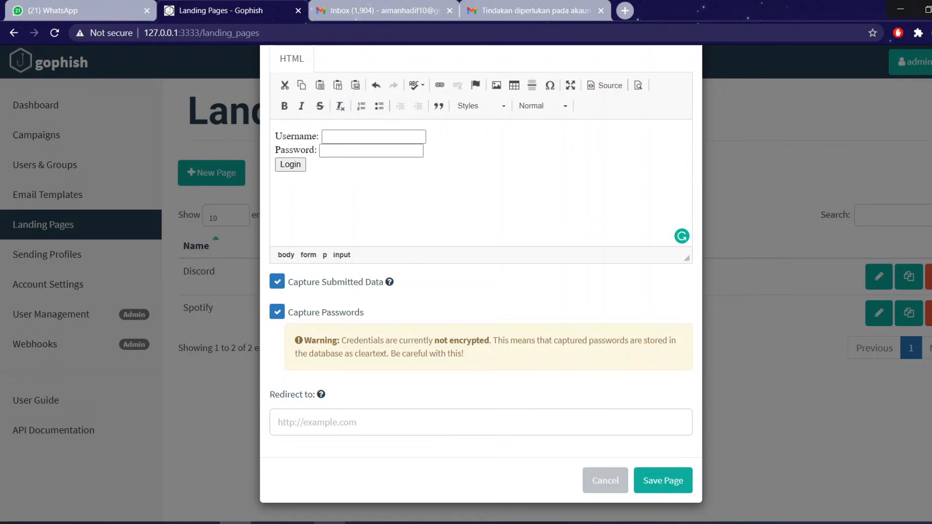
{"action": "scroll", "scroll_direction": "up", "scroll_amount": 3}
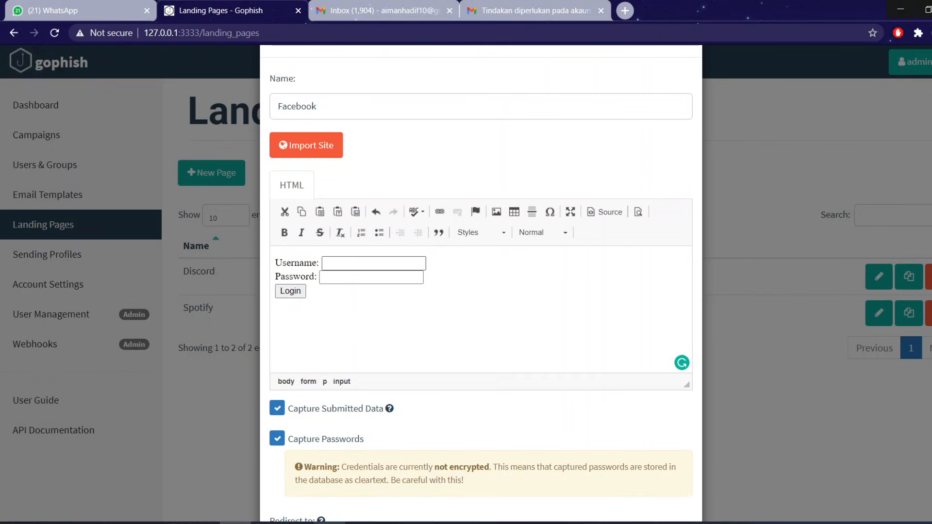
- Enter a Facebook redirect URL and save the Facebook landing page
{"action": "type", "text": "https:/"}
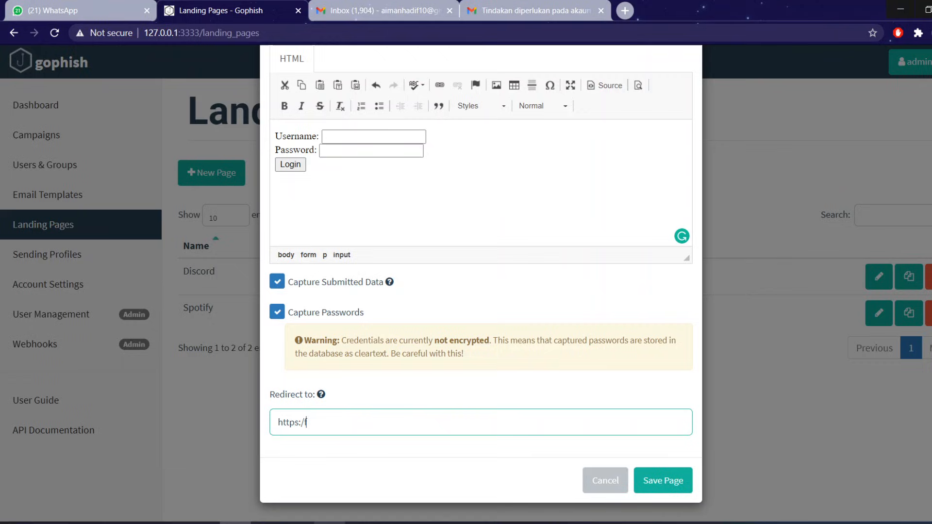
{"action": "type", "text": "face"}
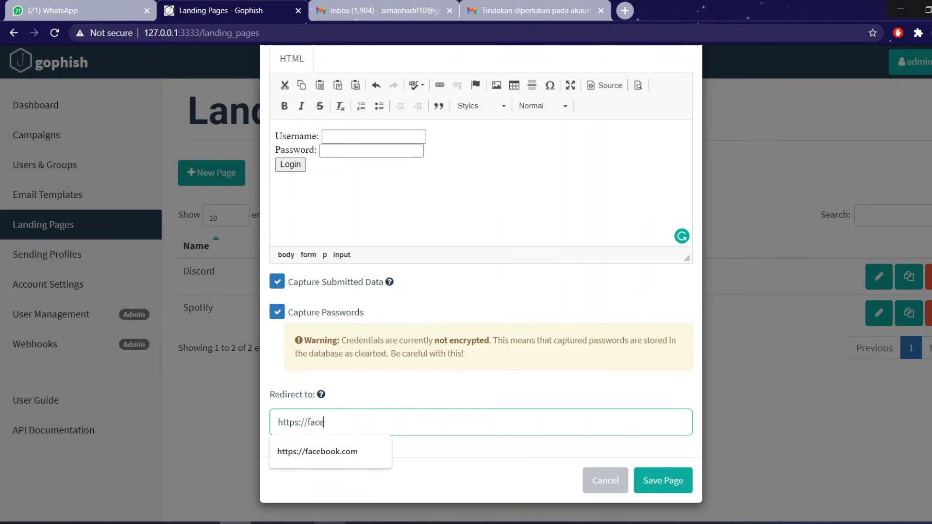
{"action": "key", "text": "Backspace"}
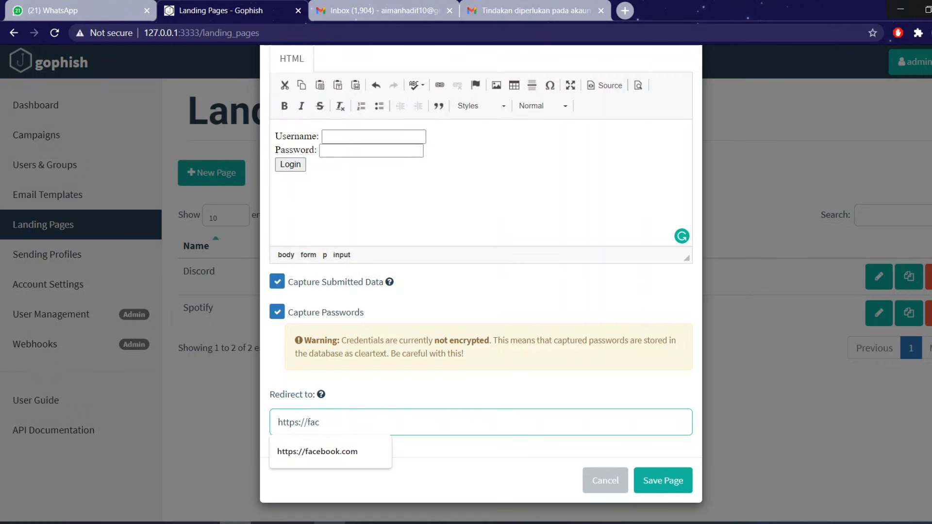
{"action": "left_click", "coordinate": [662, 480]}
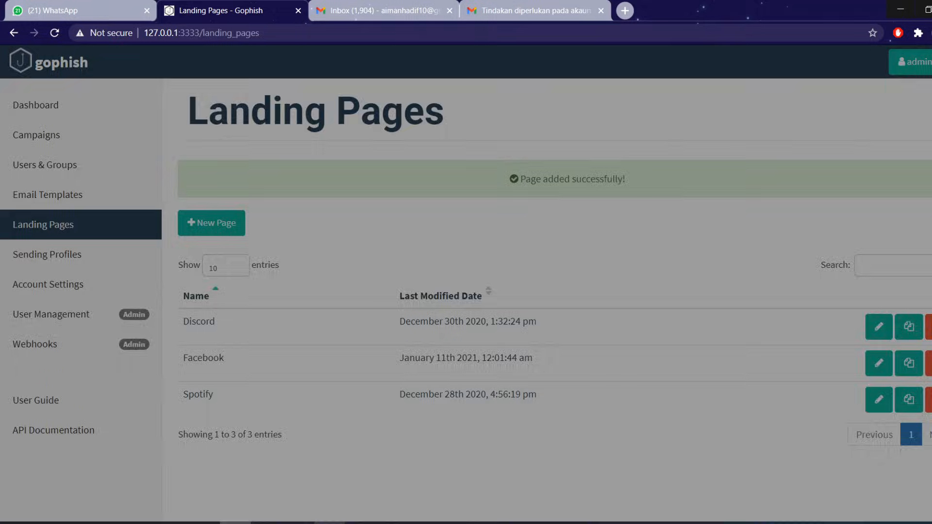
{"action": "mouse_move", "coordinate": [47, 194]}
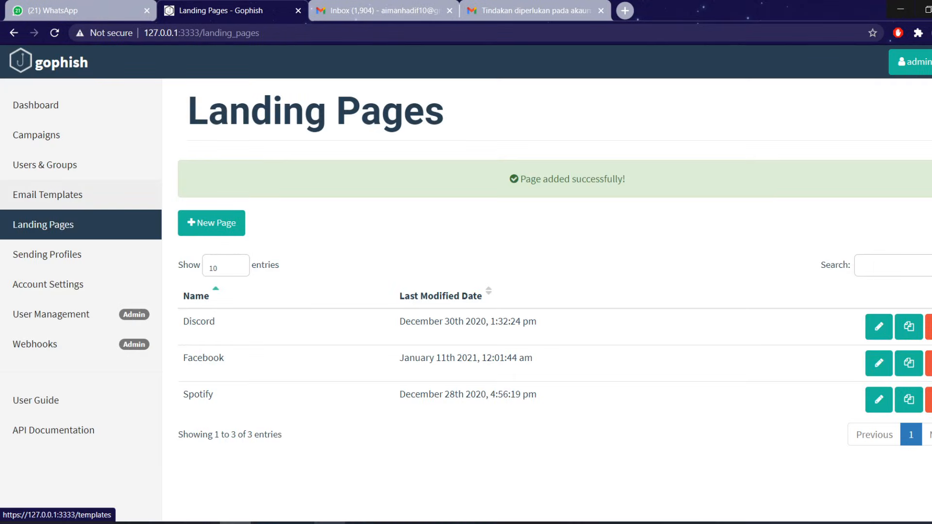
- Start a new email template in Email Templates named Facebook EMail
{"action": "left_click", "coordinate": [48, 194]}
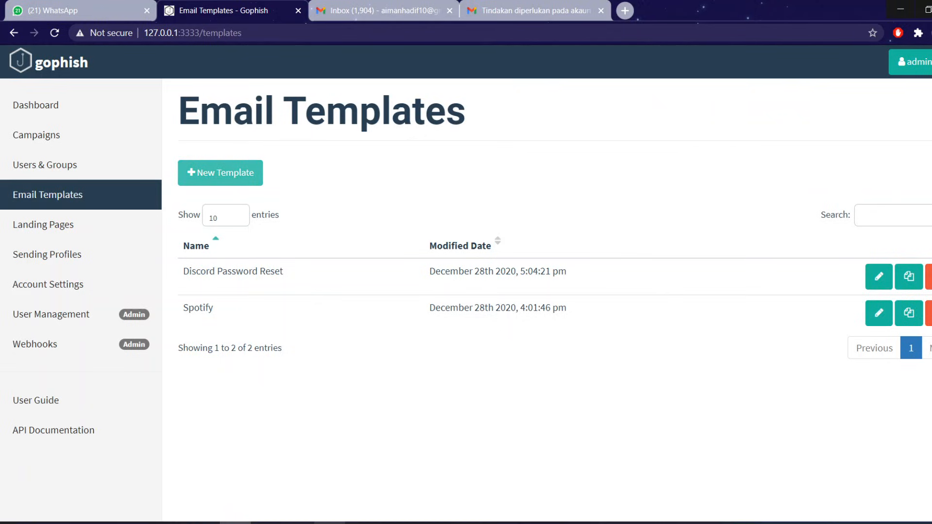
{"action": "left_click", "coordinate": [219, 172]}
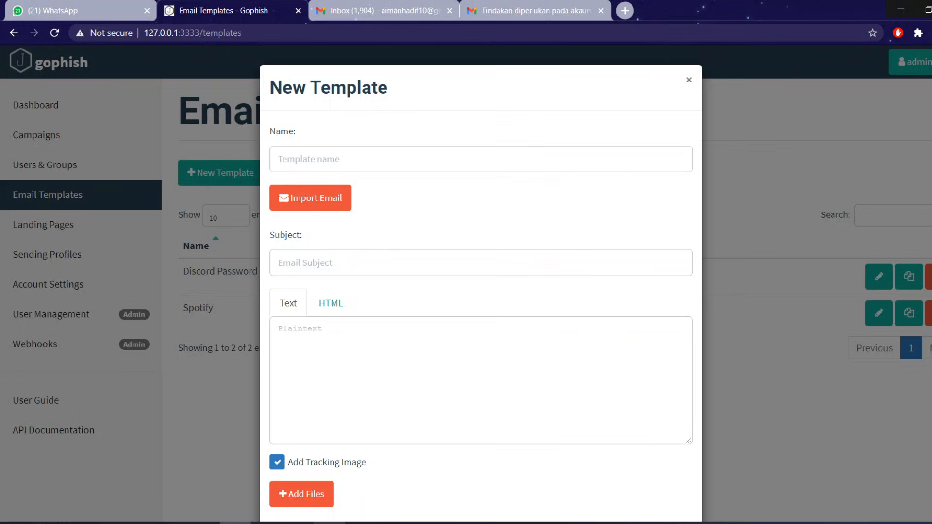
{"action": "type", "text": "Facebook EMail"}
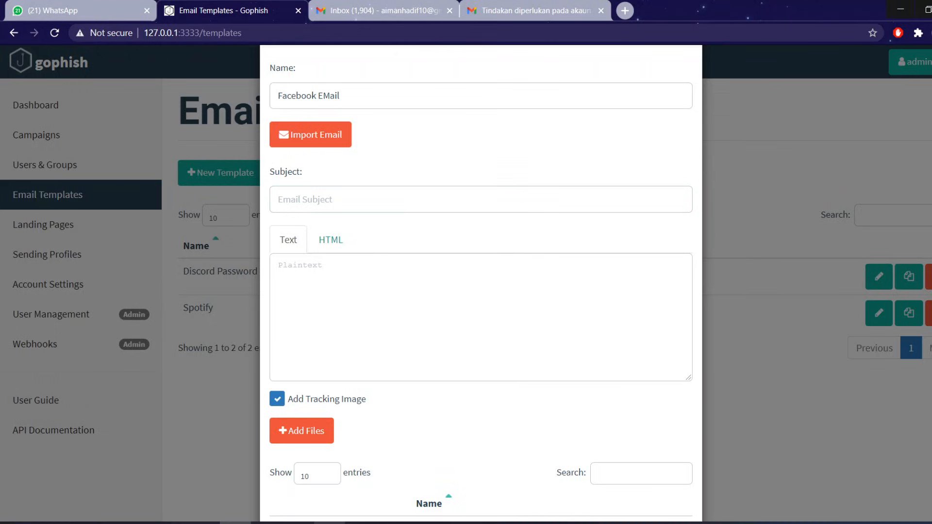
{"action": "type", "text": "T"}
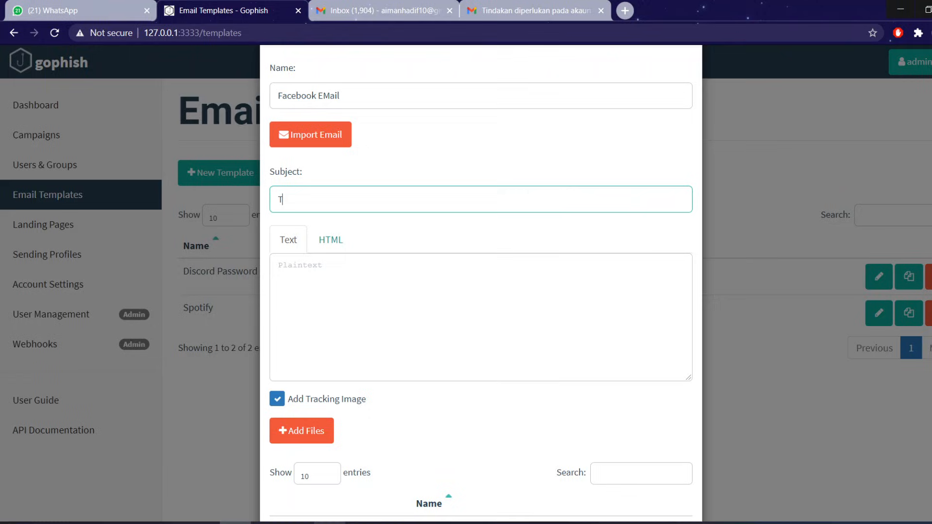
- Enter the subject 'Tindakan diperlukan pada akaun Facebook Anda' and select the whole subject line
{"action": "type", "text": "Tindakan diperl"}
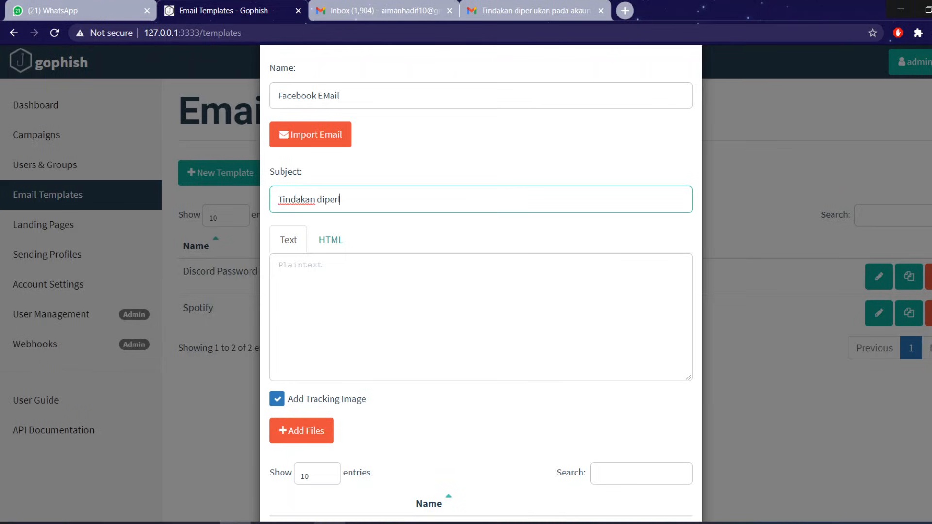
{"action": "type", "text": "lukan pada akaun F"}
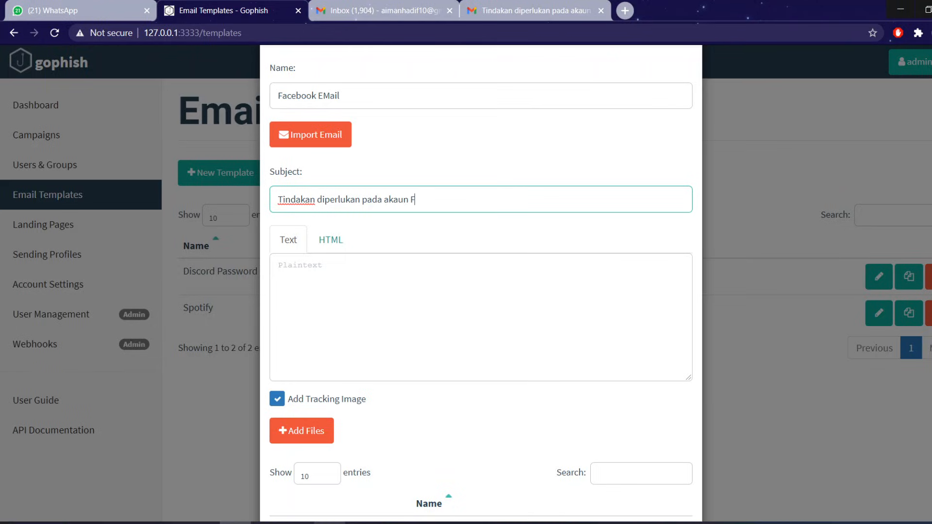
{"action": "type", "text": "acebook Anda"}
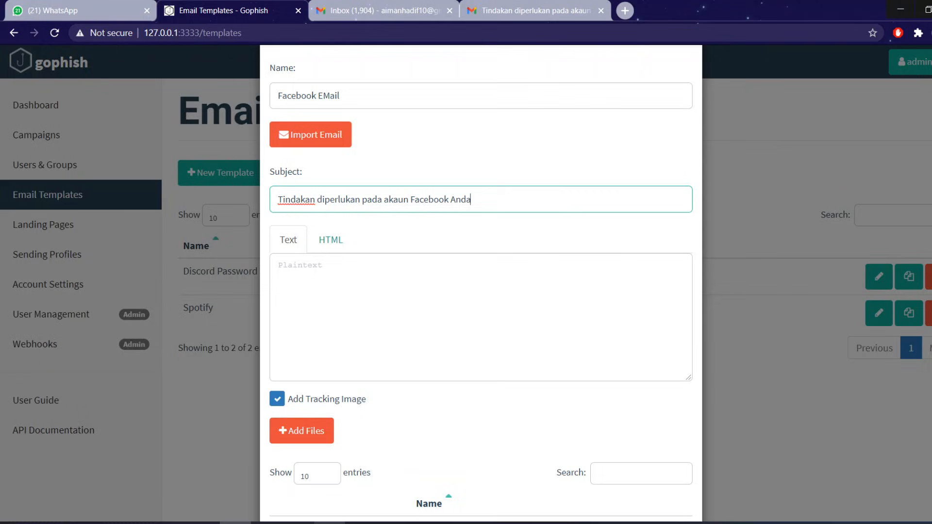
{"action": "triple_click", "coordinate": [373, 199]}
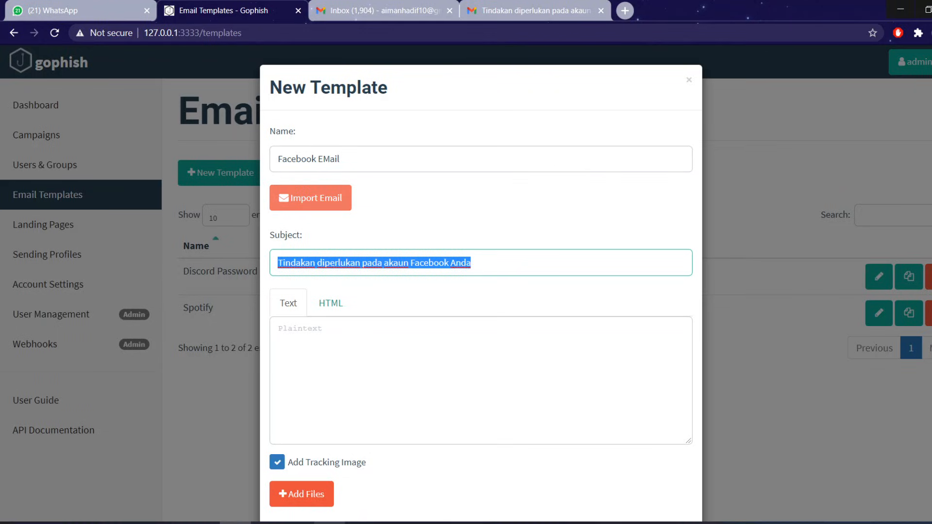
- Bring up the Import Email window for the template, then move to the Gmail inbox
{"action": "left_click", "coordinate": [311, 197]}
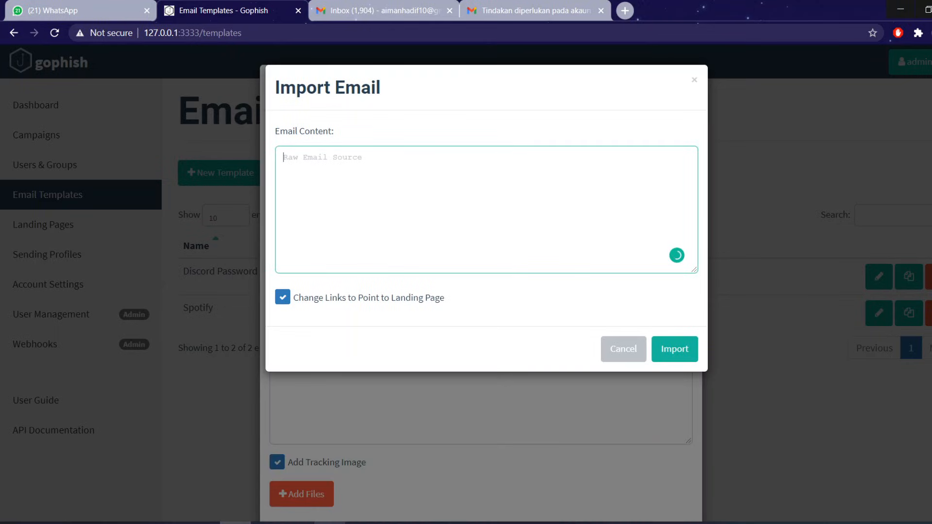
{"action": "mouse_move", "coordinate": [384, 9]}
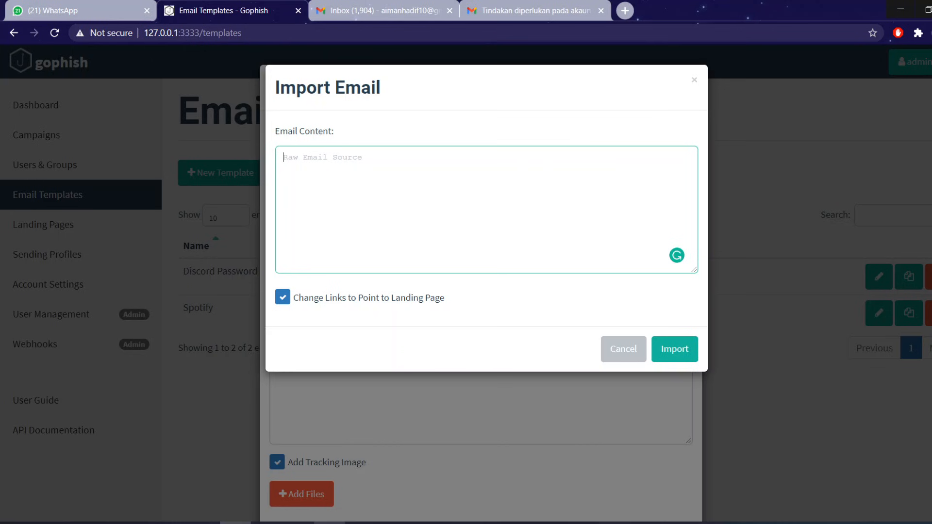
{"action": "left_click", "coordinate": [383, 11]}
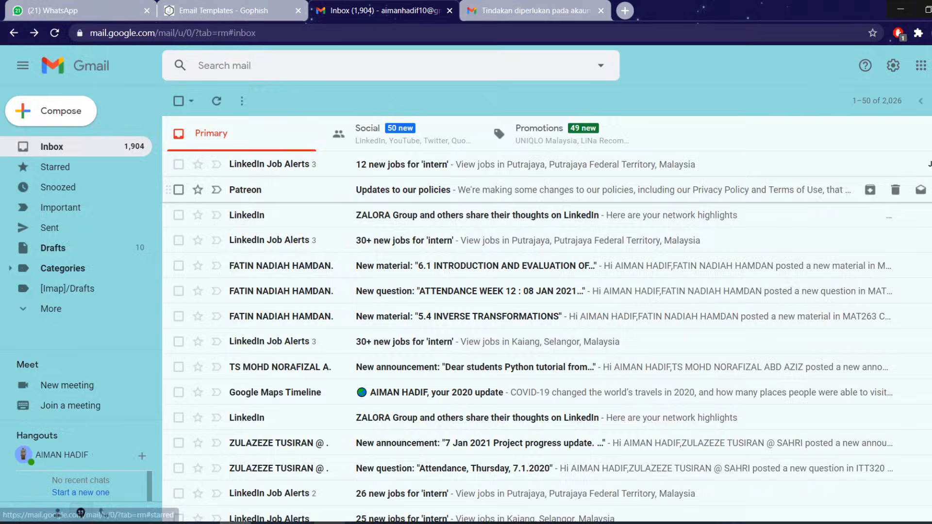
- Open the Facebook account action email from Gmail's Starred messages
{"action": "left_click", "coordinate": [55, 167]}
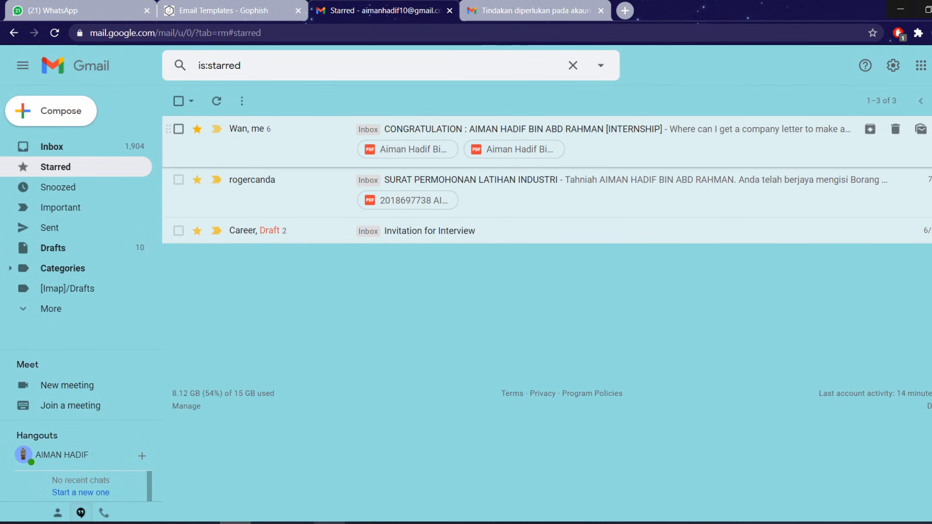
{"action": "left_click", "coordinate": [52, 146]}
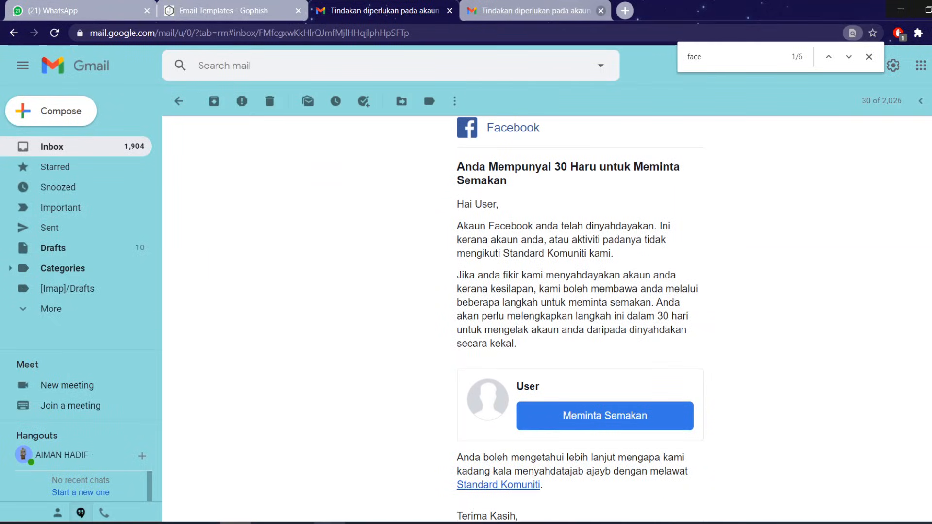
{"action": "left_click", "coordinate": [601, 9]}
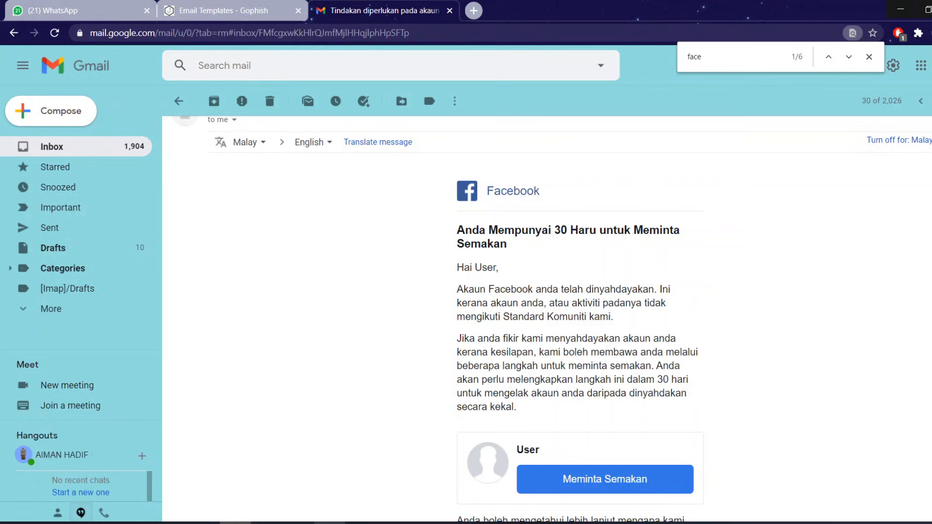
- Copy the message's original raw source via Show original and return to the Gophish template
{"action": "left_click", "coordinate": [921, 170]}
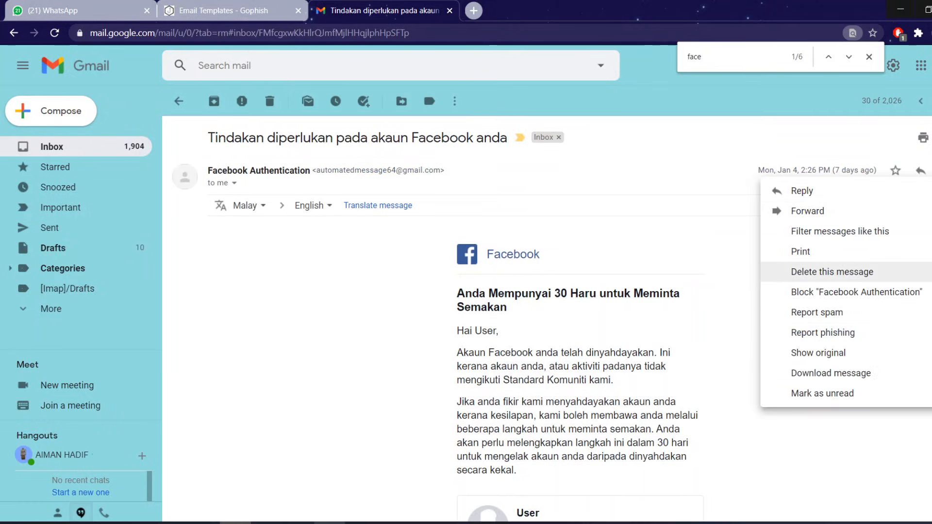
{"action": "left_click", "coordinate": [818, 352]}
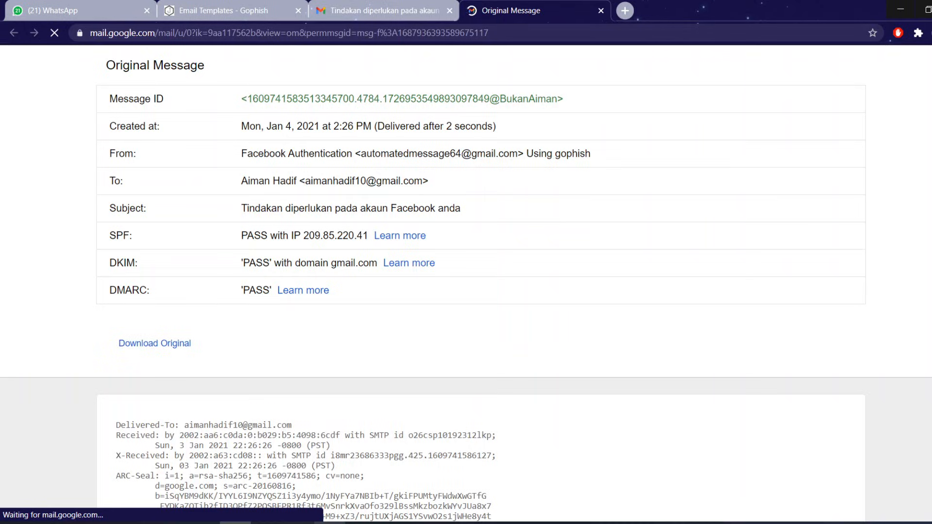
{"action": "left_click", "coordinate": [815, 344]}
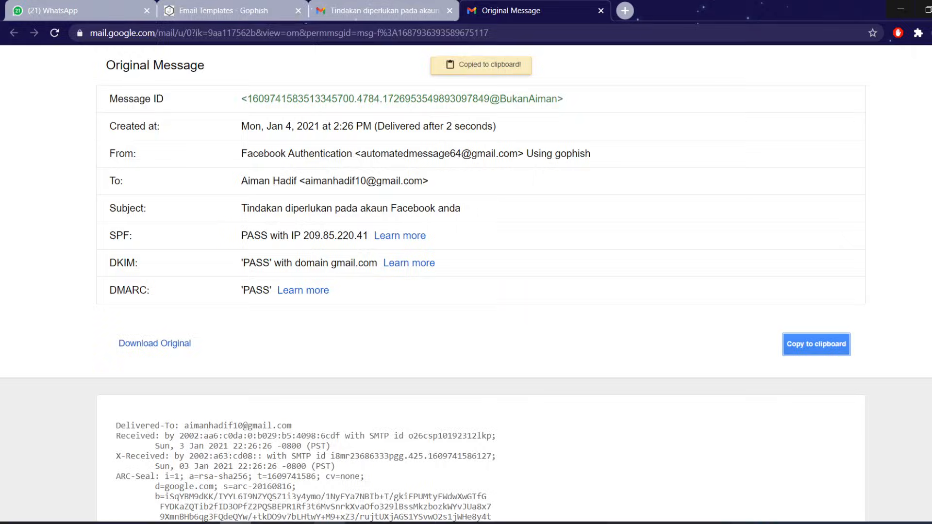
{"action": "left_click", "coordinate": [232, 11]}
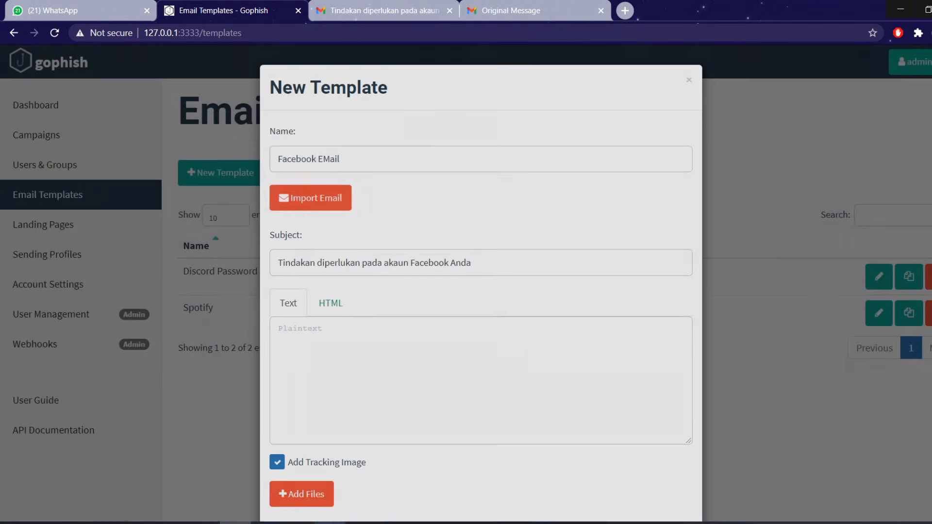
- Import the copied Facebook email source as the template body and review it
{"action": "left_click", "coordinate": [311, 197]}
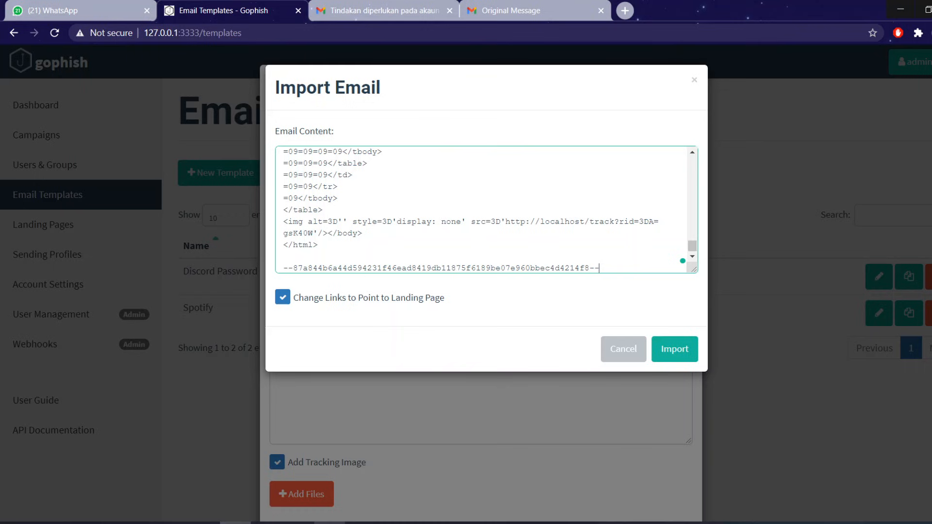
{"action": "left_click", "coordinate": [673, 348]}
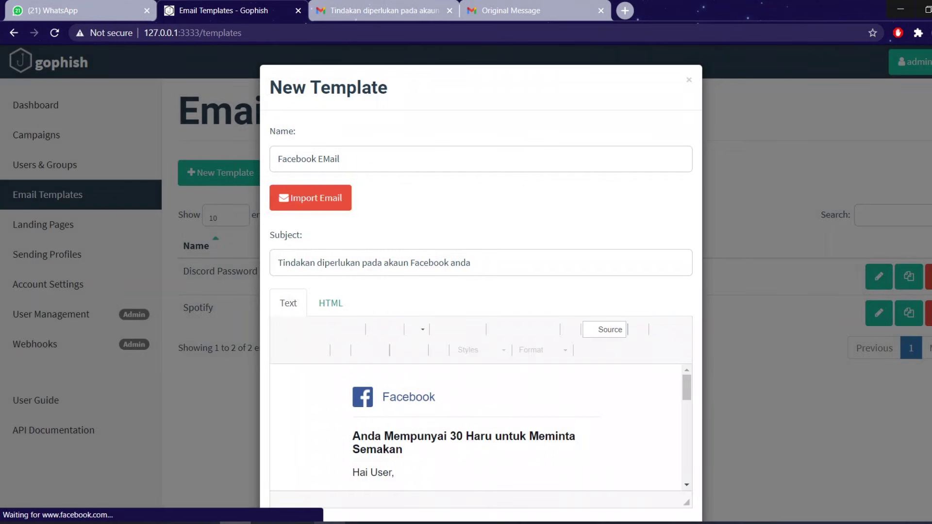
{"action": "scroll", "scroll_direction": "down", "scroll_amount": 3}
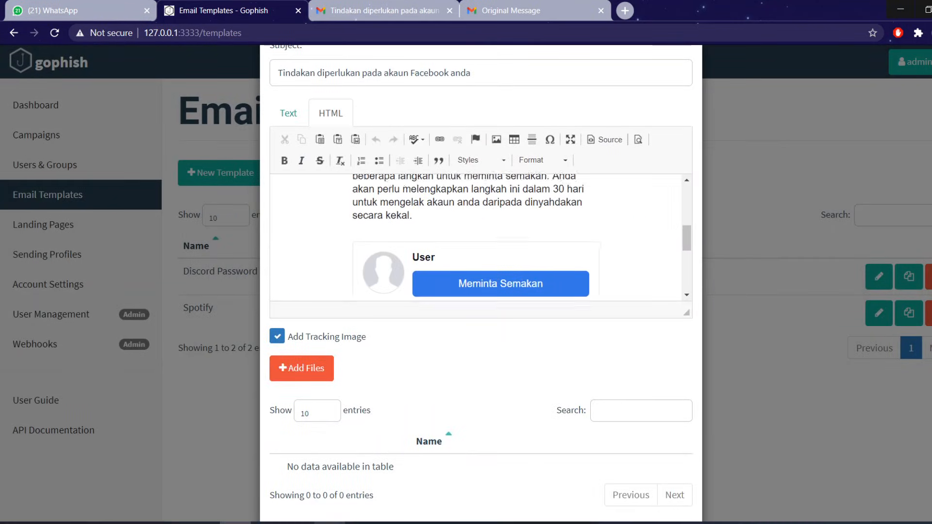
{"action": "scroll", "scroll_direction": "down", "scroll_amount": 3}
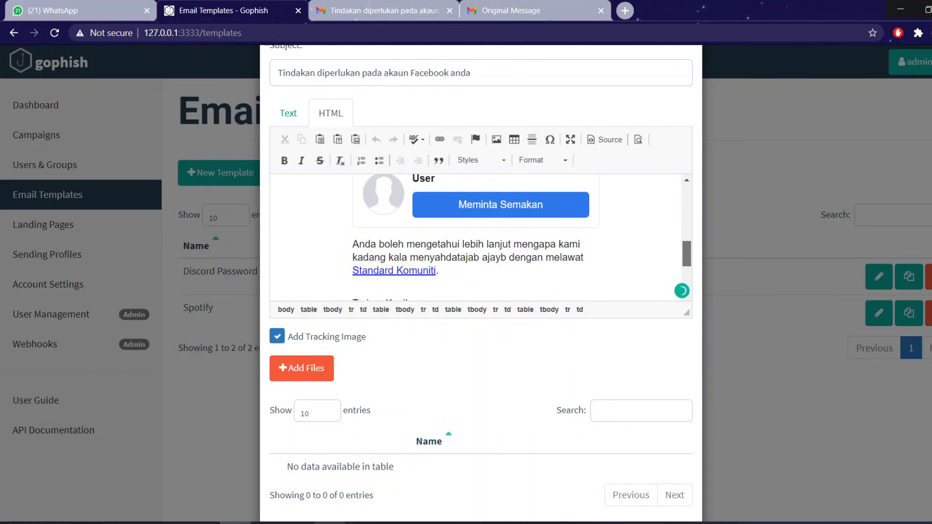
{"action": "scroll", "scroll_direction": "up", "scroll_amount": 3}
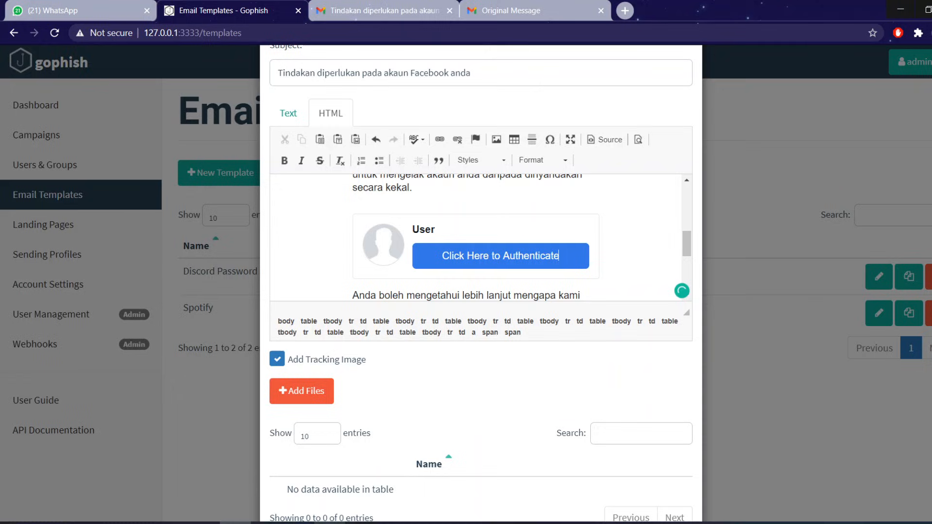
{"action": "scroll", "scroll_direction": "up", "scroll_amount": 3}
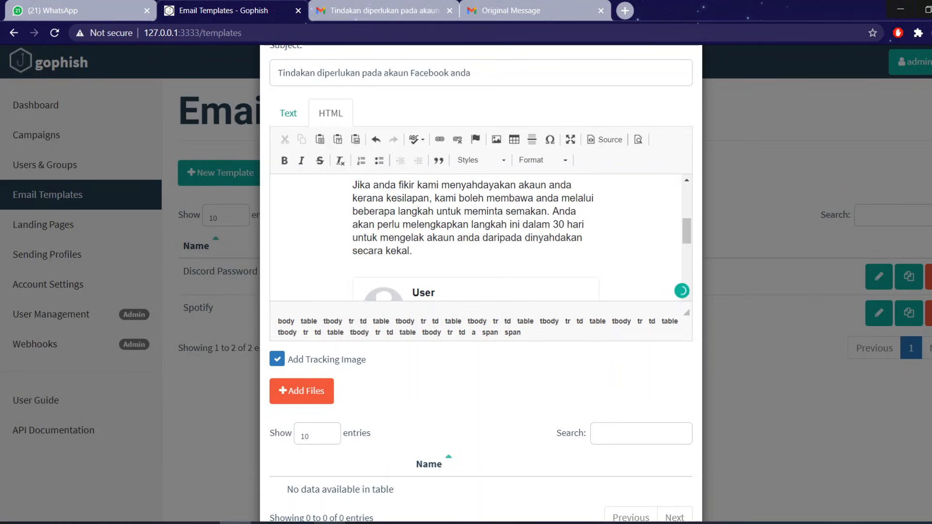
{"action": "left_click", "coordinate": [605, 139]}
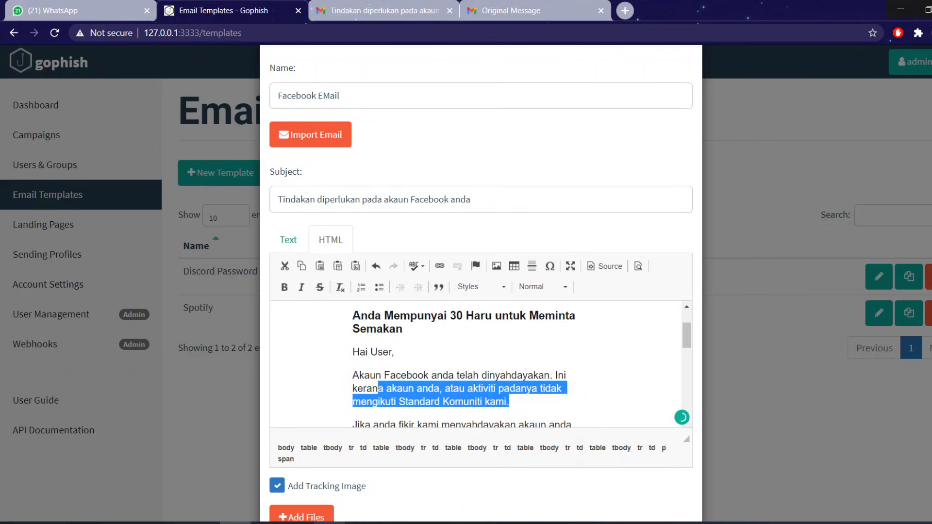
- Save the Facebook EMail template so it joins Discord and Spotify in the list
{"action": "scroll", "scroll_direction": "up", "scroll_amount": 3}
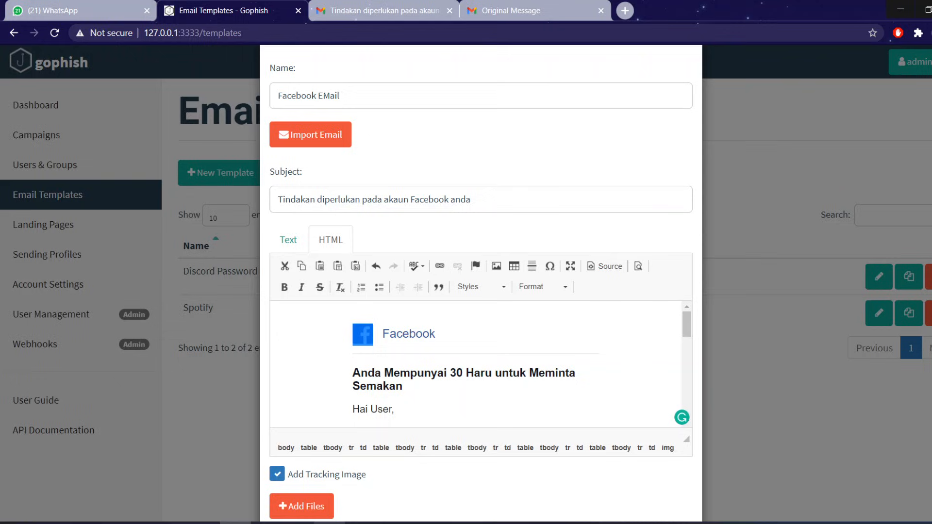
{"action": "scroll", "scroll_direction": "down", "scroll_amount": 3}
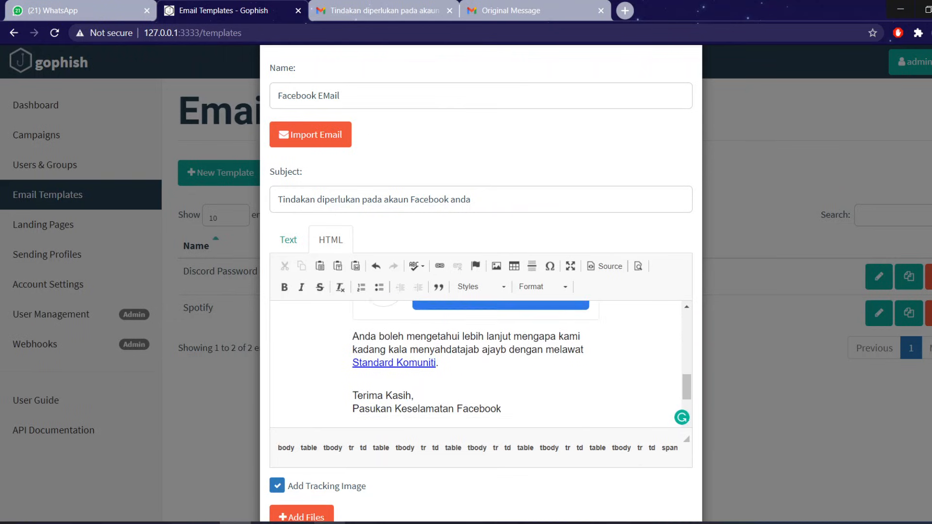
{"action": "scroll", "scroll_direction": "down", "scroll_amount": 3}
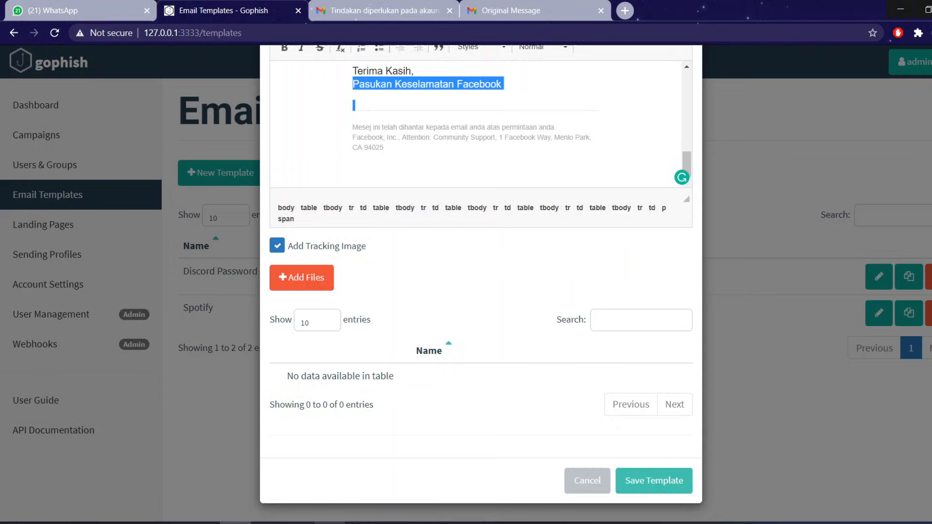
{"action": "left_click", "coordinate": [653, 481]}
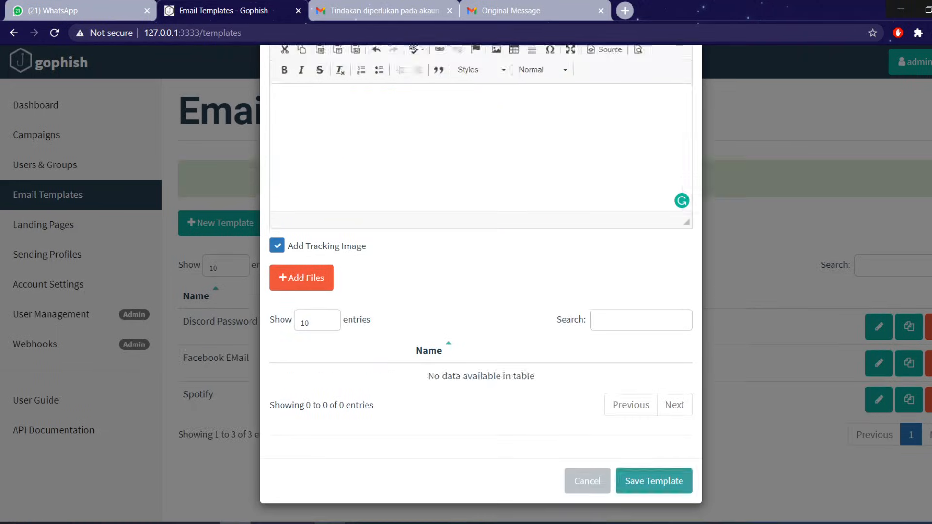
{"action": "left_click", "coordinate": [653, 480]}
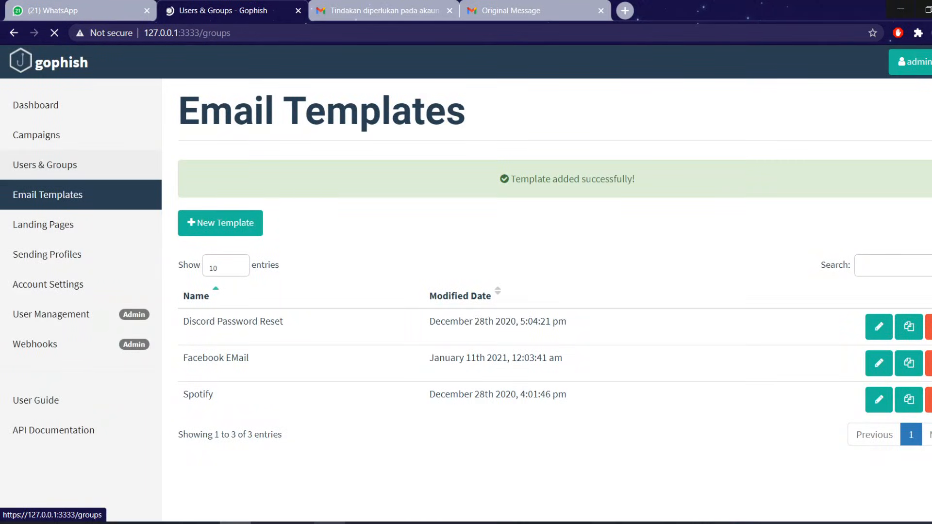
- Create a new group 'me only' in Users & Groups with member Aiman, then view the group CSV template
{"action": "left_click", "coordinate": [45, 165]}
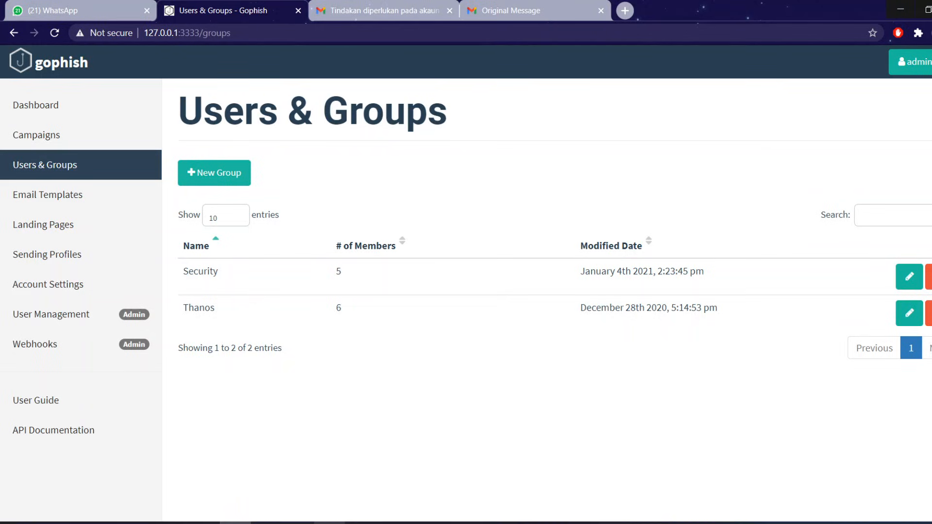
{"action": "left_click", "coordinate": [213, 173]}
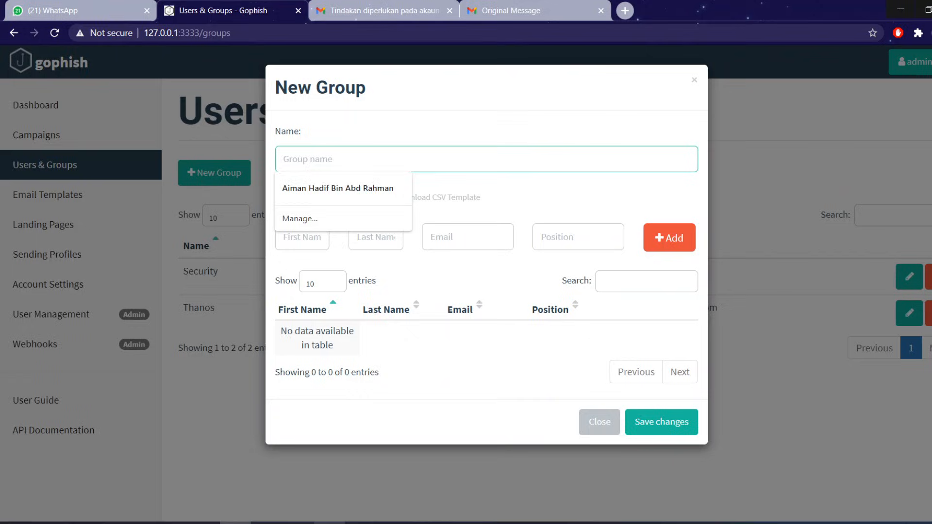
{"action": "type", "text": "me only"}
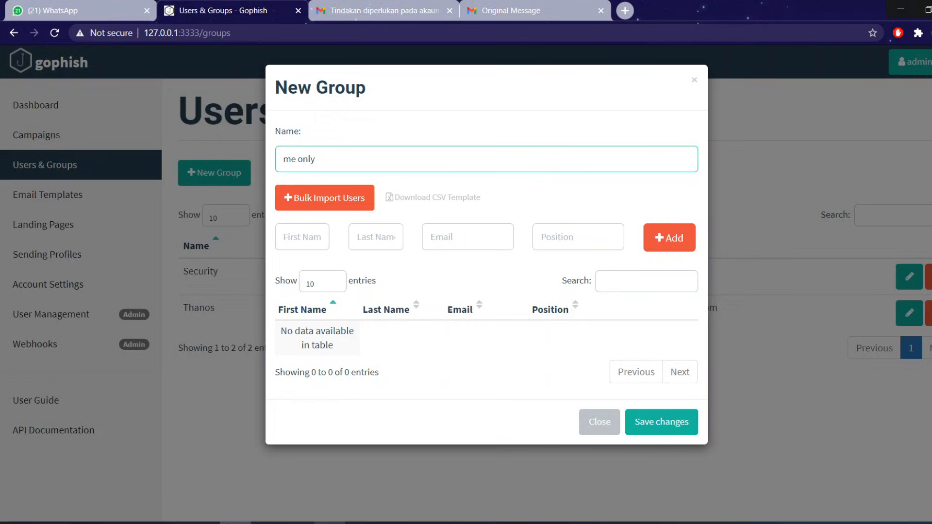
{"action": "type", "text": "Aiman"}
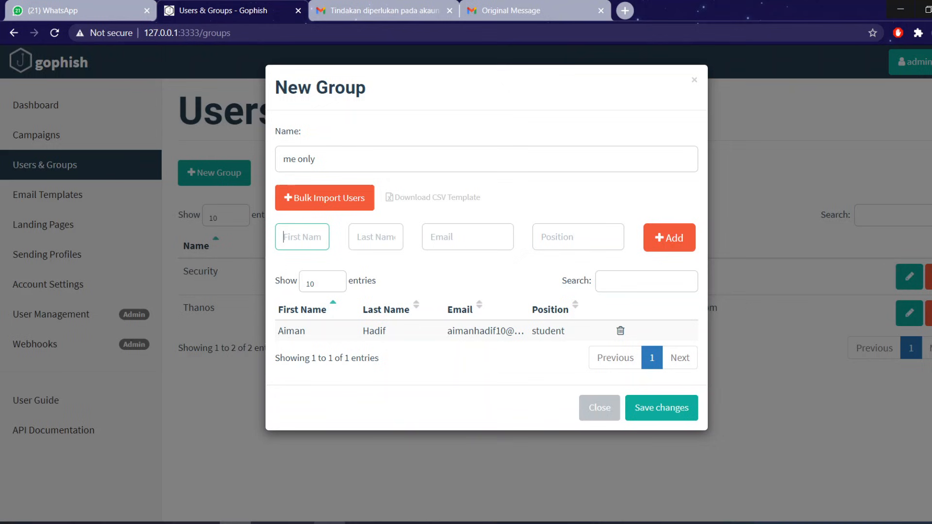
{"action": "left_click", "coordinate": [433, 197]}
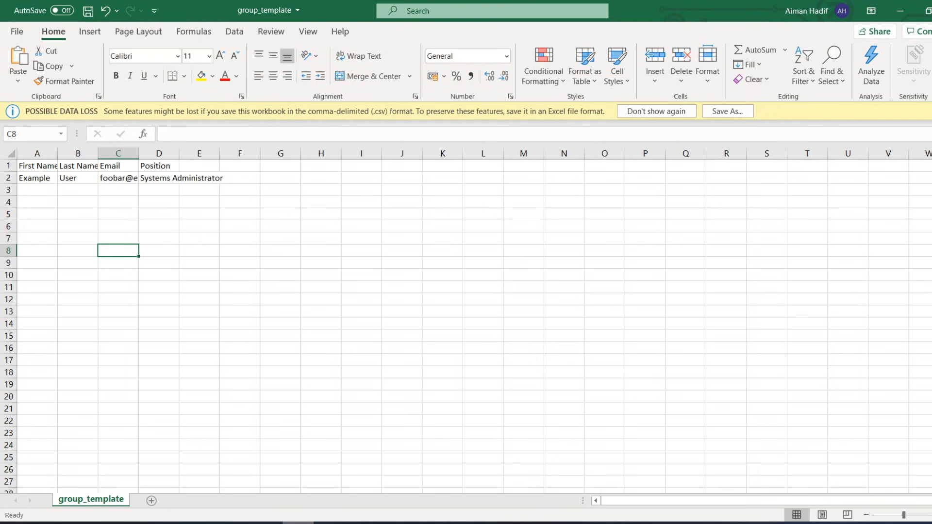
{"action": "left_click", "coordinate": [117, 166]}
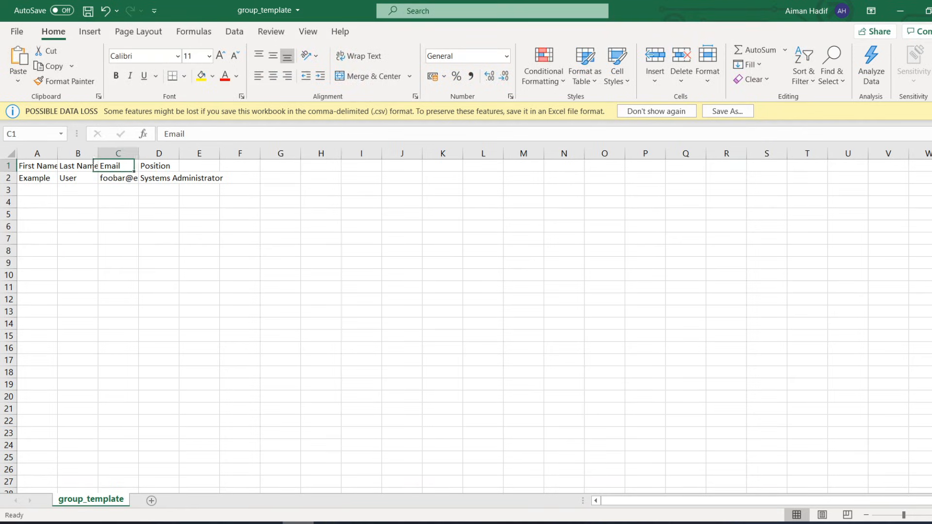
{"action": "left_click", "coordinate": [37, 189]}
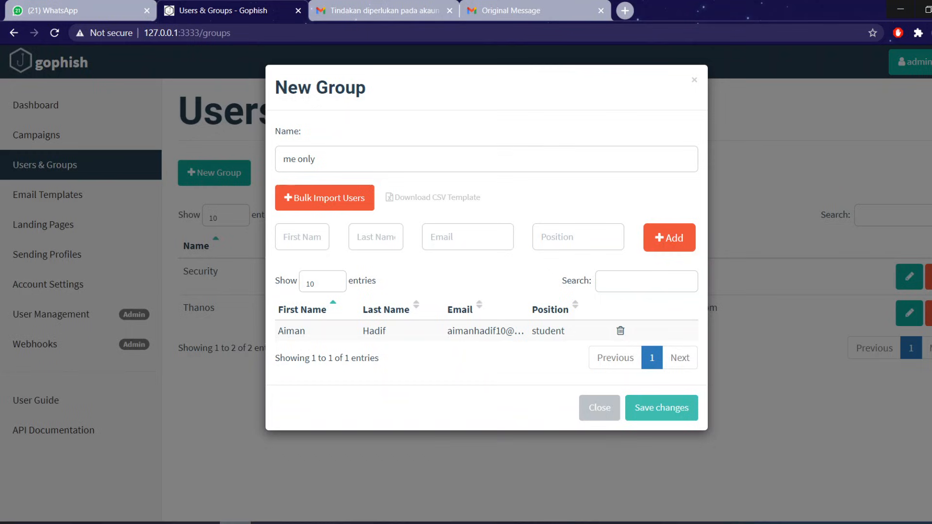
- Save the me only group and begin a new campaign from the Campaigns page
{"action": "left_click", "coordinate": [660, 408]}
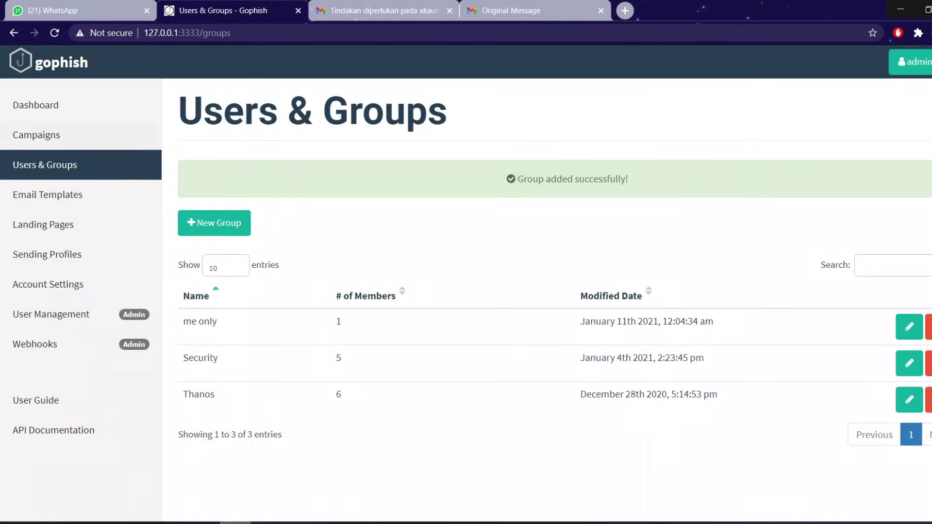
{"action": "left_click", "coordinate": [36, 134]}
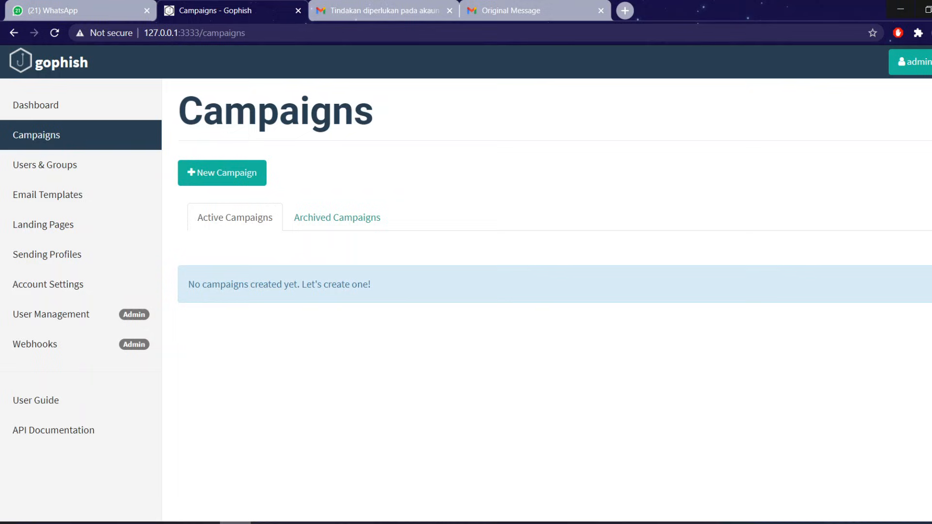
{"action": "mouse_move", "coordinate": [44, 165]}
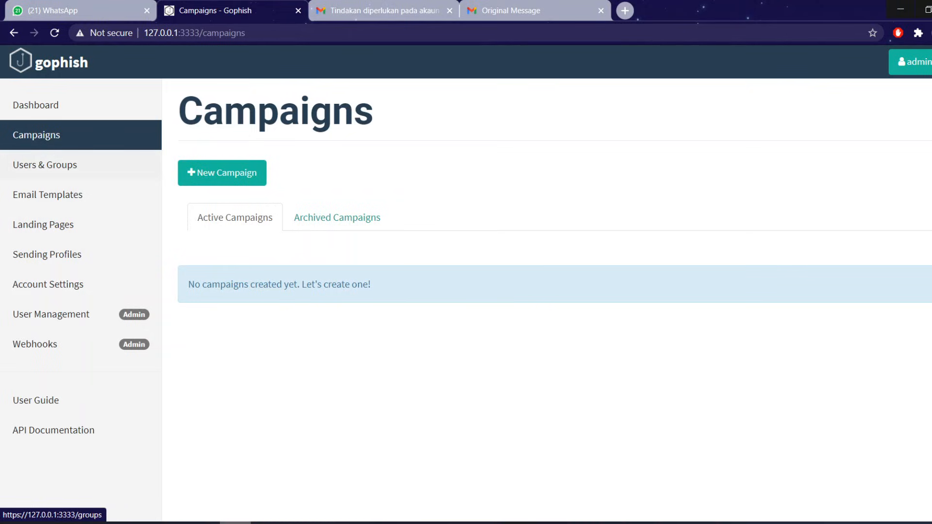
{"action": "left_click", "coordinate": [221, 173]}
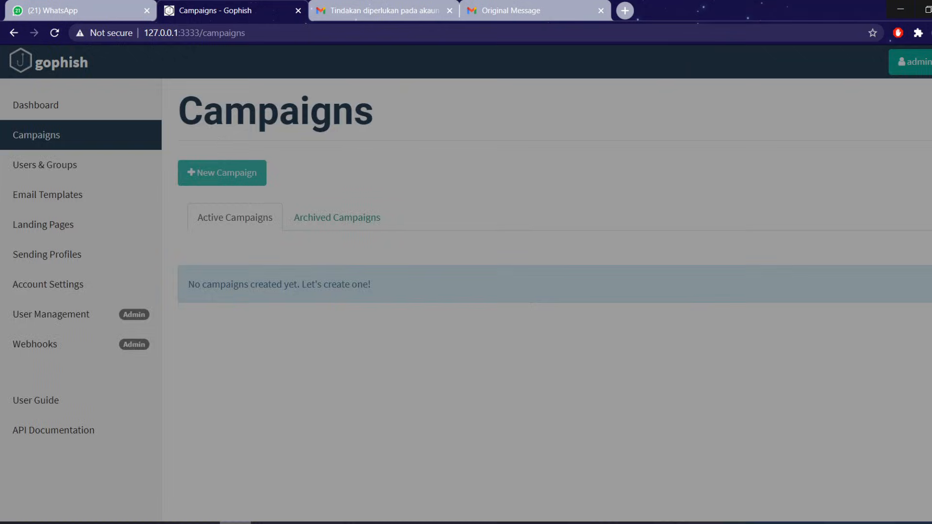
{"action": "left_click", "coordinate": [221, 173]}
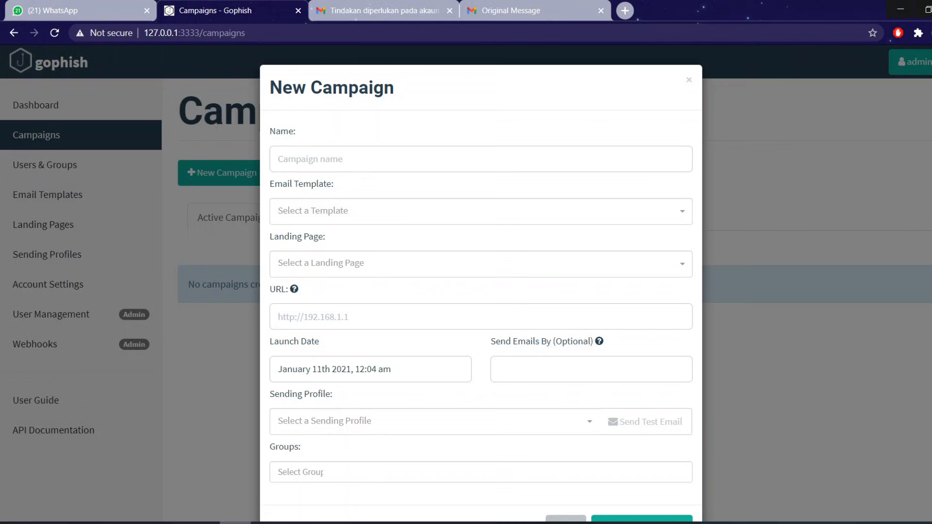
{"action": "type", "text": "Facebook"}
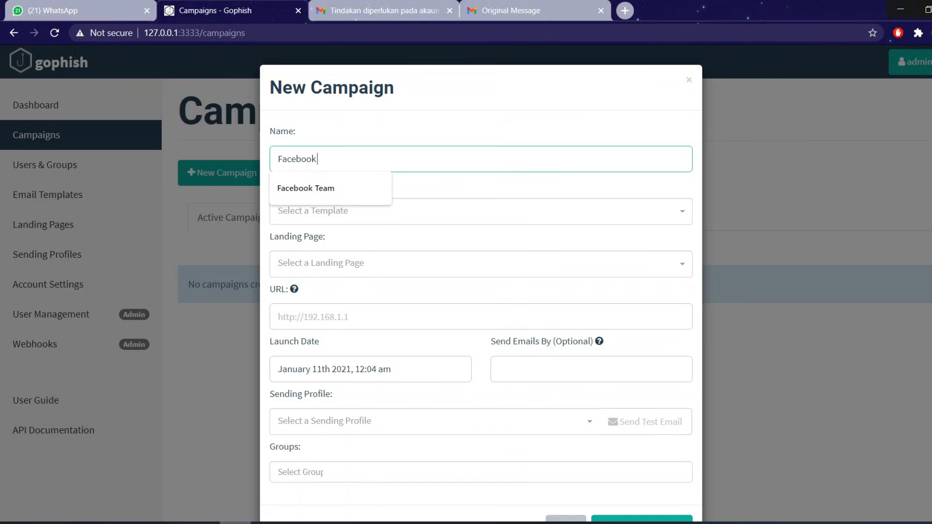
{"action": "type", "text": "Phising"}
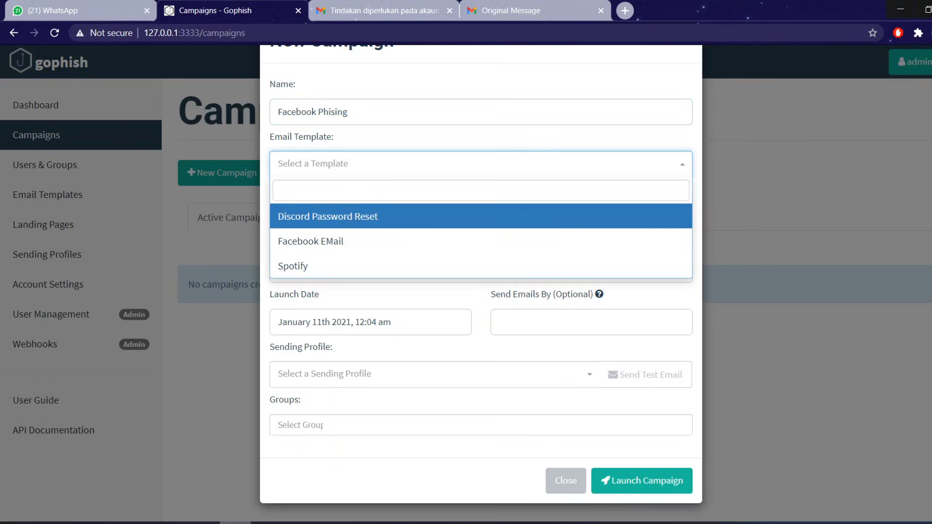
{"action": "left_click", "coordinate": [310, 240]}
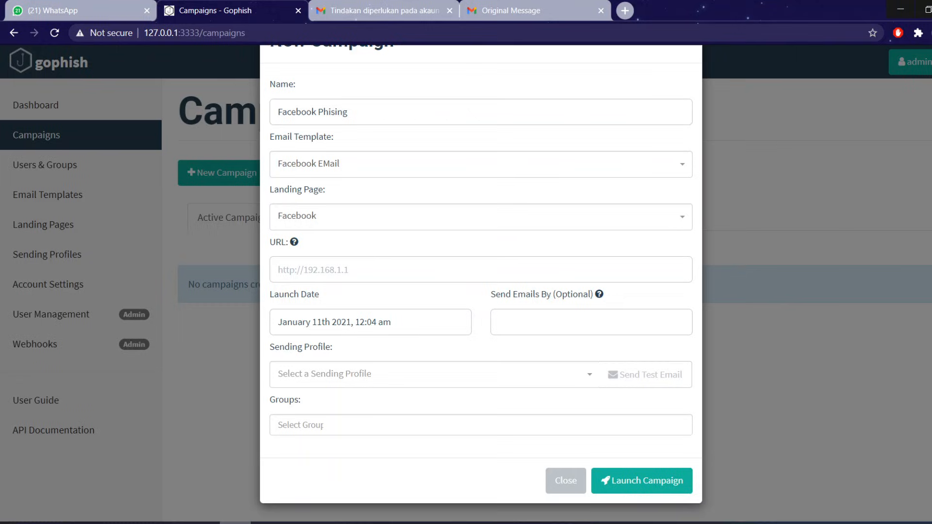
{"action": "type", "text": "https"}
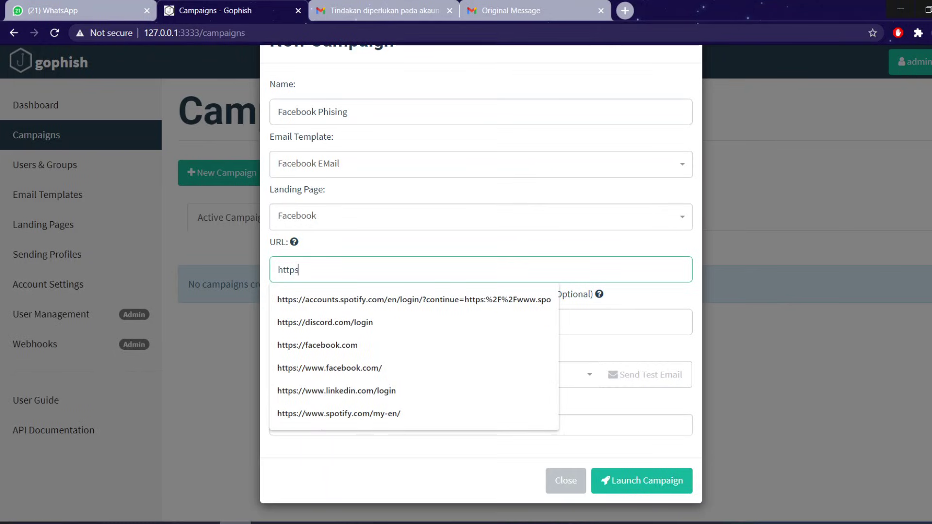
{"action": "type", "text": "://localhost"}
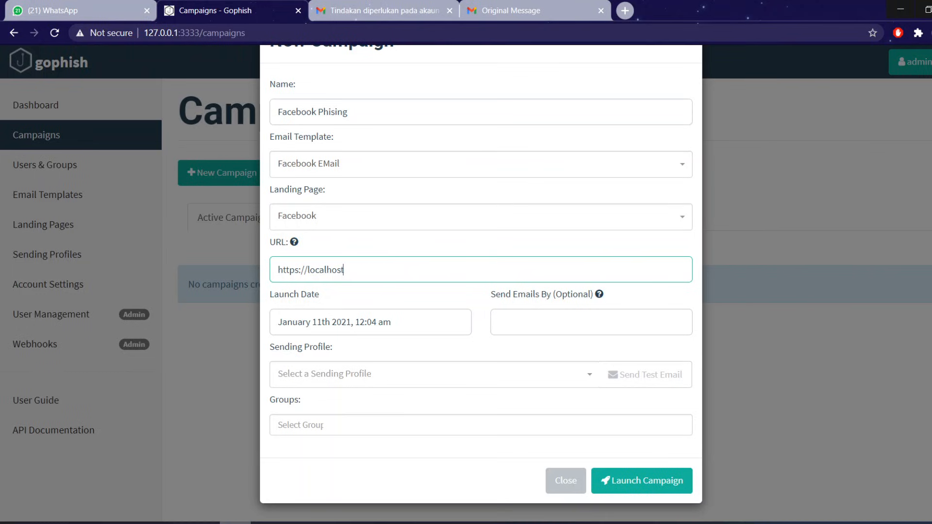
- Choose the Facebook Team sending profile, launch the campaign and view its all-zero results
{"action": "left_click", "coordinate": [591, 322]}
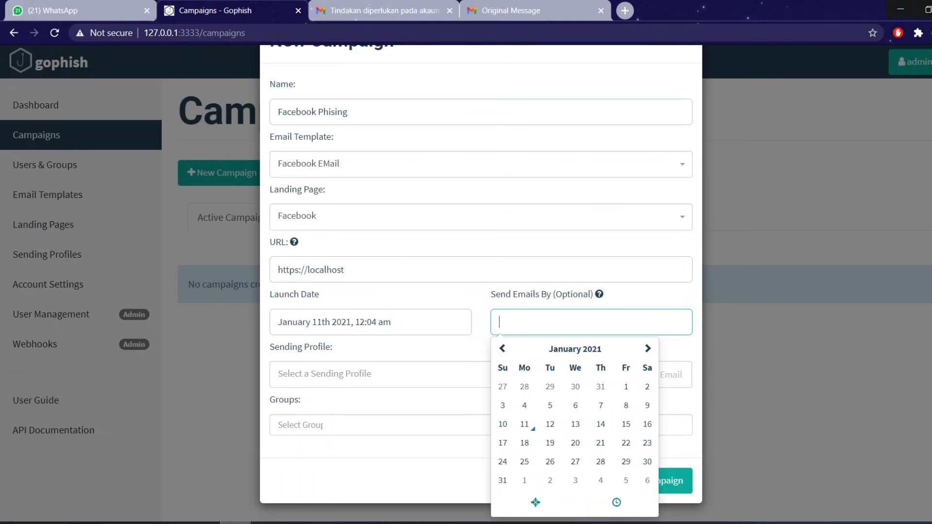
{"action": "left_click", "coordinate": [369, 374]}
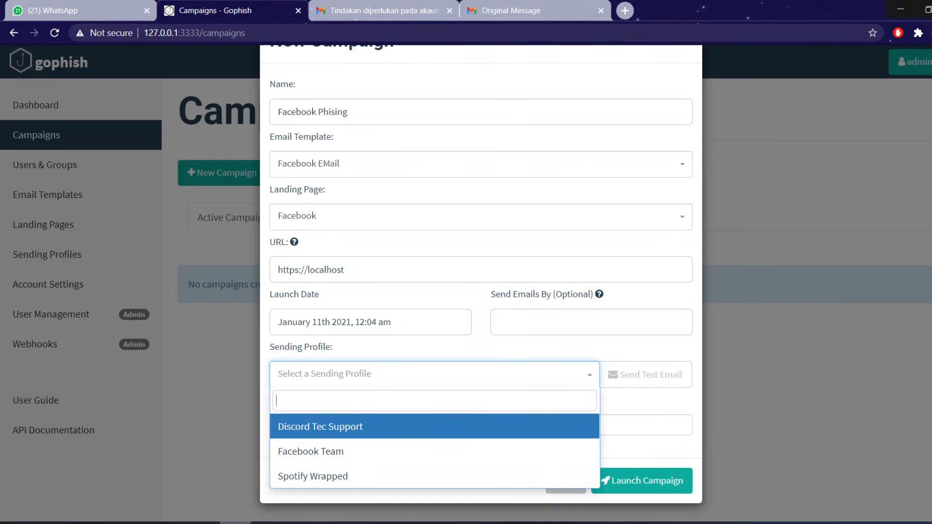
{"action": "left_click", "coordinate": [310, 452]}
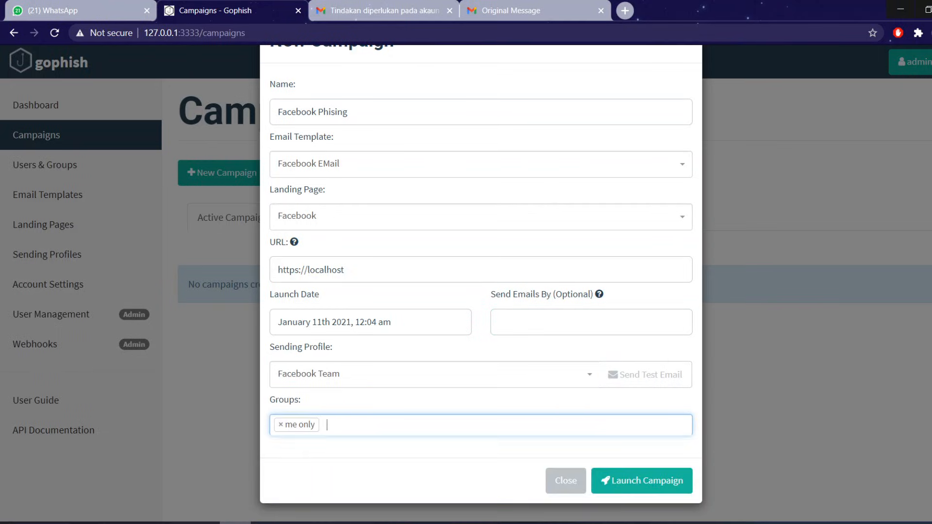
{"action": "left_click", "coordinate": [642, 481]}
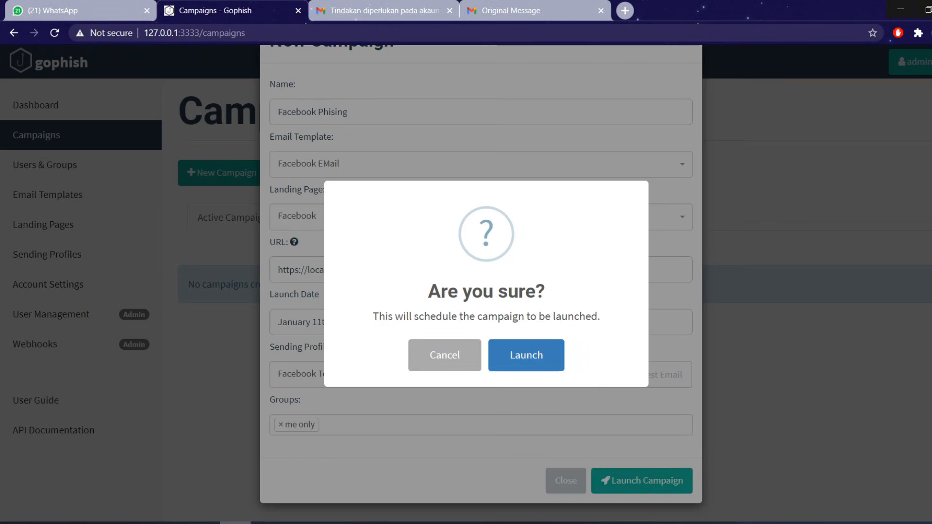
{"action": "left_click", "coordinate": [525, 356]}
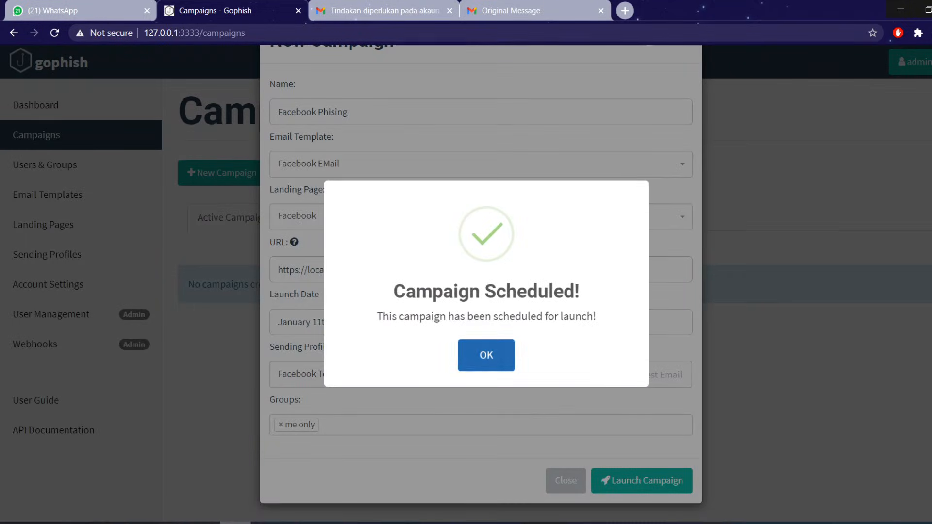
{"action": "left_click", "coordinate": [486, 355]}
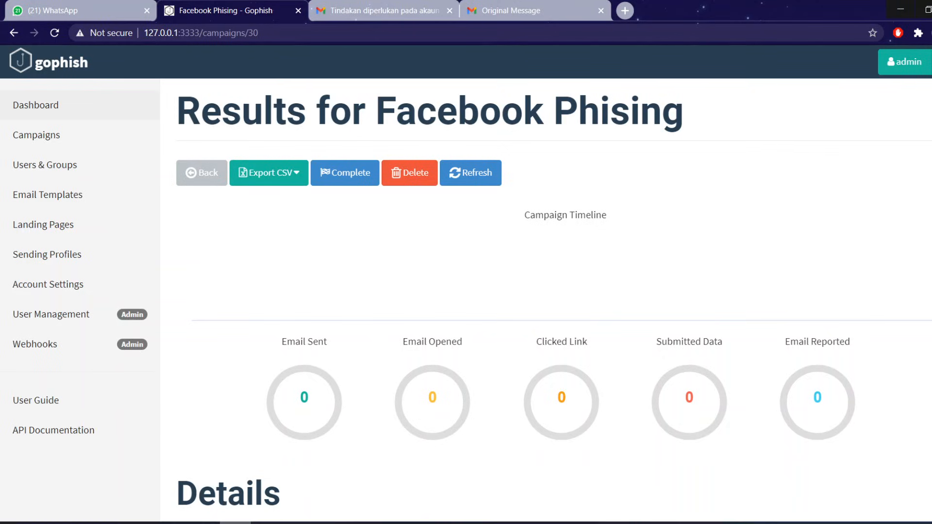
{"action": "scroll", "scroll_direction": "down", "scroll_amount": 3}
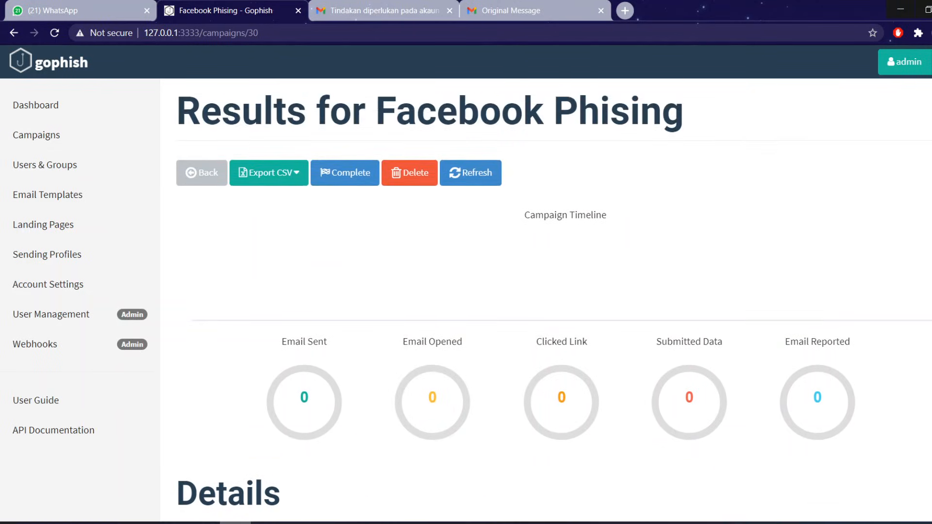
{"action": "scroll", "scroll_direction": "down", "scroll_amount": 3}
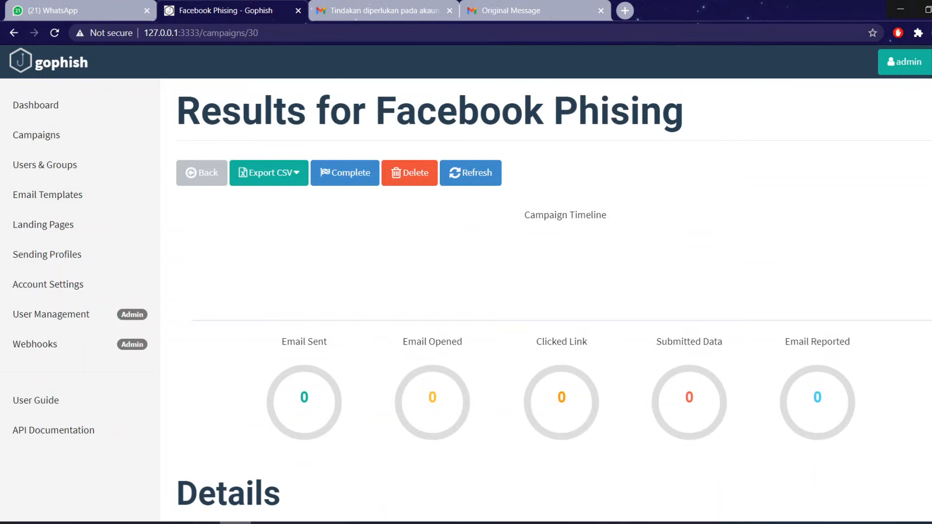
- Find the Facebook phishing email in the Gmail inbox and follow its authenticate link to localhost
{"action": "left_click", "coordinate": [384, 10]}
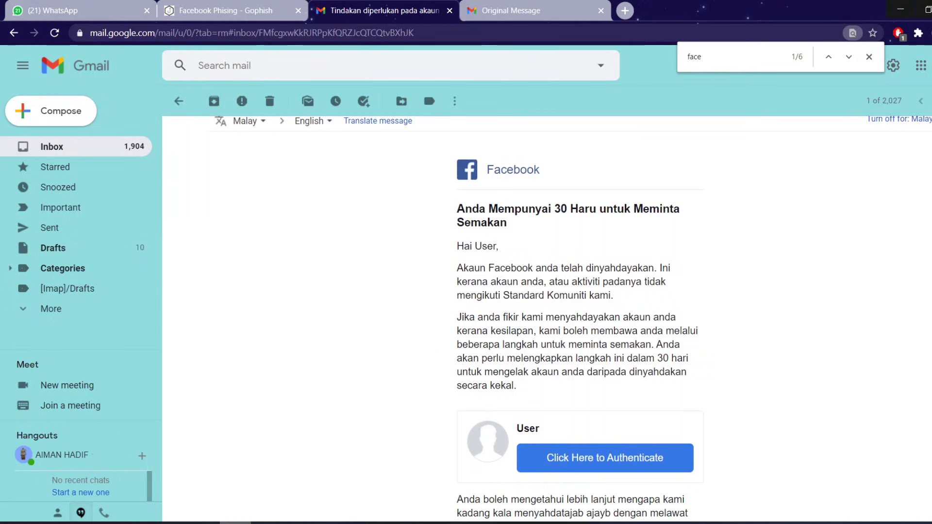
{"action": "scroll", "scroll_direction": "up", "scroll_amount": 3}
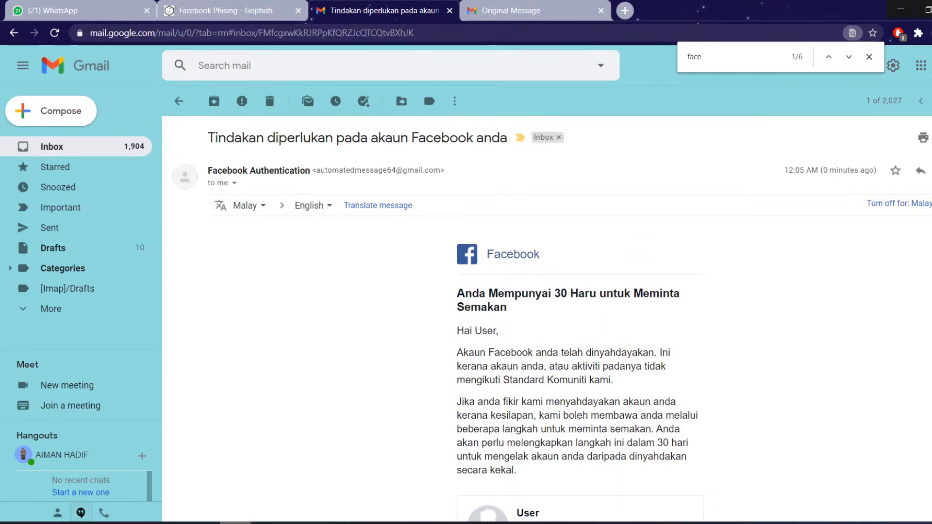
{"action": "scroll", "scroll_direction": "down", "scroll_amount": 3}
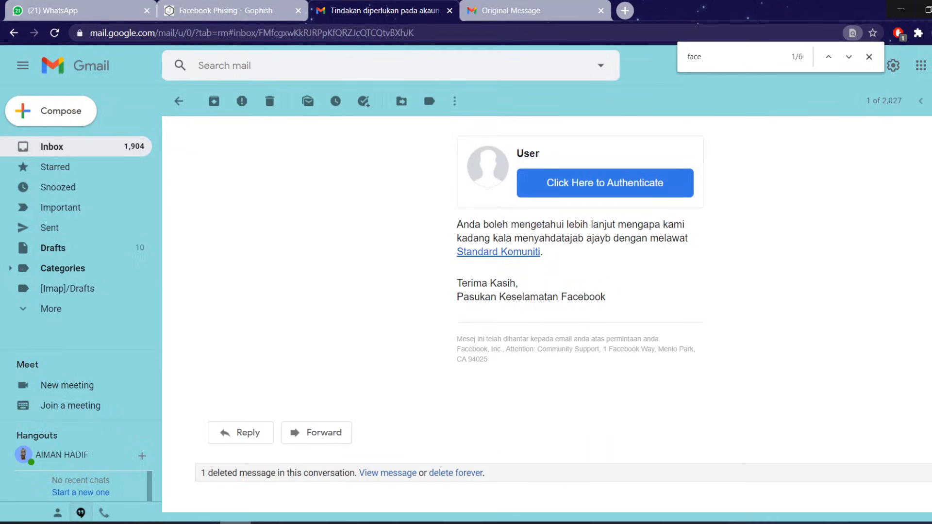
{"action": "scroll", "scroll_direction": "up", "scroll_amount": 3}
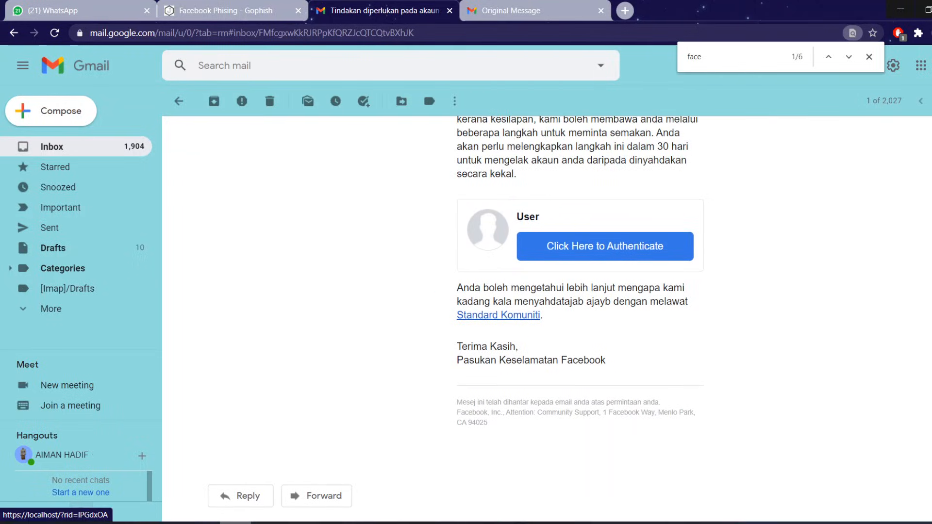
{"action": "left_click", "coordinate": [604, 245]}
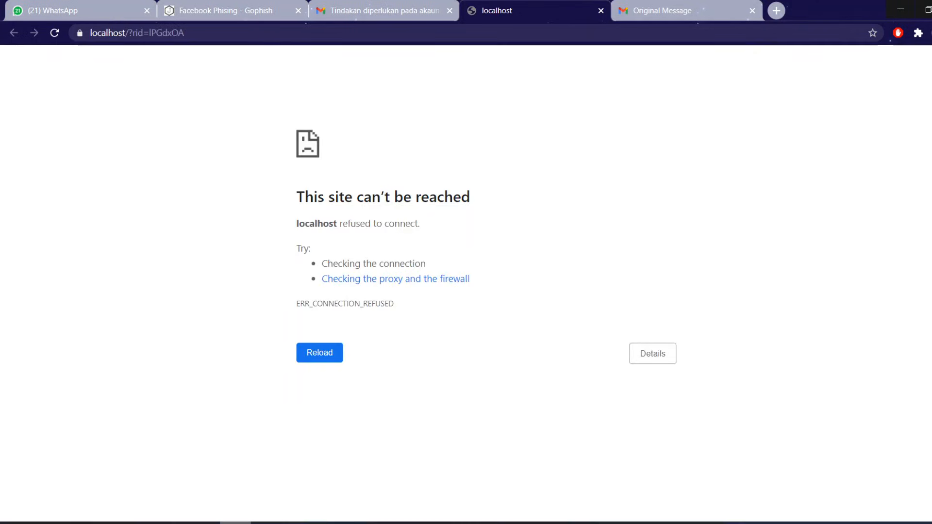
- Retry the unreachable localhost page, then return to the Facebook Phising campaign results
{"action": "left_click", "coordinate": [320, 352]}
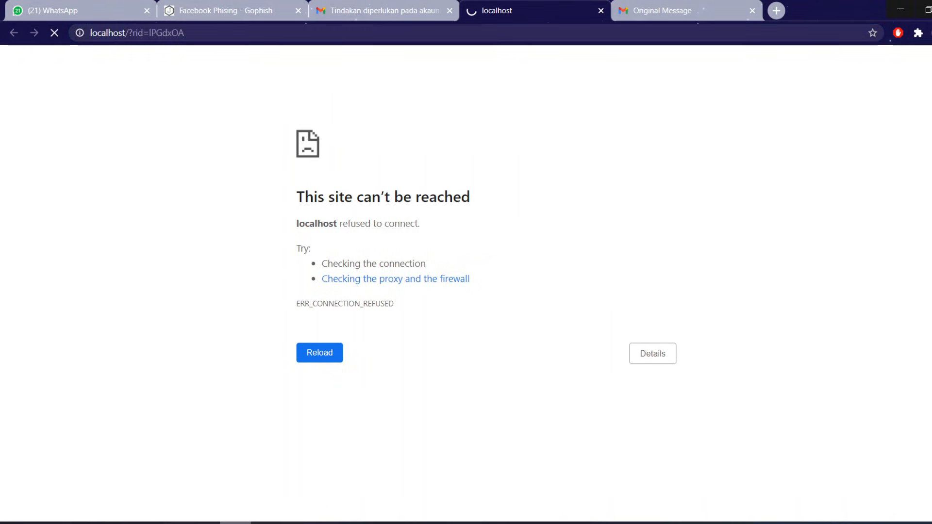
{"action": "left_click", "coordinate": [383, 11]}
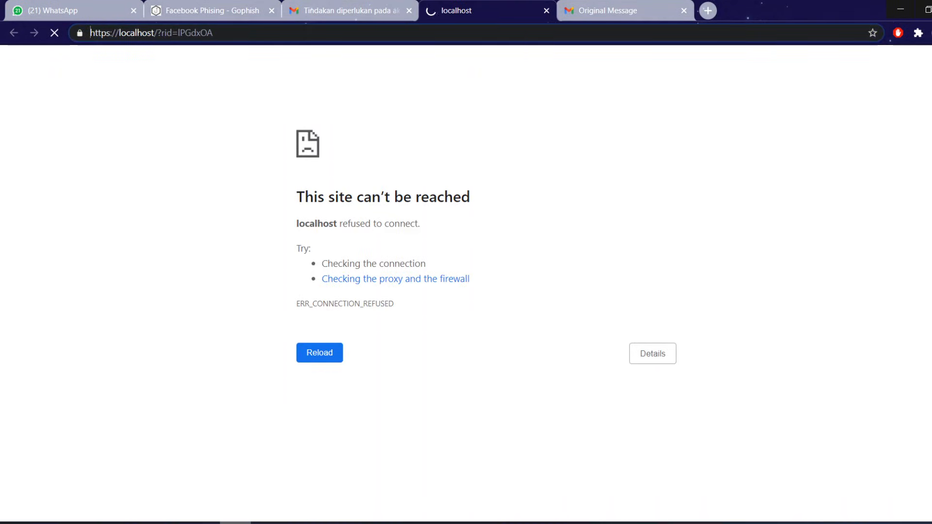
{"action": "left_click", "coordinate": [208, 11]}
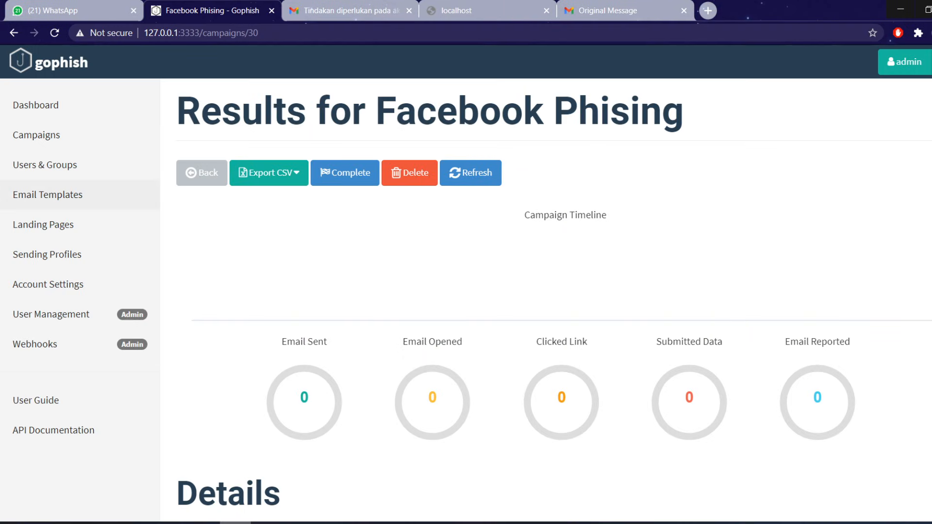
{"action": "left_click", "coordinate": [36, 134]}
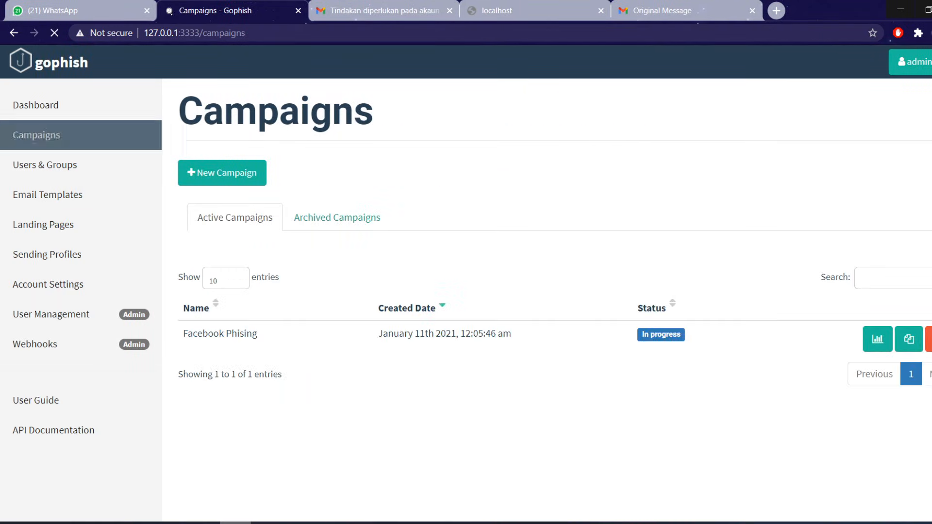
{"action": "left_click", "coordinate": [222, 172]}
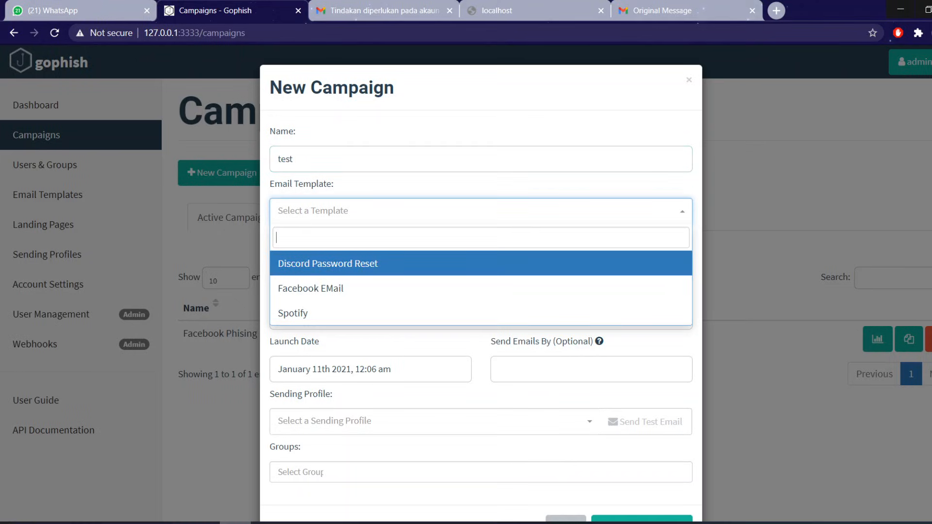
{"action": "left_click", "coordinate": [310, 289]}
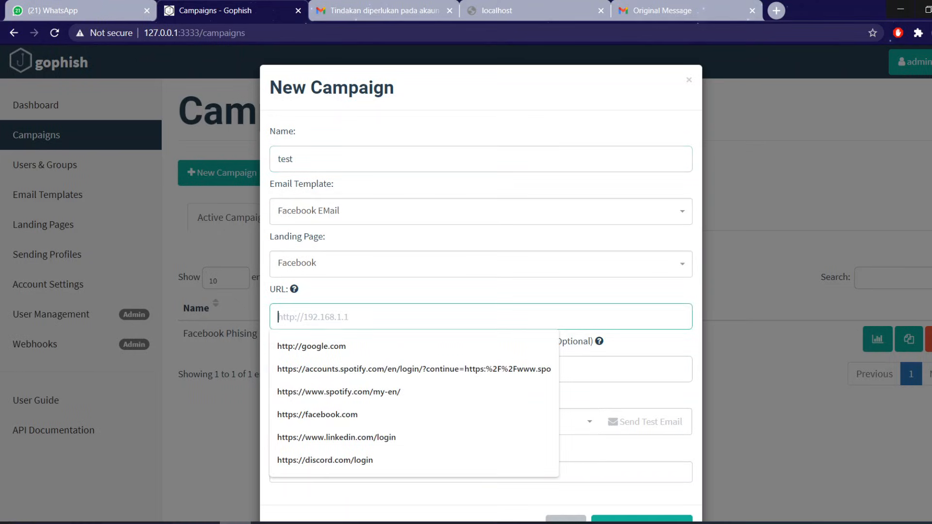
{"action": "type", "text": "http://localhost"}
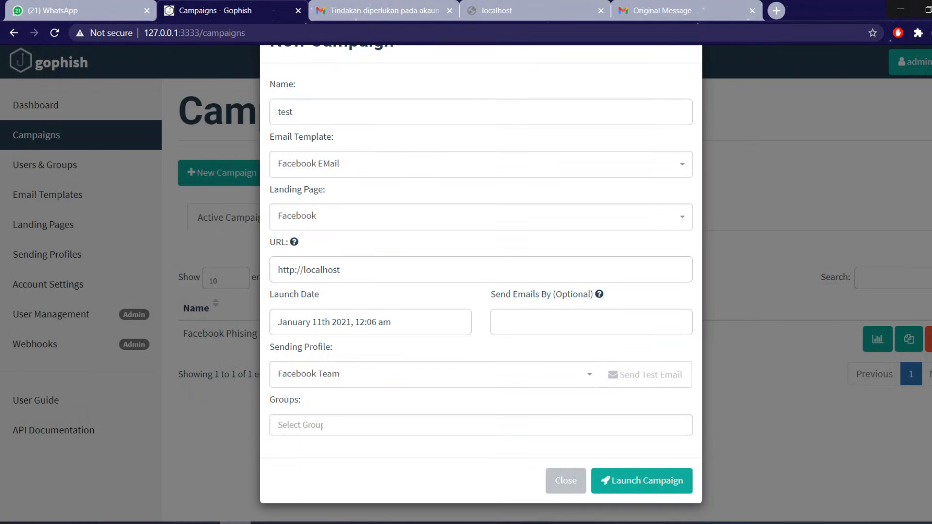
{"action": "left_click", "coordinate": [642, 480]}
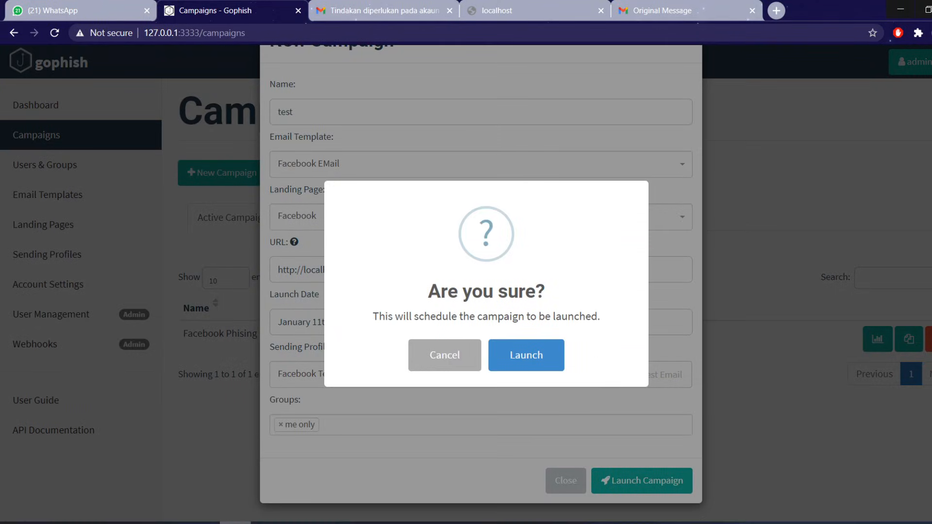
{"action": "left_click", "coordinate": [525, 355]}
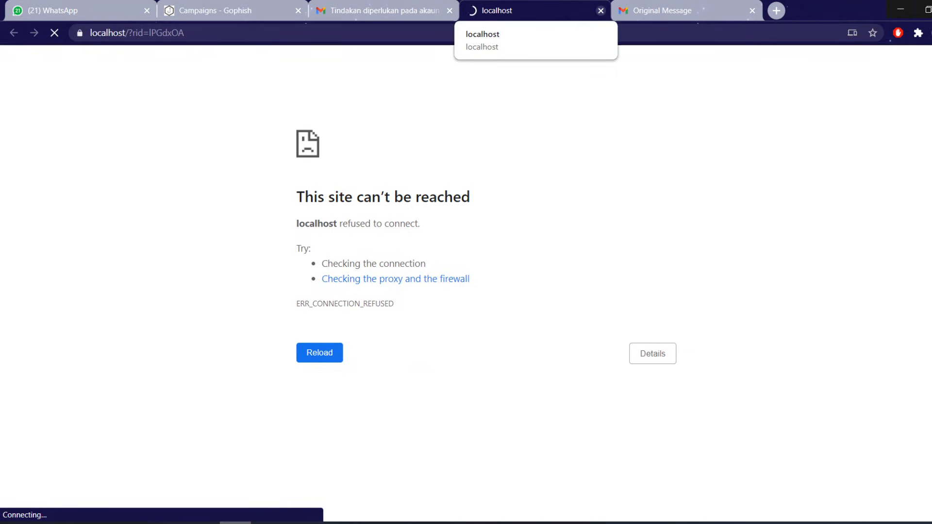
{"action": "mouse_move", "coordinate": [383, 10]}
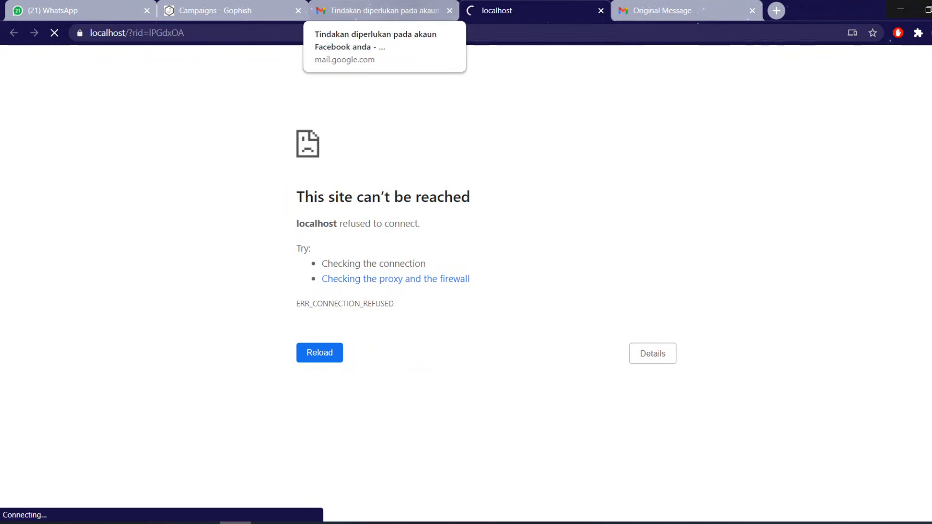
- Reload the Gmail inbox and return to the 'test' campaign results showing one email sent
{"action": "left_click", "coordinate": [383, 10]}
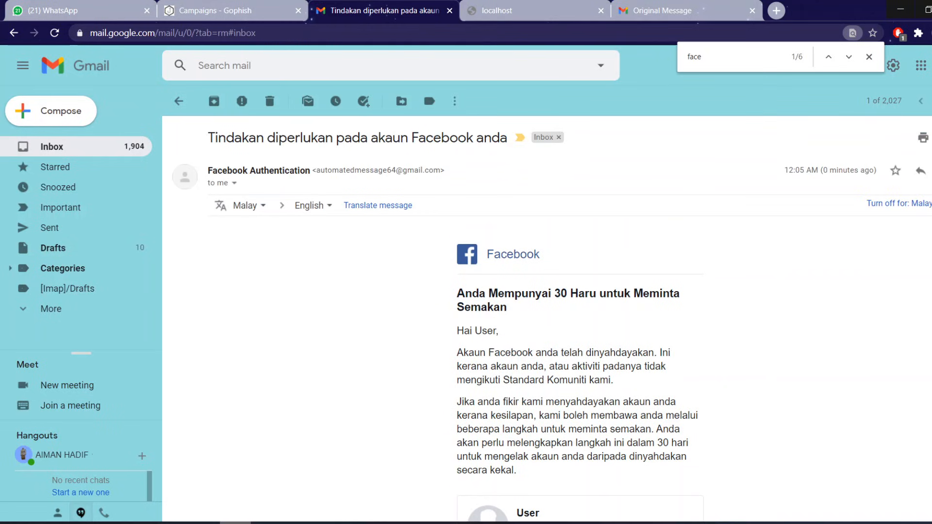
{"action": "left_click", "coordinate": [177, 101]}
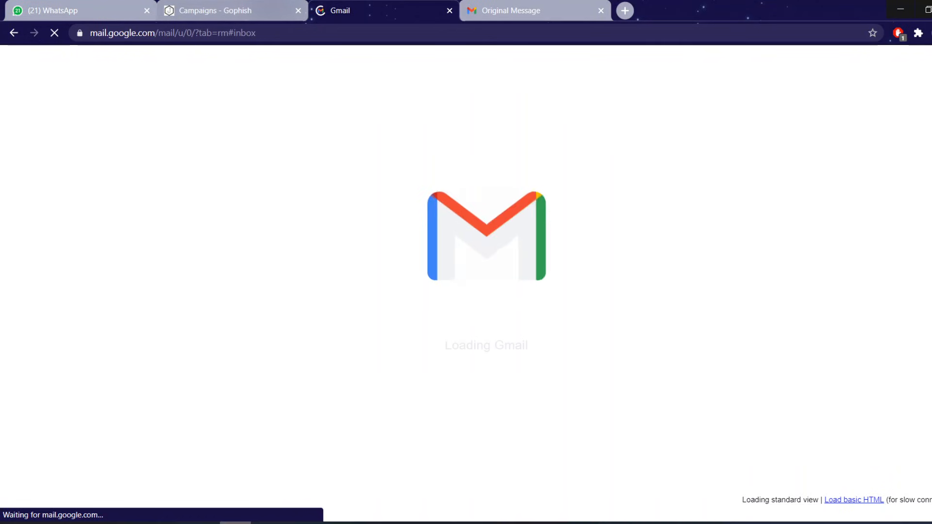
{"action": "left_click", "coordinate": [232, 11]}
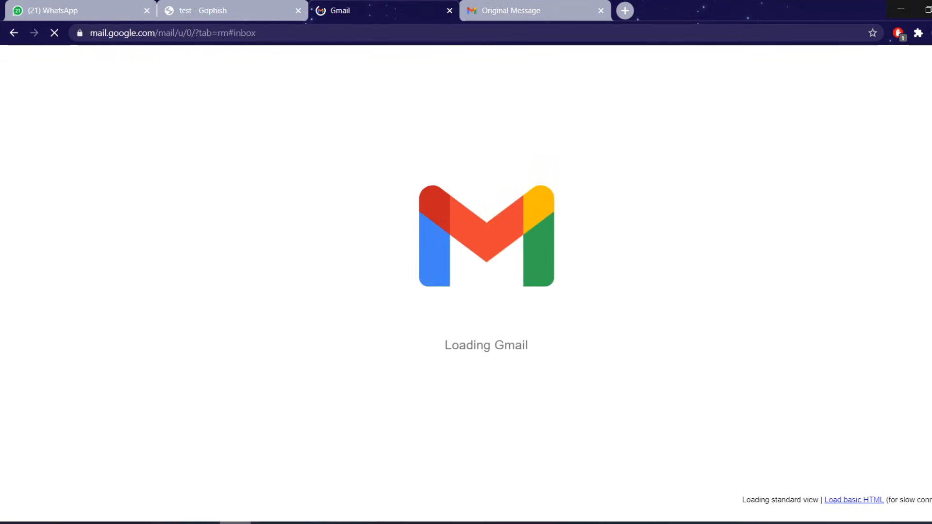
{"action": "left_click", "coordinate": [232, 9]}
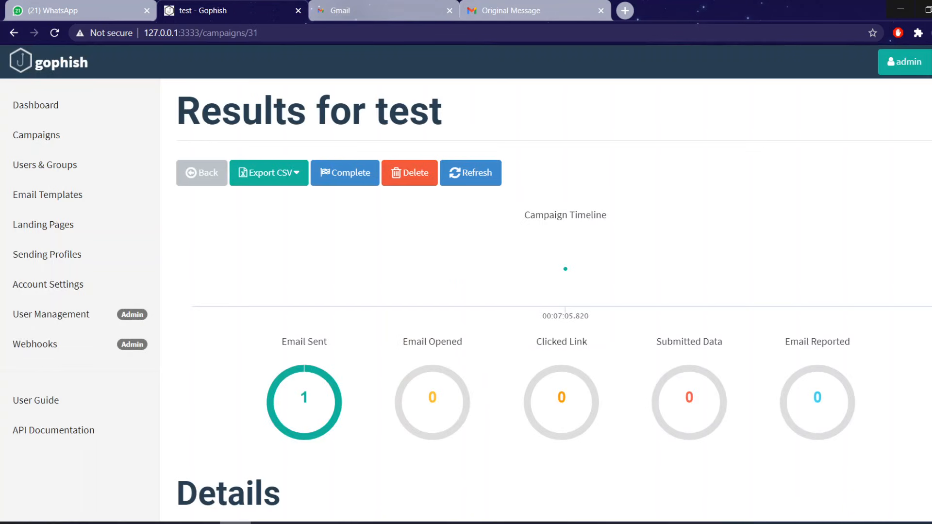
- Read the new Facebook Authentication email and reach its authenticate link to the login page
{"action": "scroll", "scroll_direction": "down", "scroll_amount": 3}
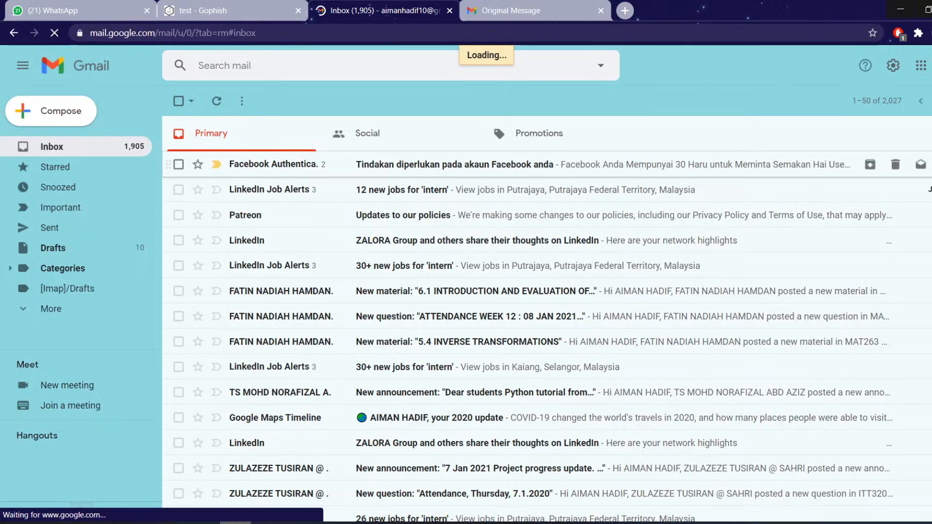
{"action": "left_click", "coordinate": [232, 11]}
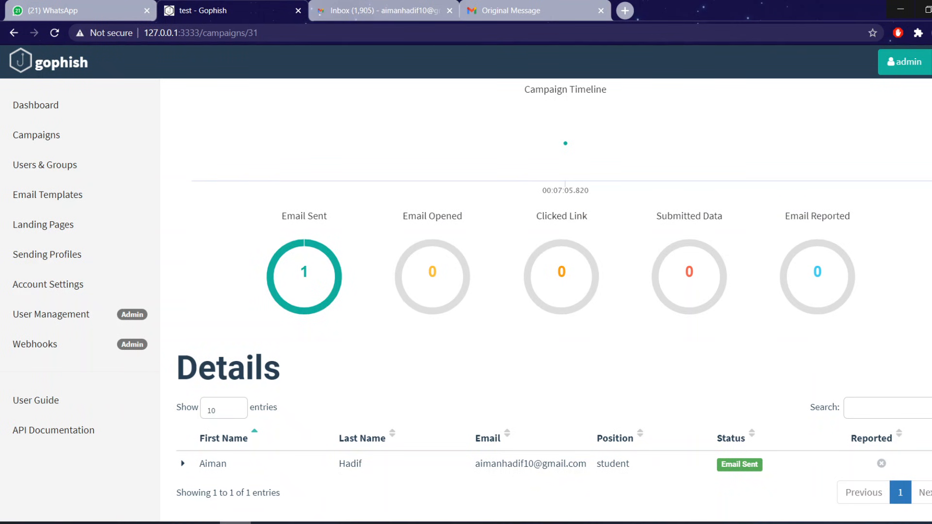
{"action": "left_click", "coordinate": [384, 10]}
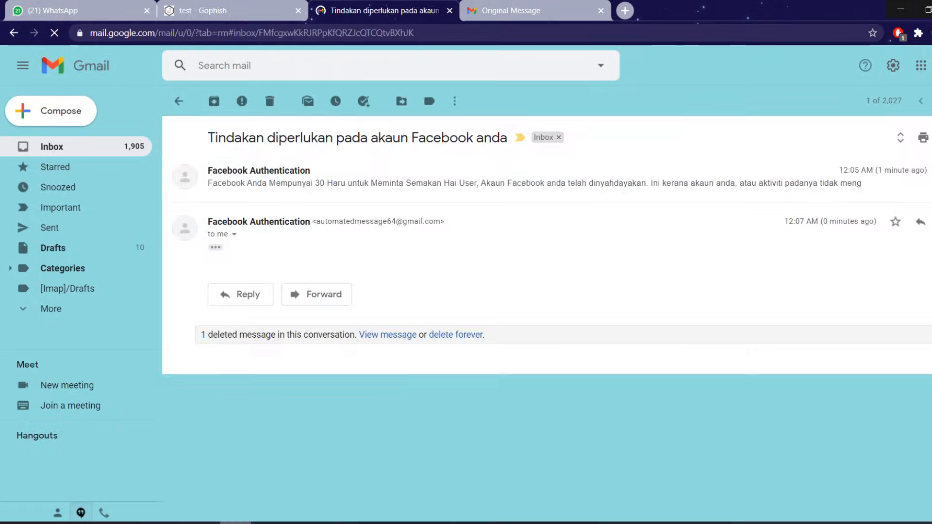
{"action": "scroll", "scroll_direction": "down", "scroll_amount": 3}
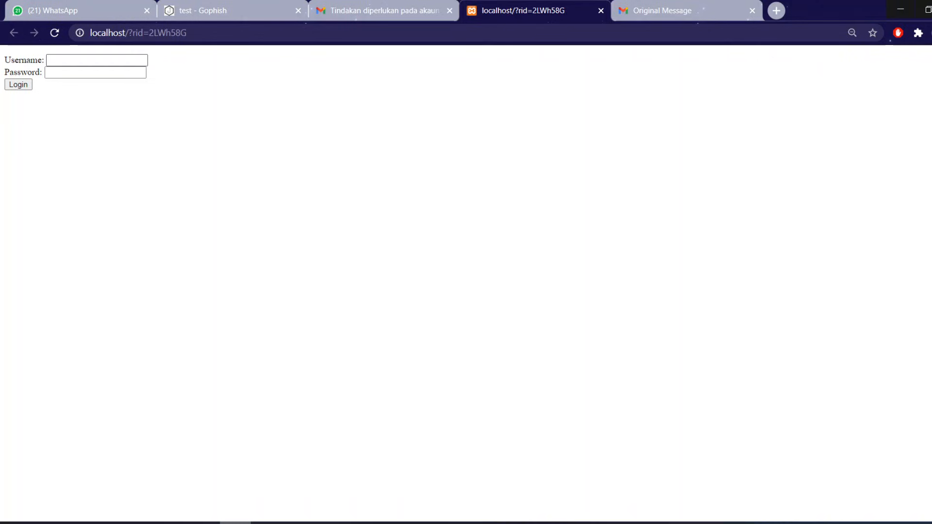
- Submit username 'aiman' with a password on the phishing login form
{"action": "type", "text": "aiman"}
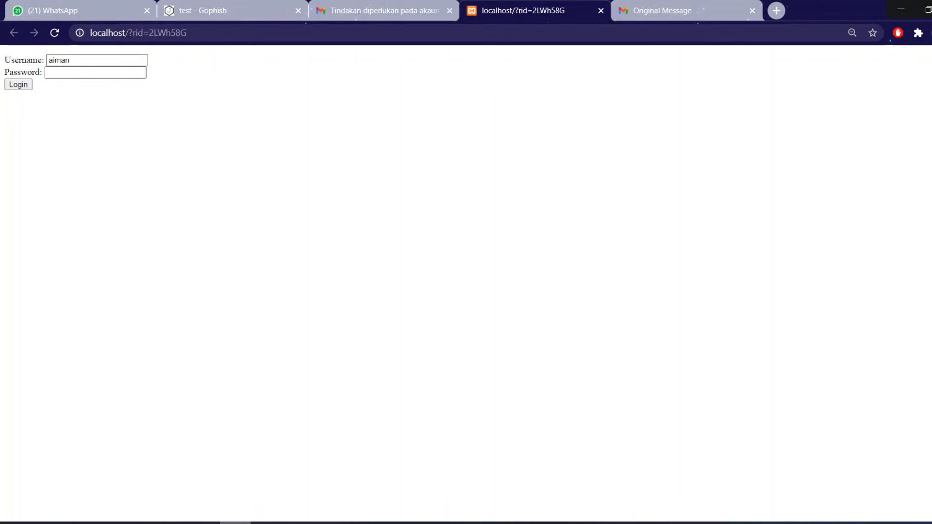
{"action": "left_click", "coordinate": [95, 72]}
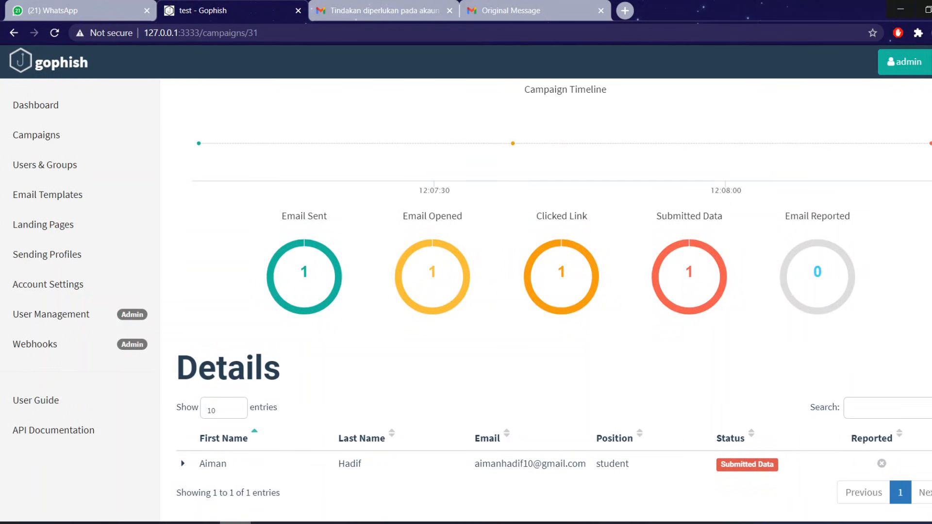
- Expand the target row and review its timeline events, Campaign Created and Email Sent
{"action": "left_click", "coordinate": [183, 464]}
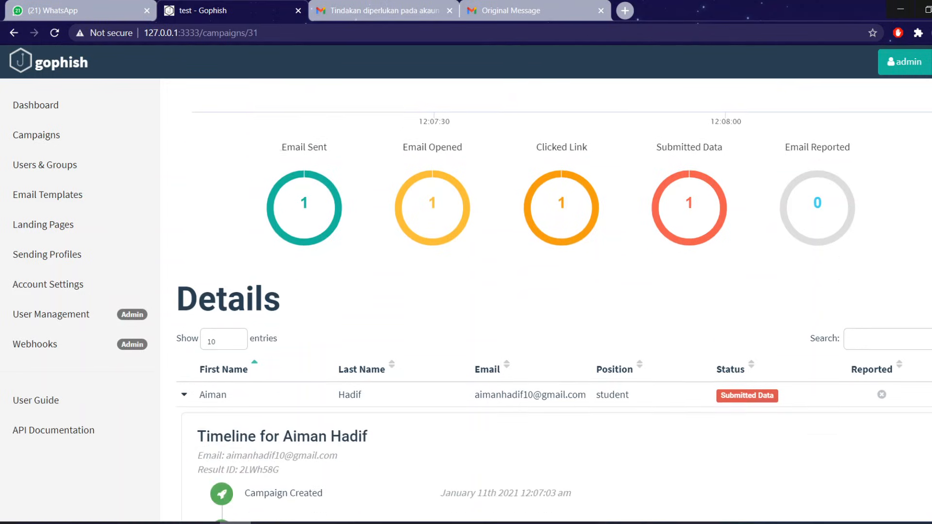
{"action": "scroll", "scroll_direction": "down", "scroll_amount": 3}
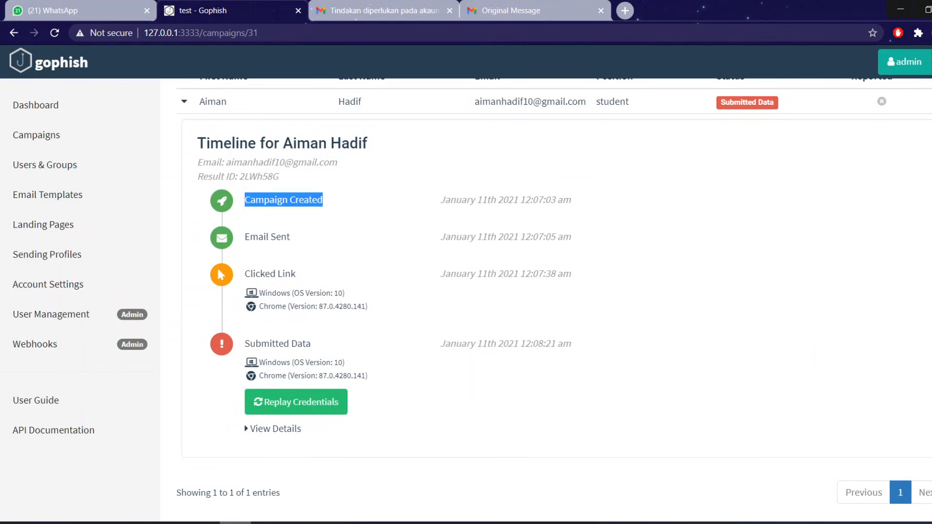
{"action": "double_click", "coordinate": [266, 237]}
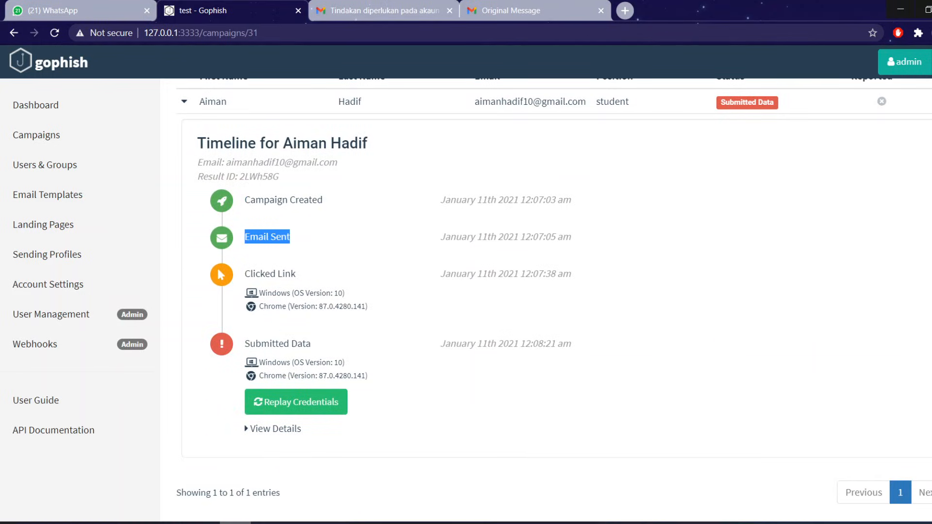
{"action": "double_click", "coordinate": [269, 274]}
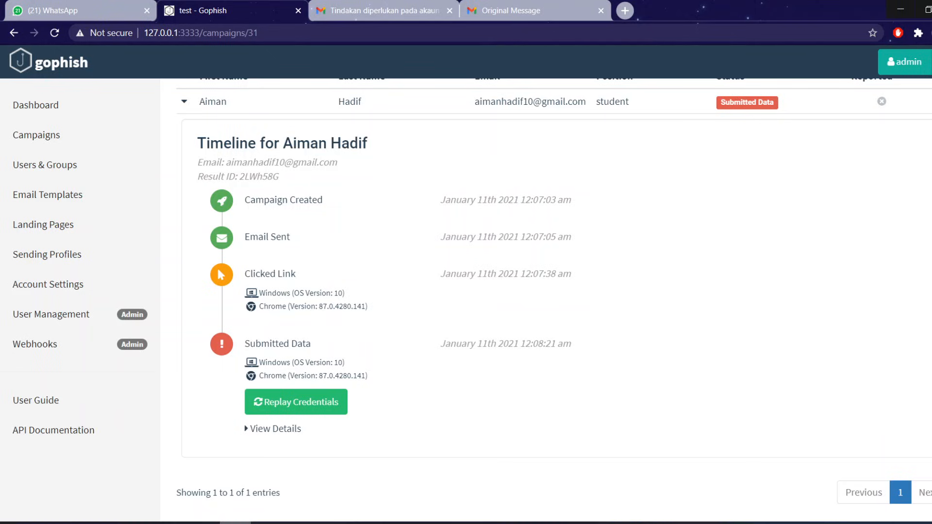
{"action": "left_click", "coordinate": [273, 428]}
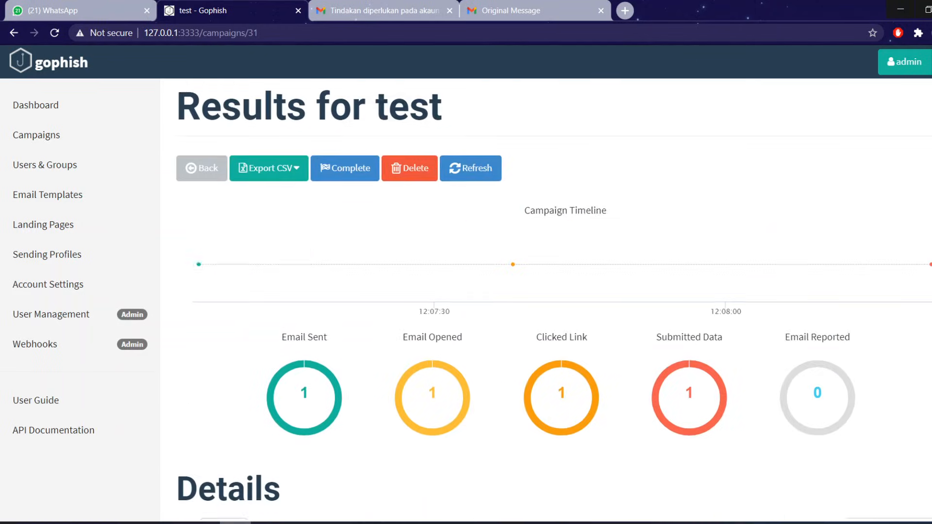
- View the Dashboard totals: two sent, one opened, one clicked, one submitted data
{"action": "left_click", "coordinate": [36, 105]}
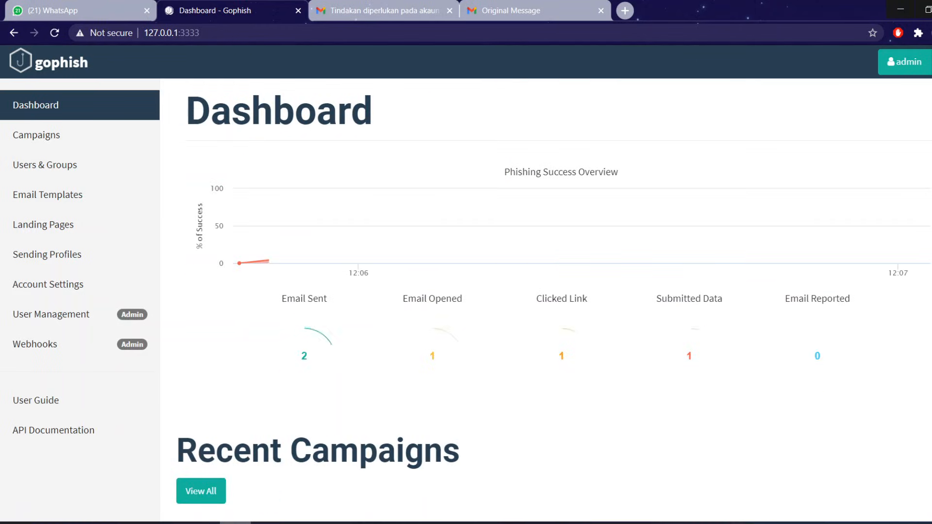
{"action": "mouse_move", "coordinate": [239, 263]}
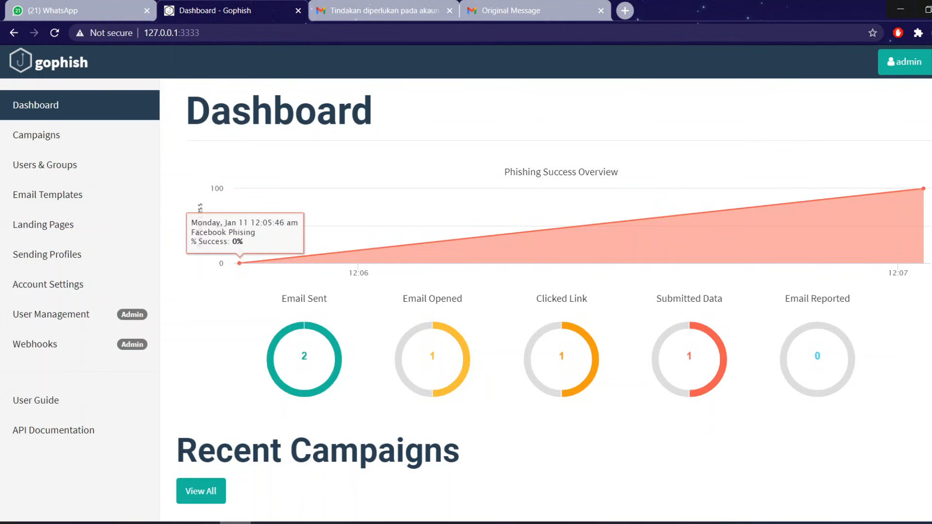